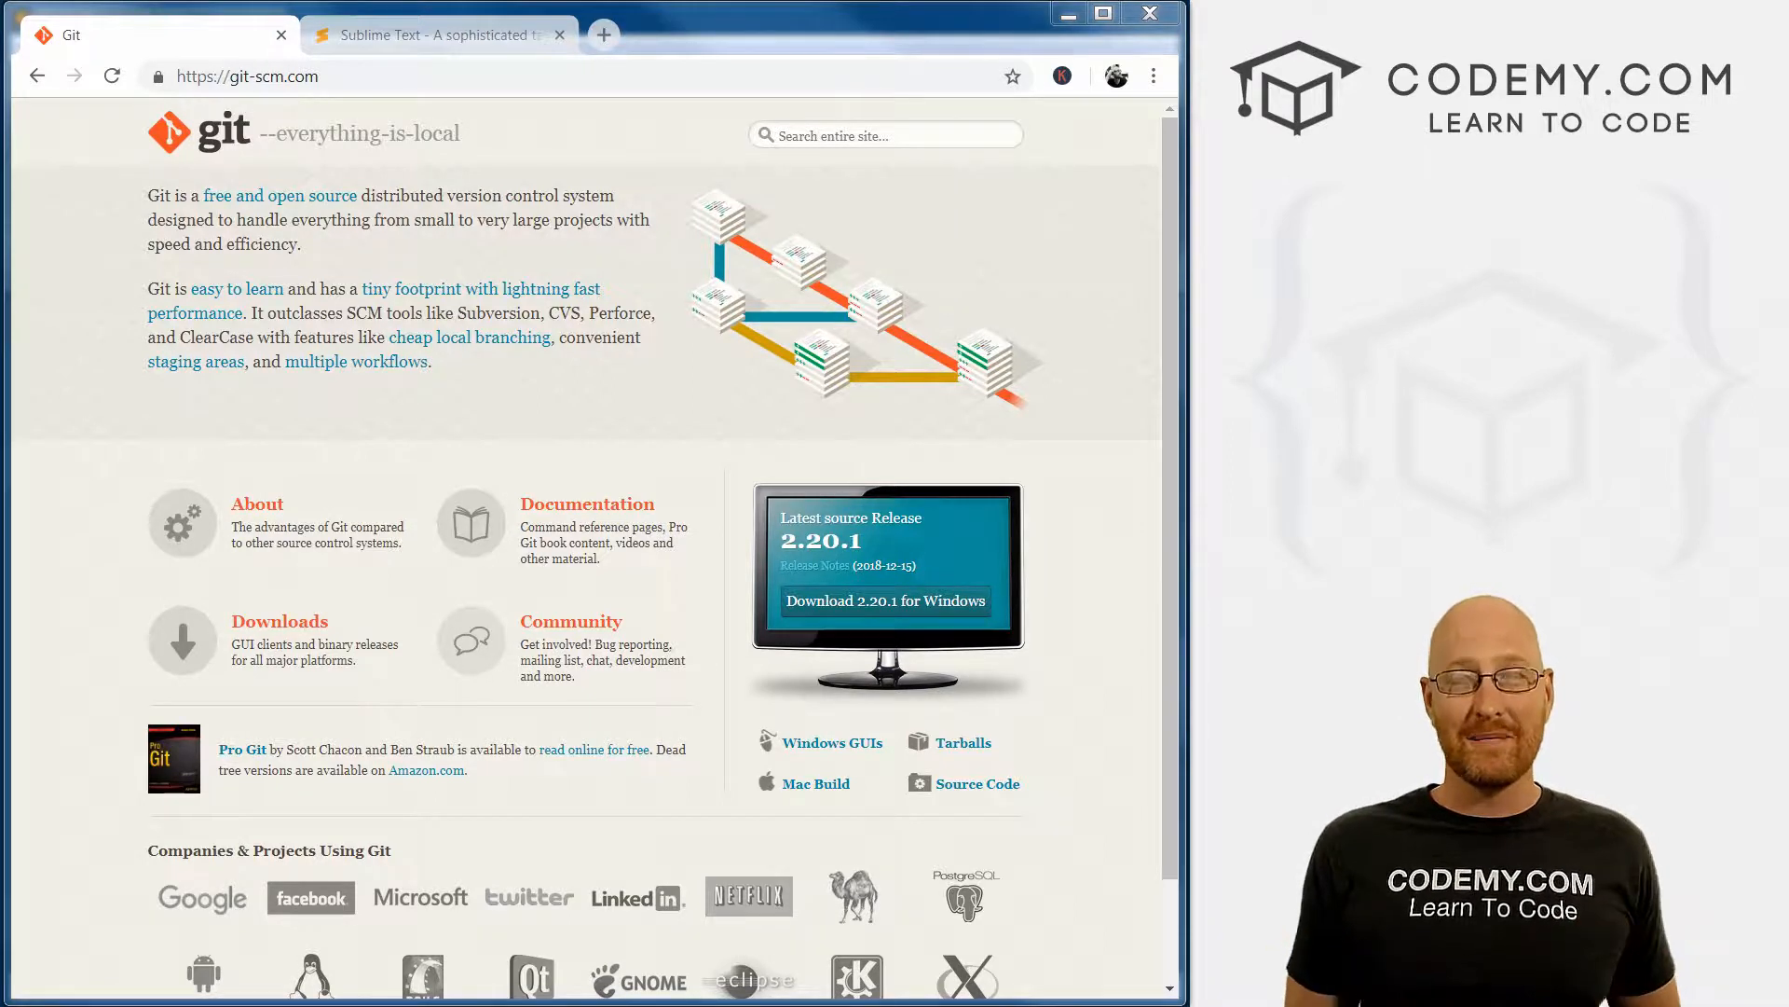
pyautogui.moveTo(1003, 46)
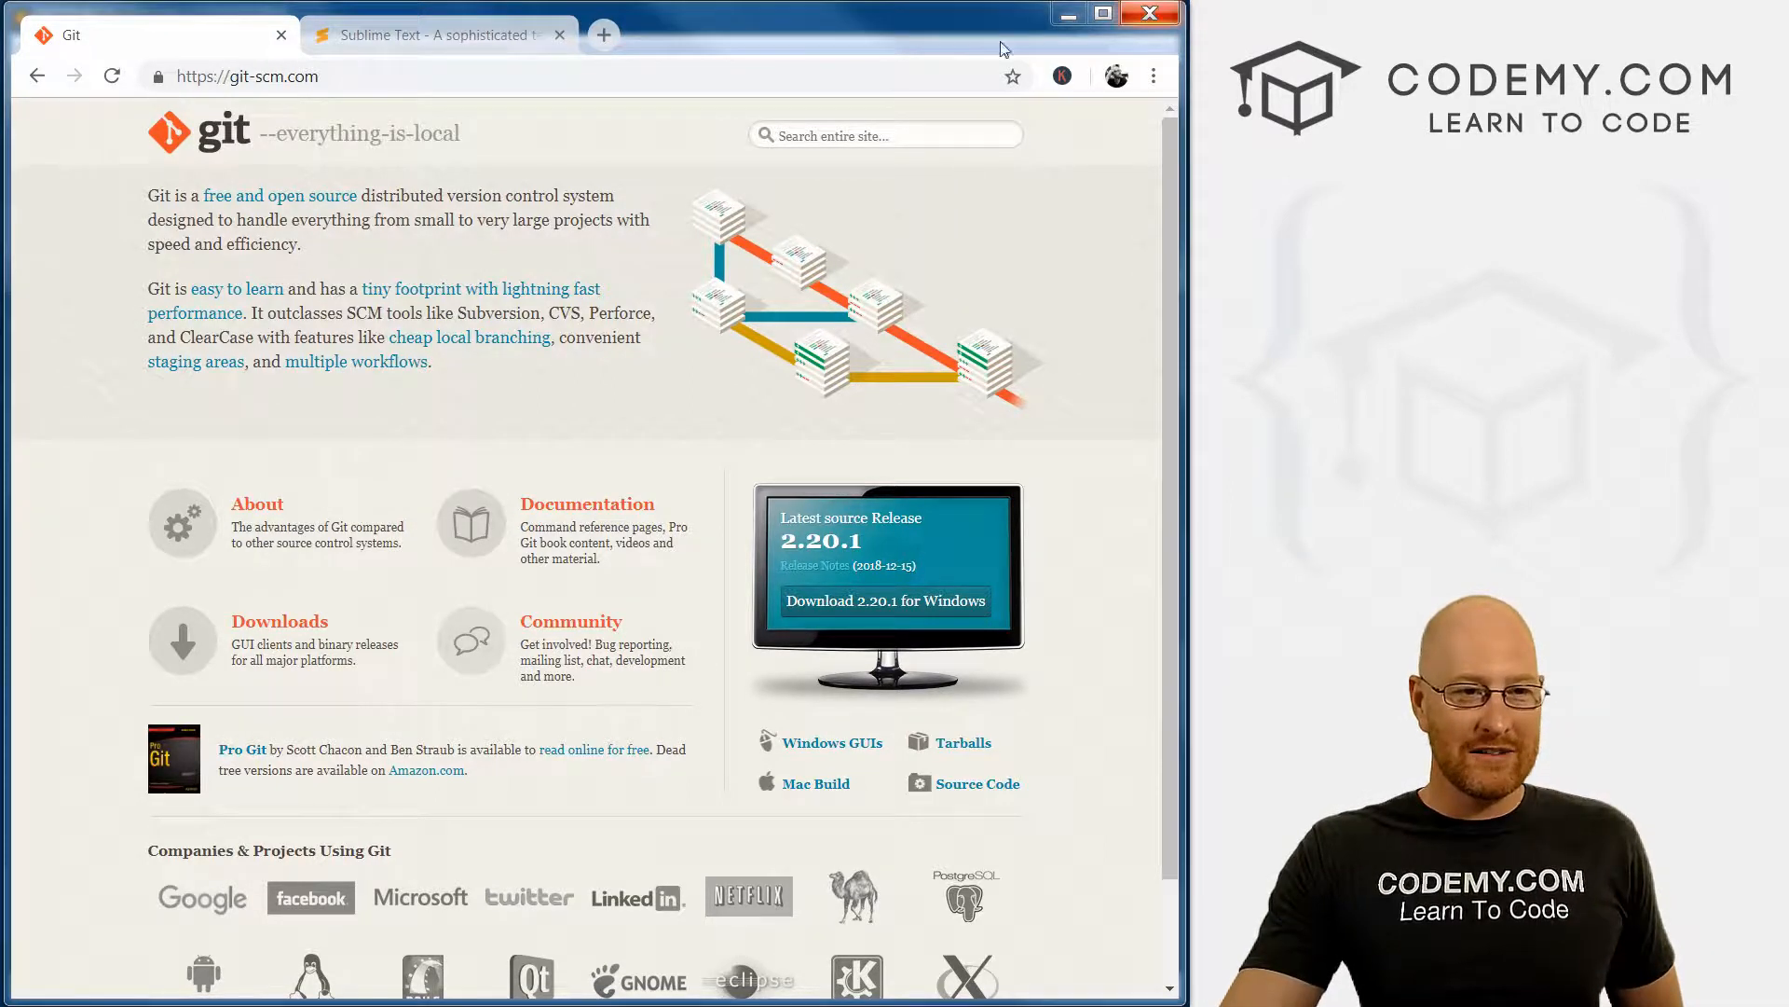
# Step: Download Git 2.20.1 for Windows from git-scm.com and save the installer to the Desktop
pyautogui.click(247, 76)
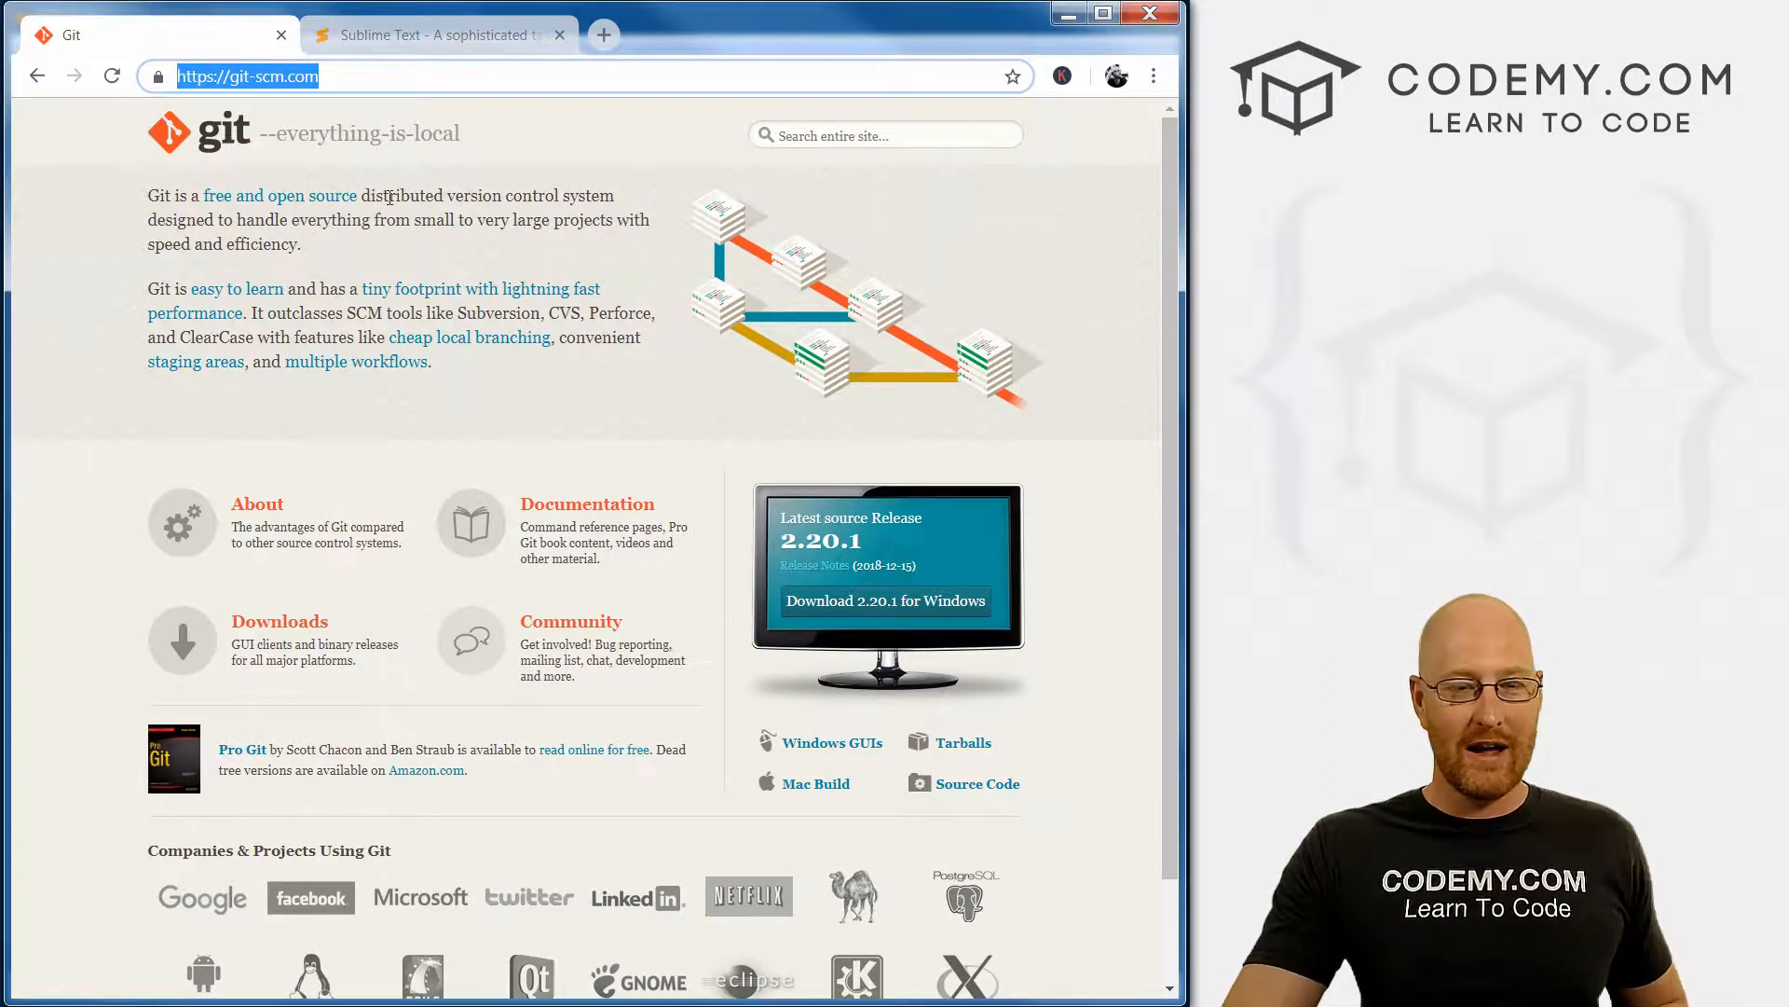
pyautogui.moveTo(311, 254)
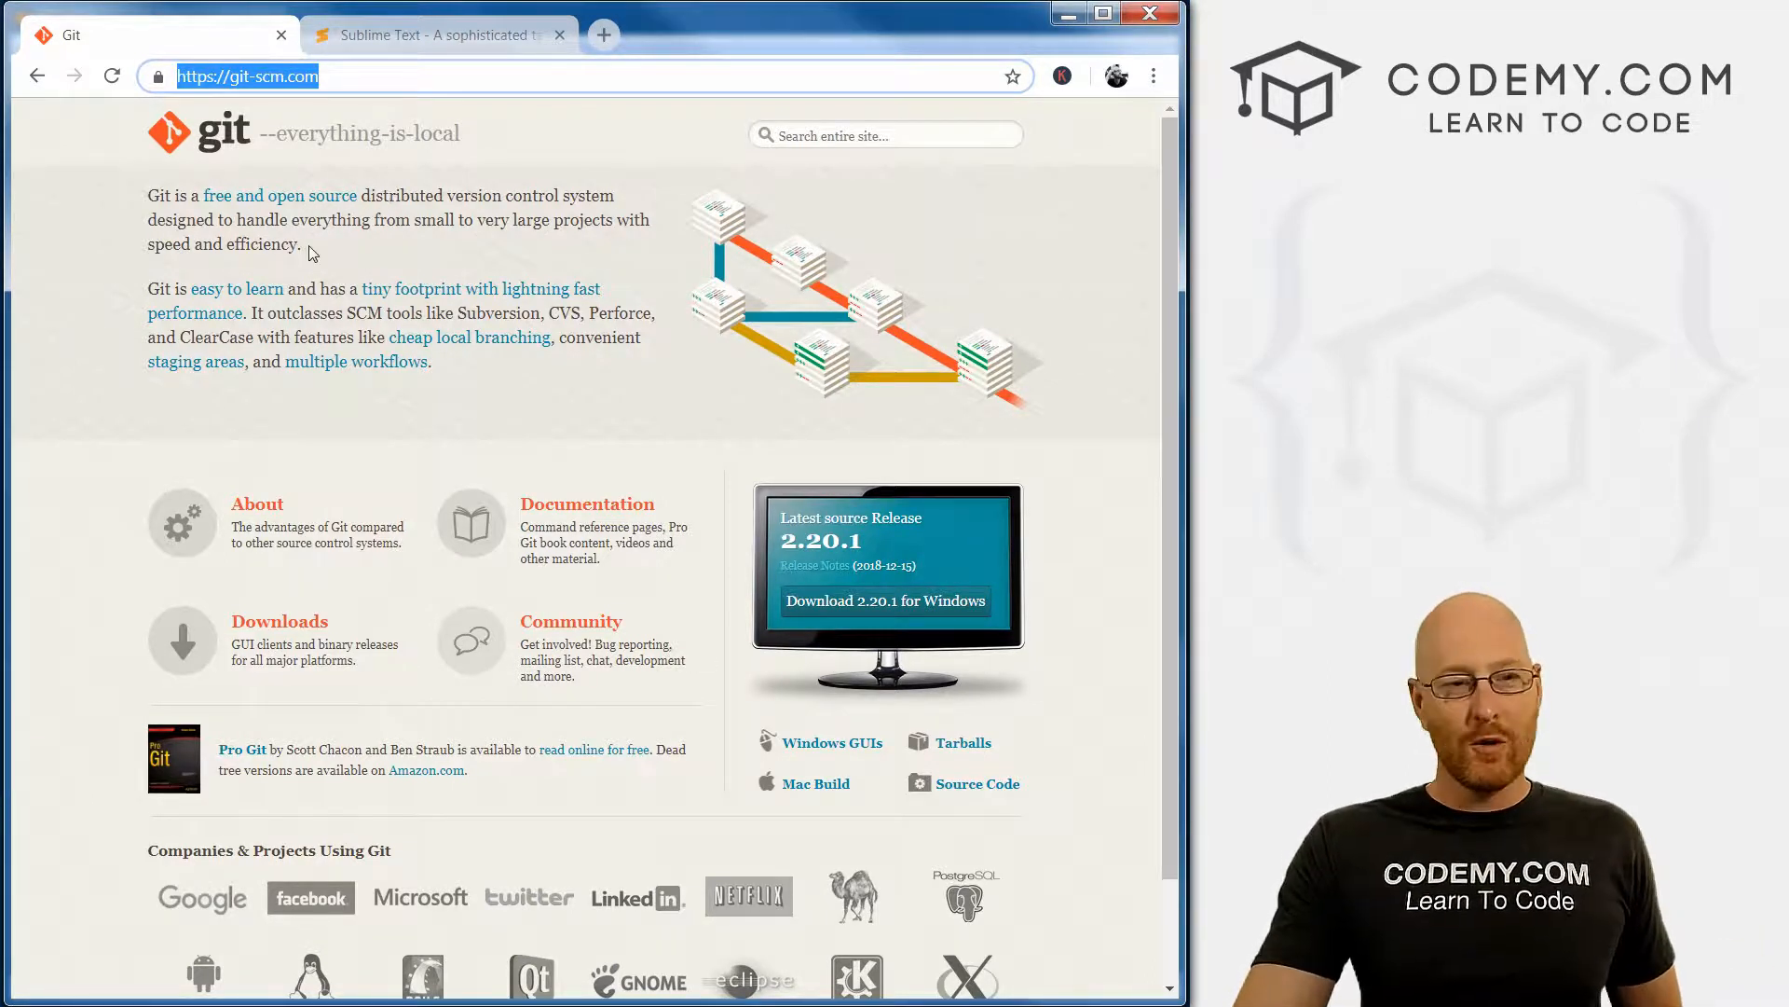
pyautogui.moveTo(282, 283)
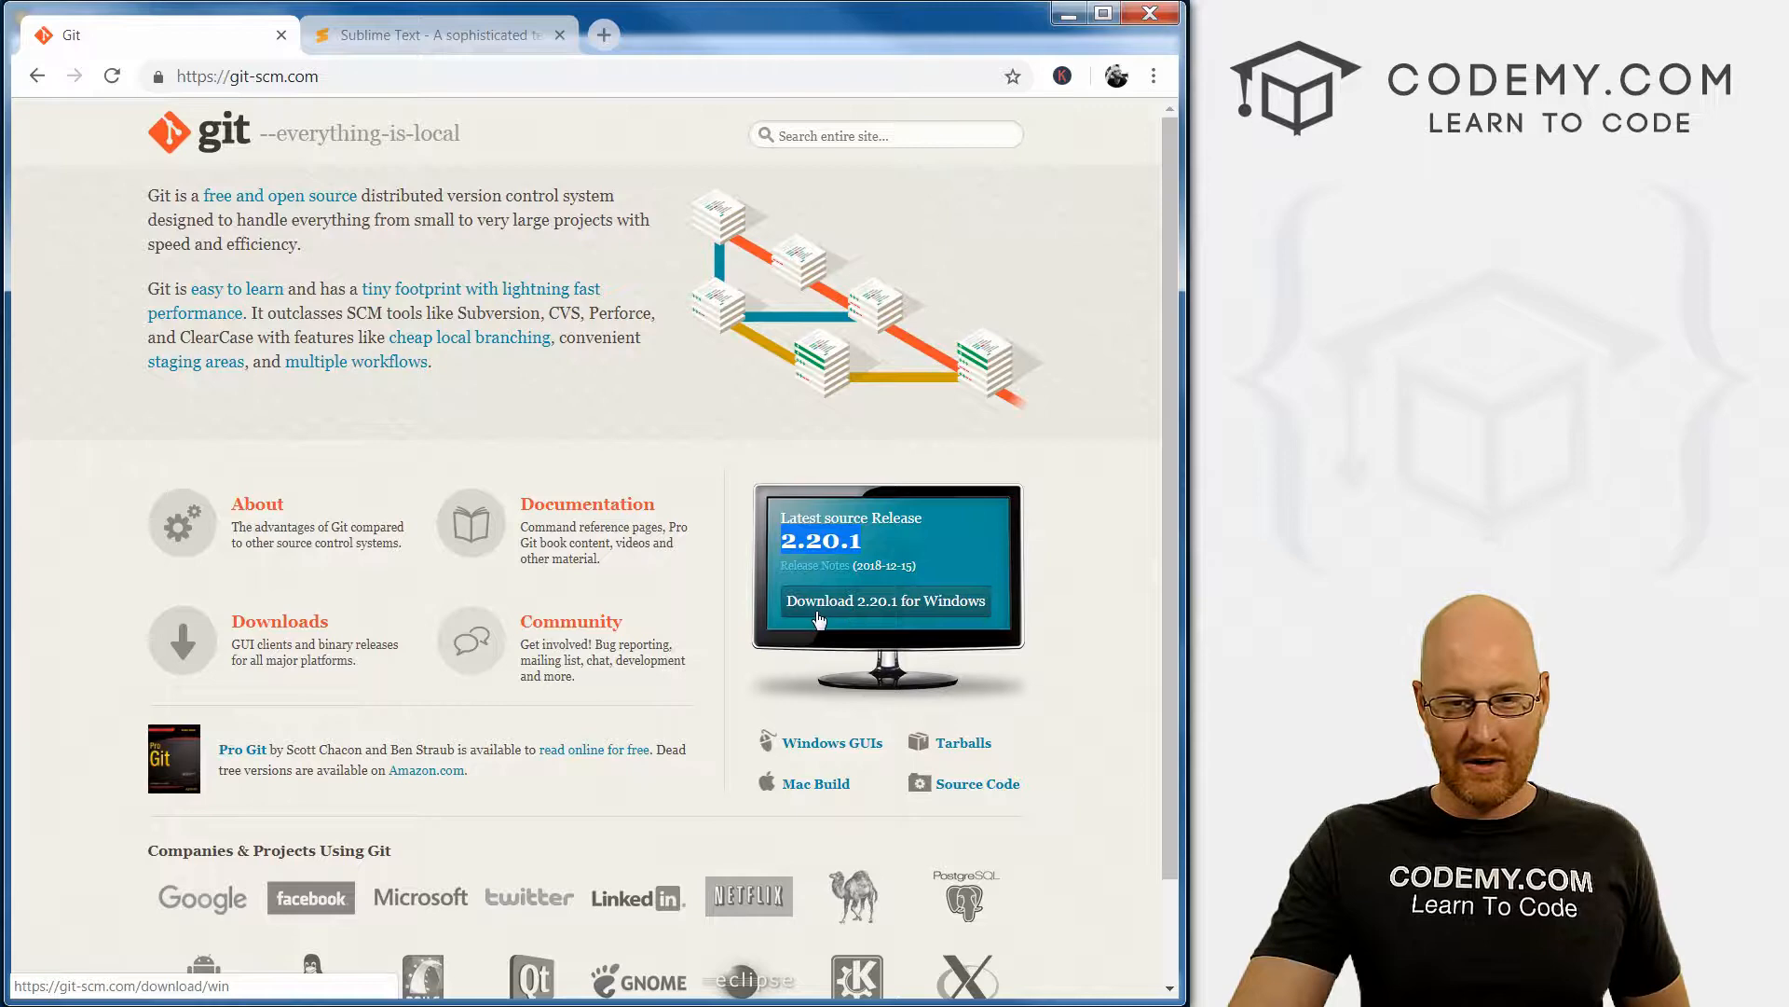
pyautogui.click(885, 600)
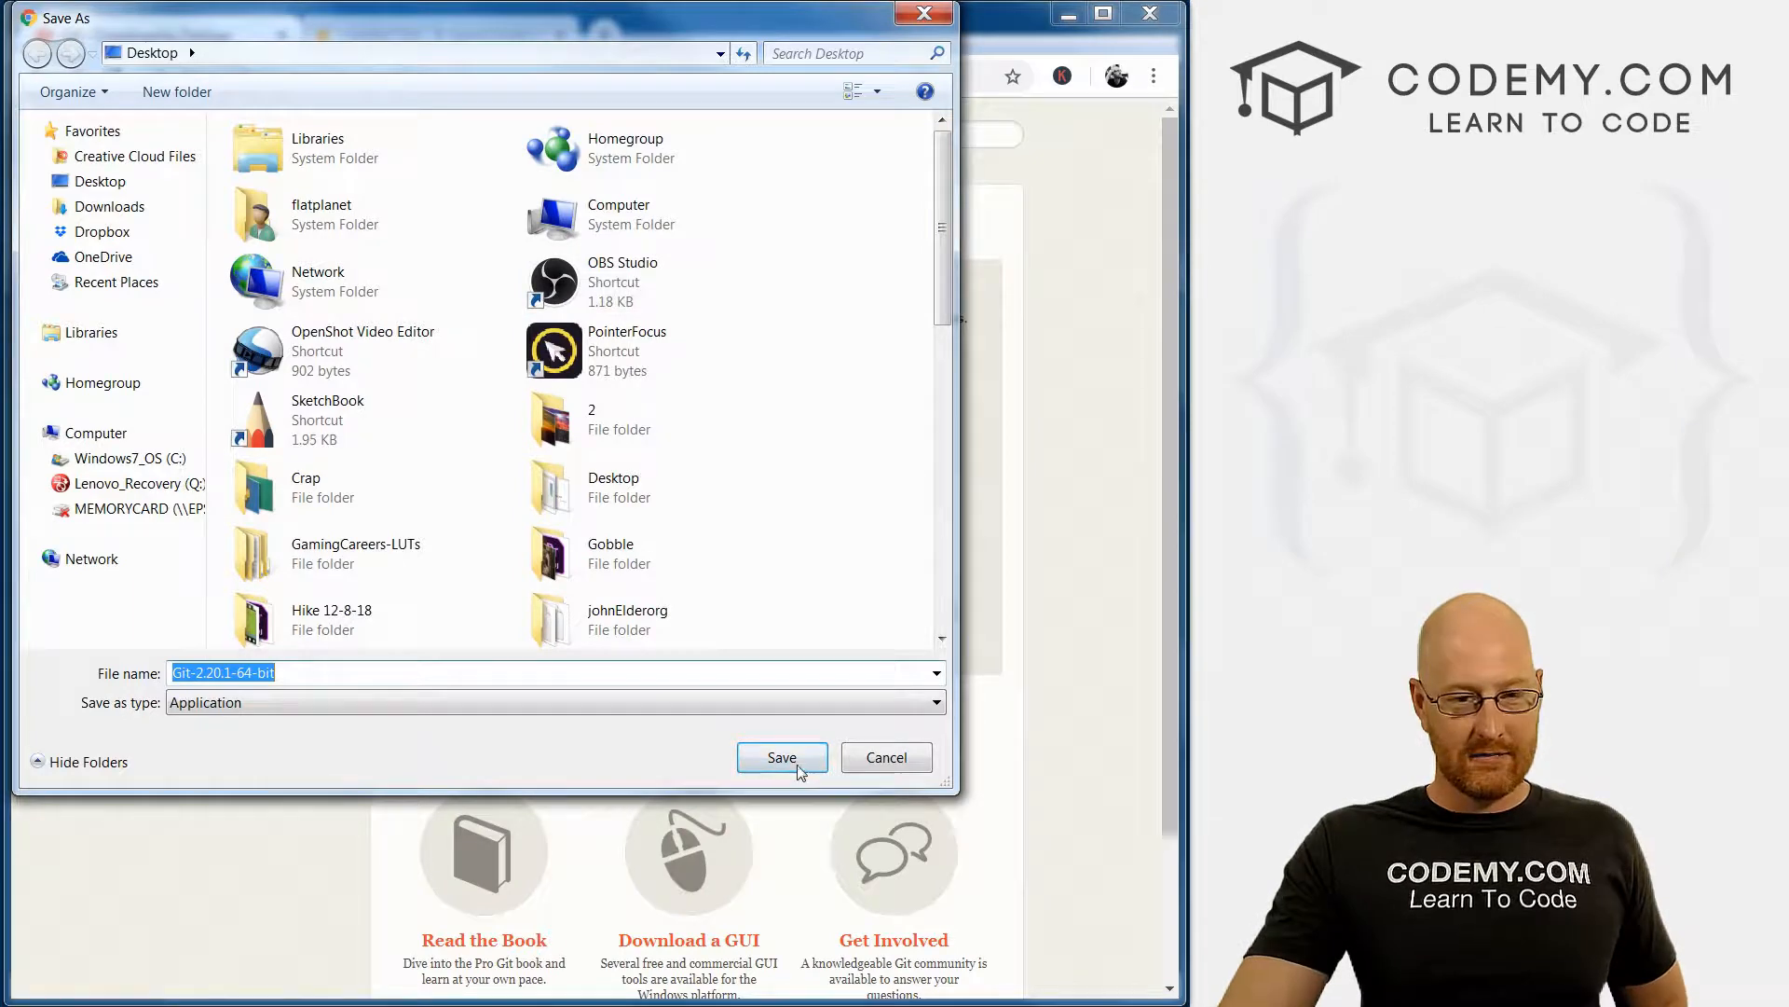
pyautogui.moveTo(794, 675)
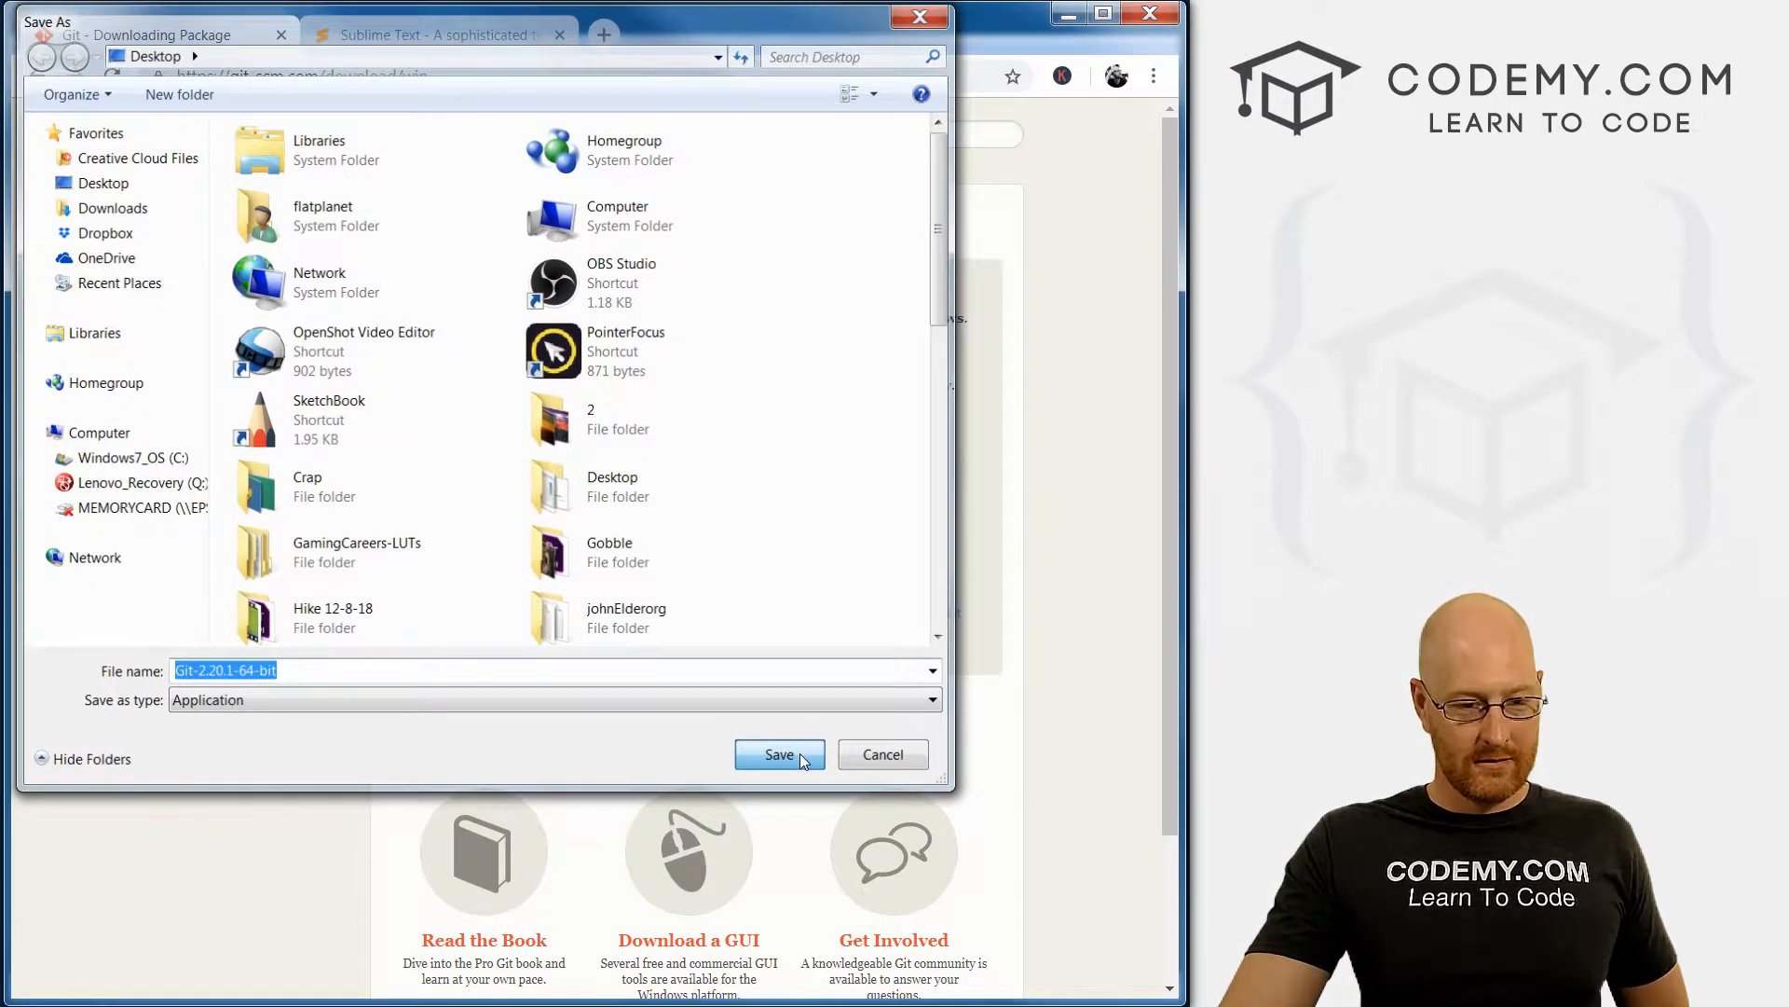
pyautogui.click(779, 754)
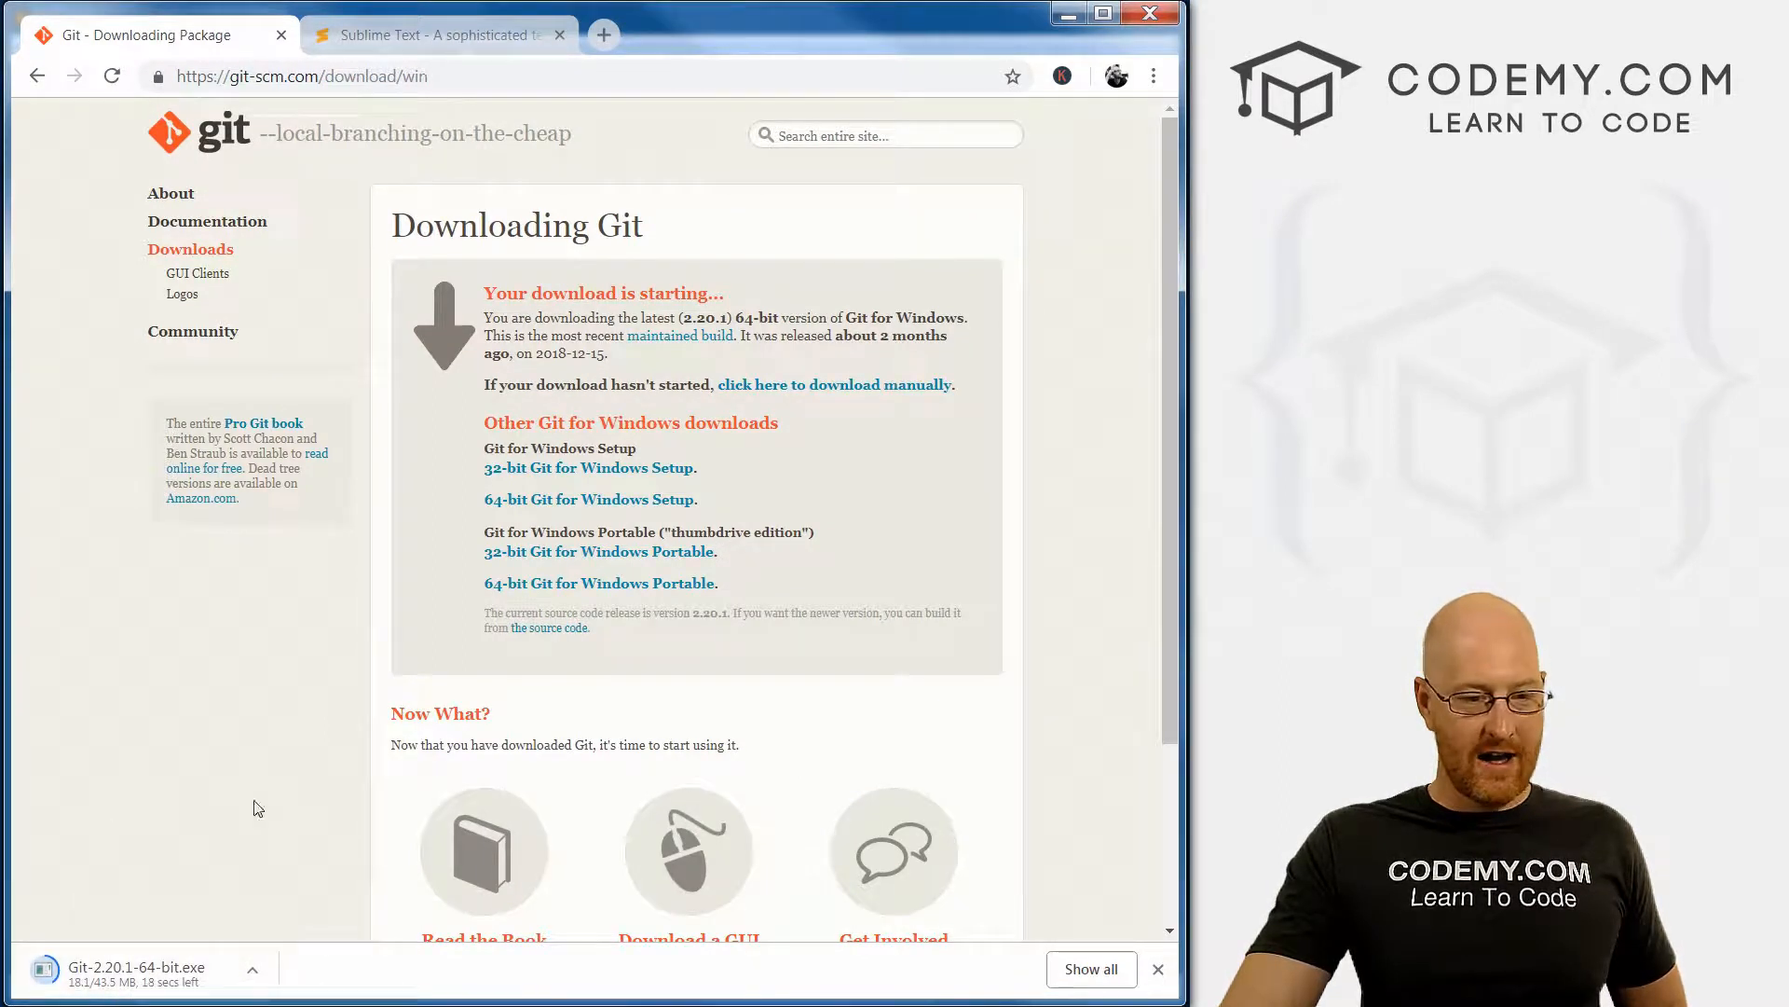
pyautogui.moveTo(220, 805)
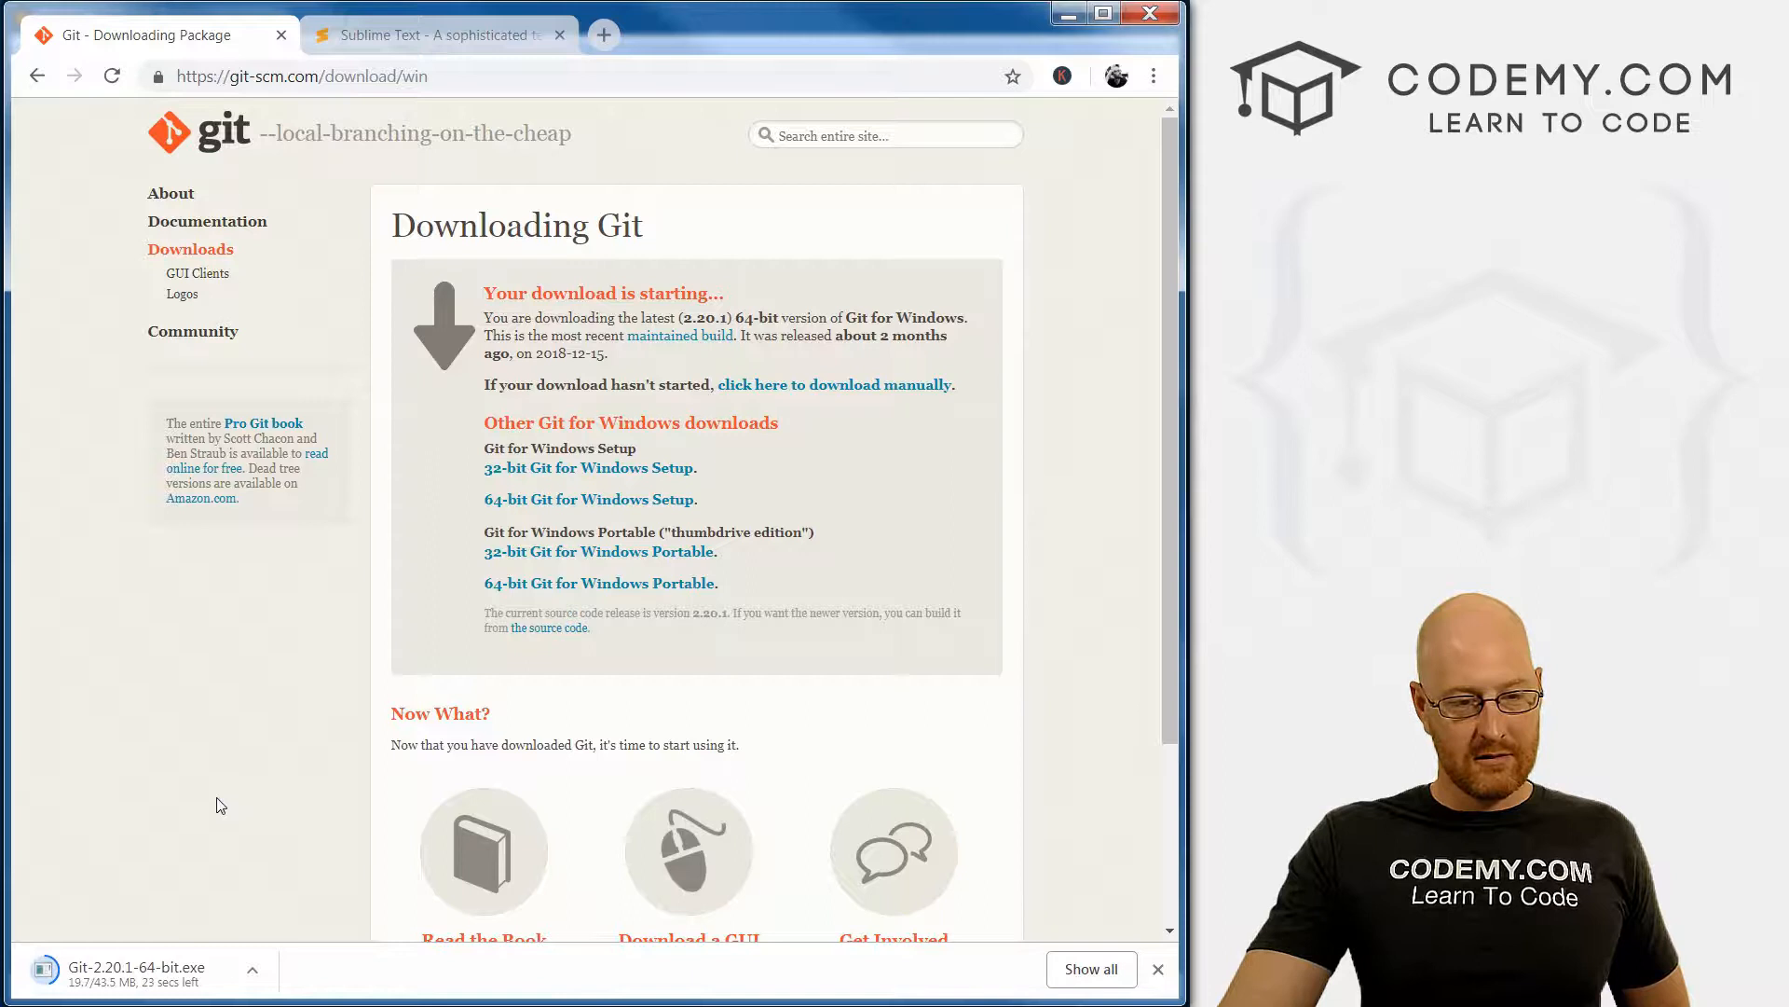
pyautogui.moveTo(253, 805)
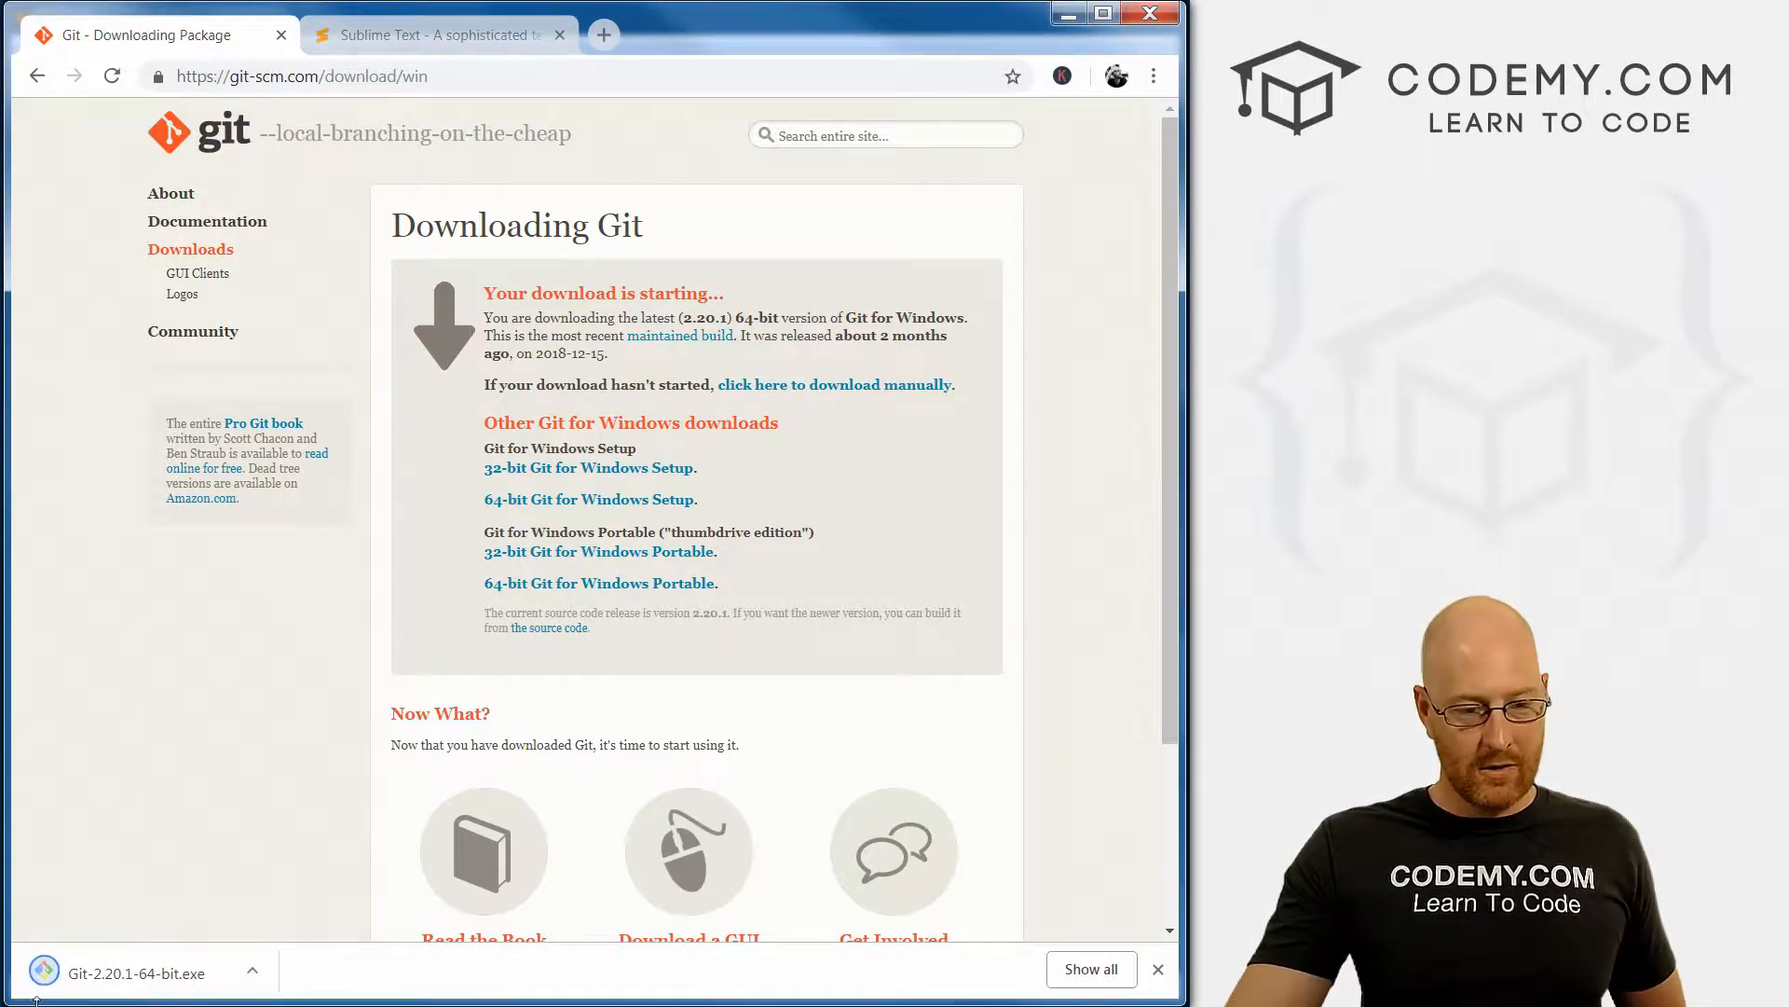
# Step: Run the downloaded Git 2.20.1 installer and continue past the license and components pages
pyautogui.click(134, 973)
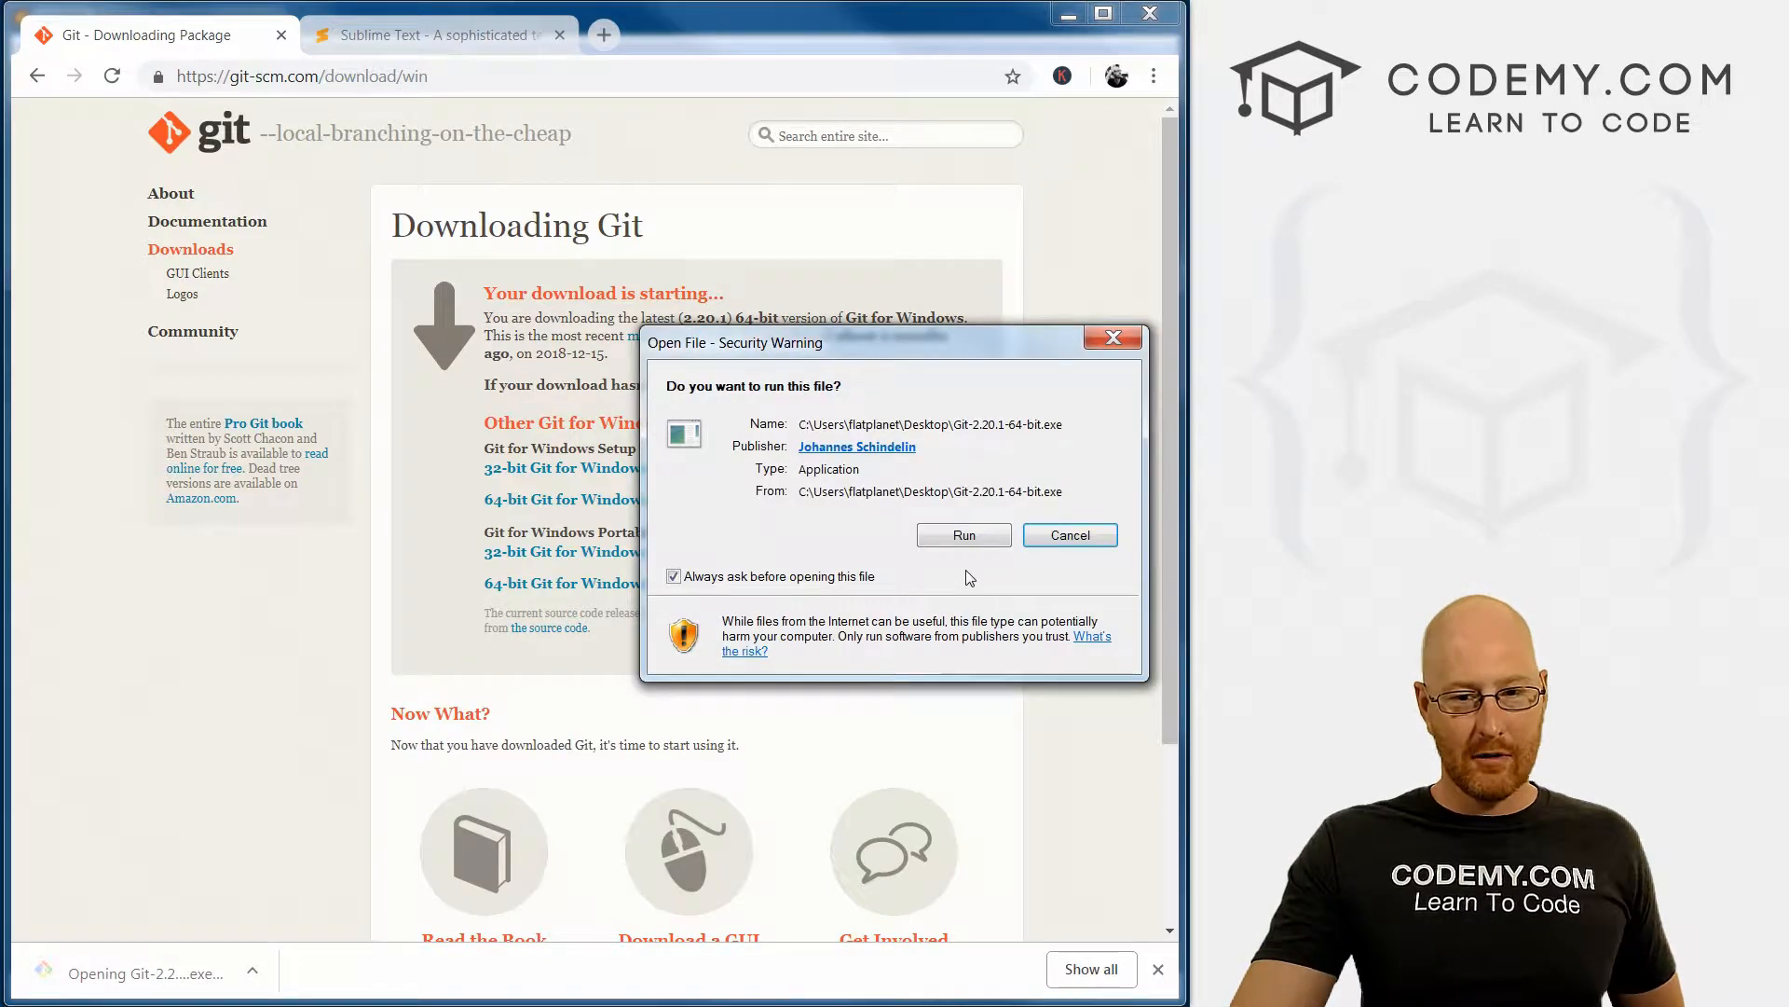
pyautogui.click(963, 535)
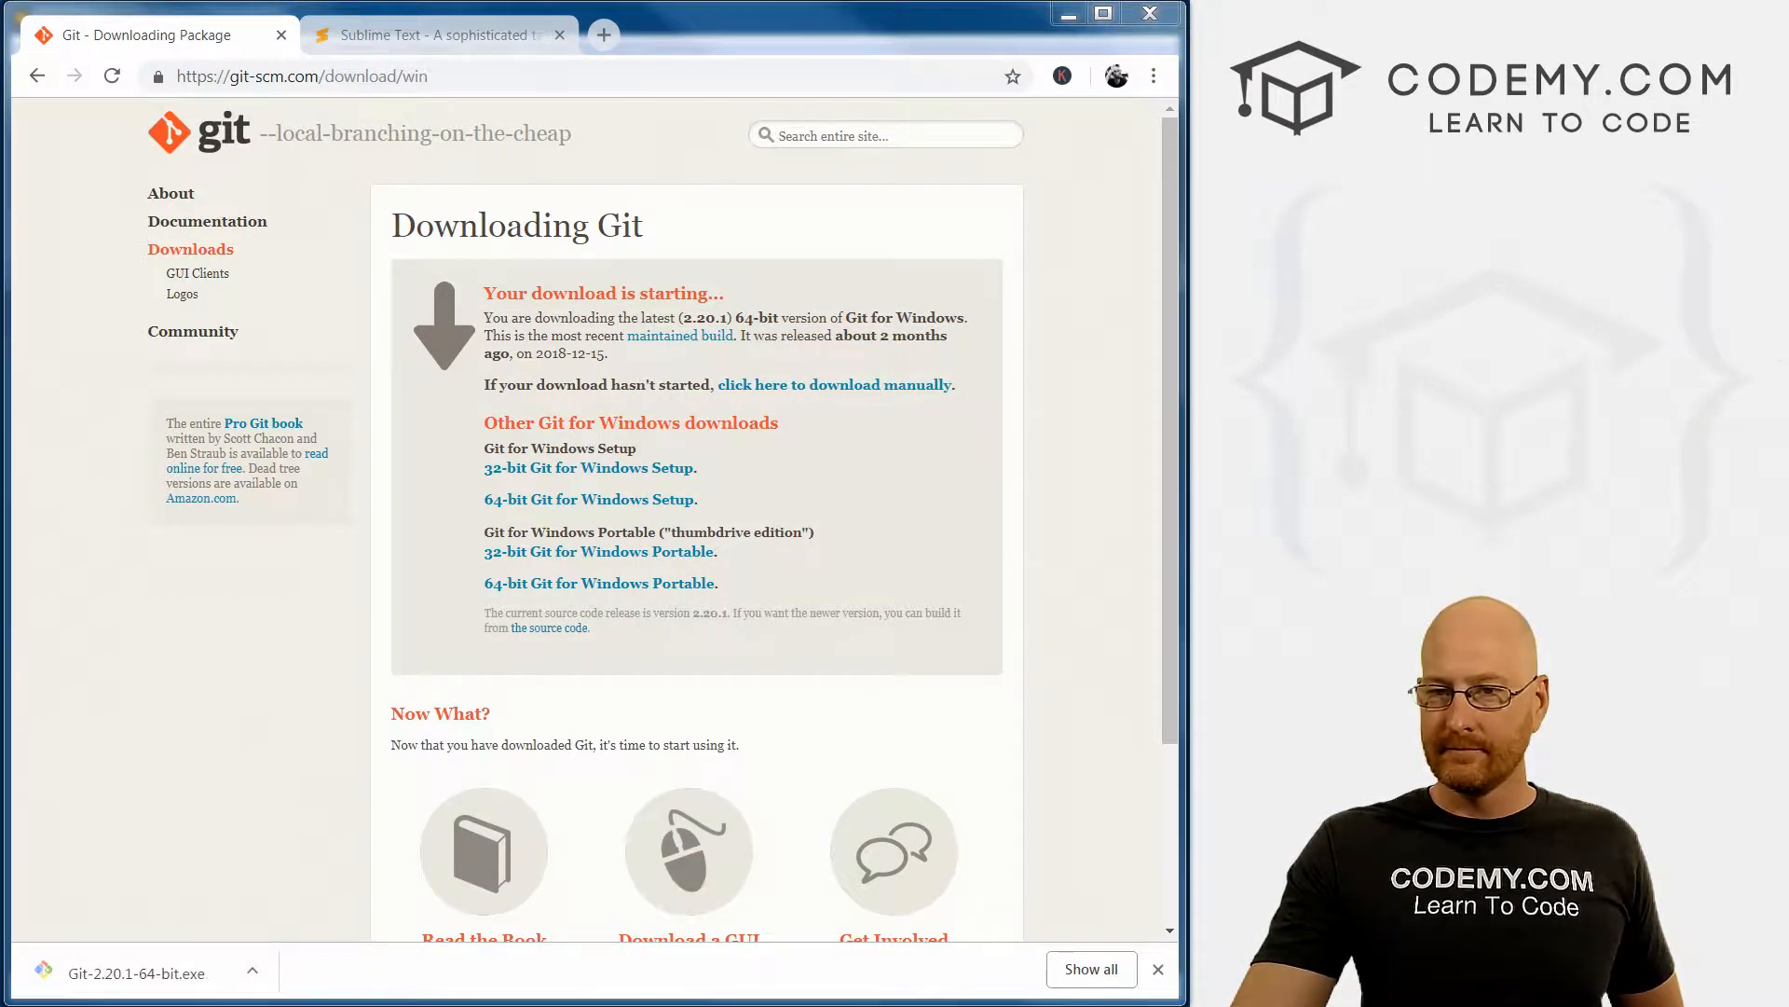
pyautogui.moveTo(1316, 283)
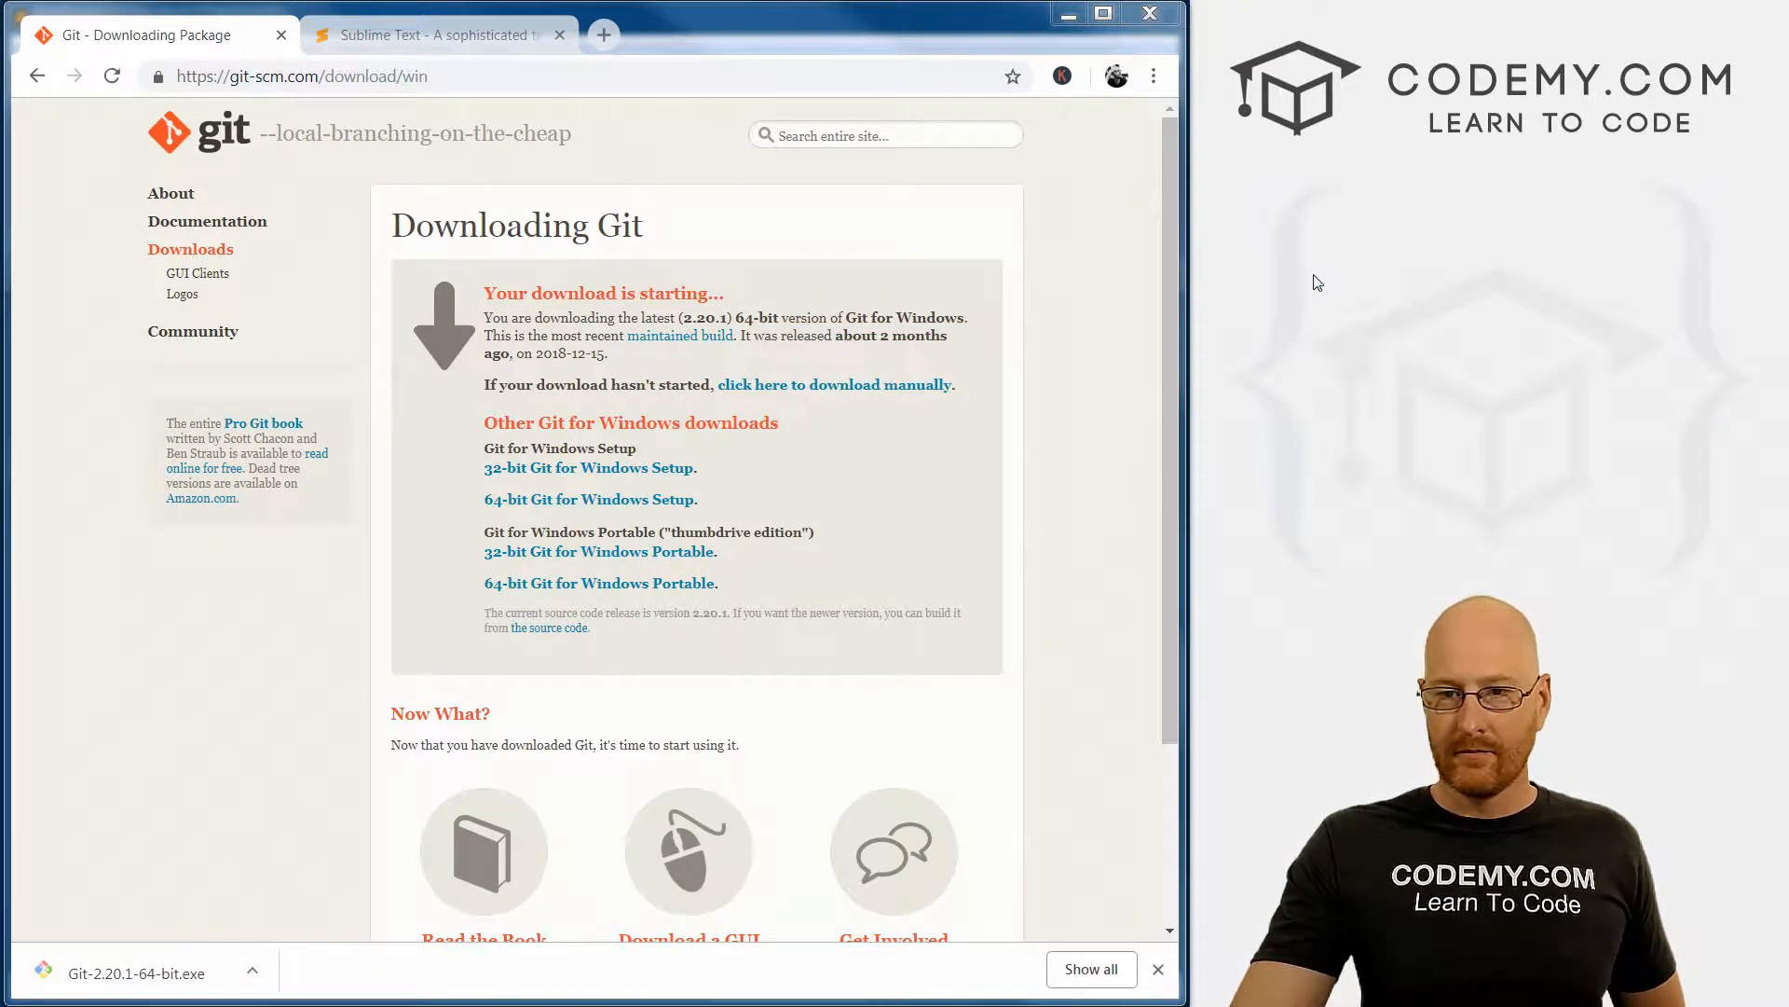
pyautogui.click(134, 973)
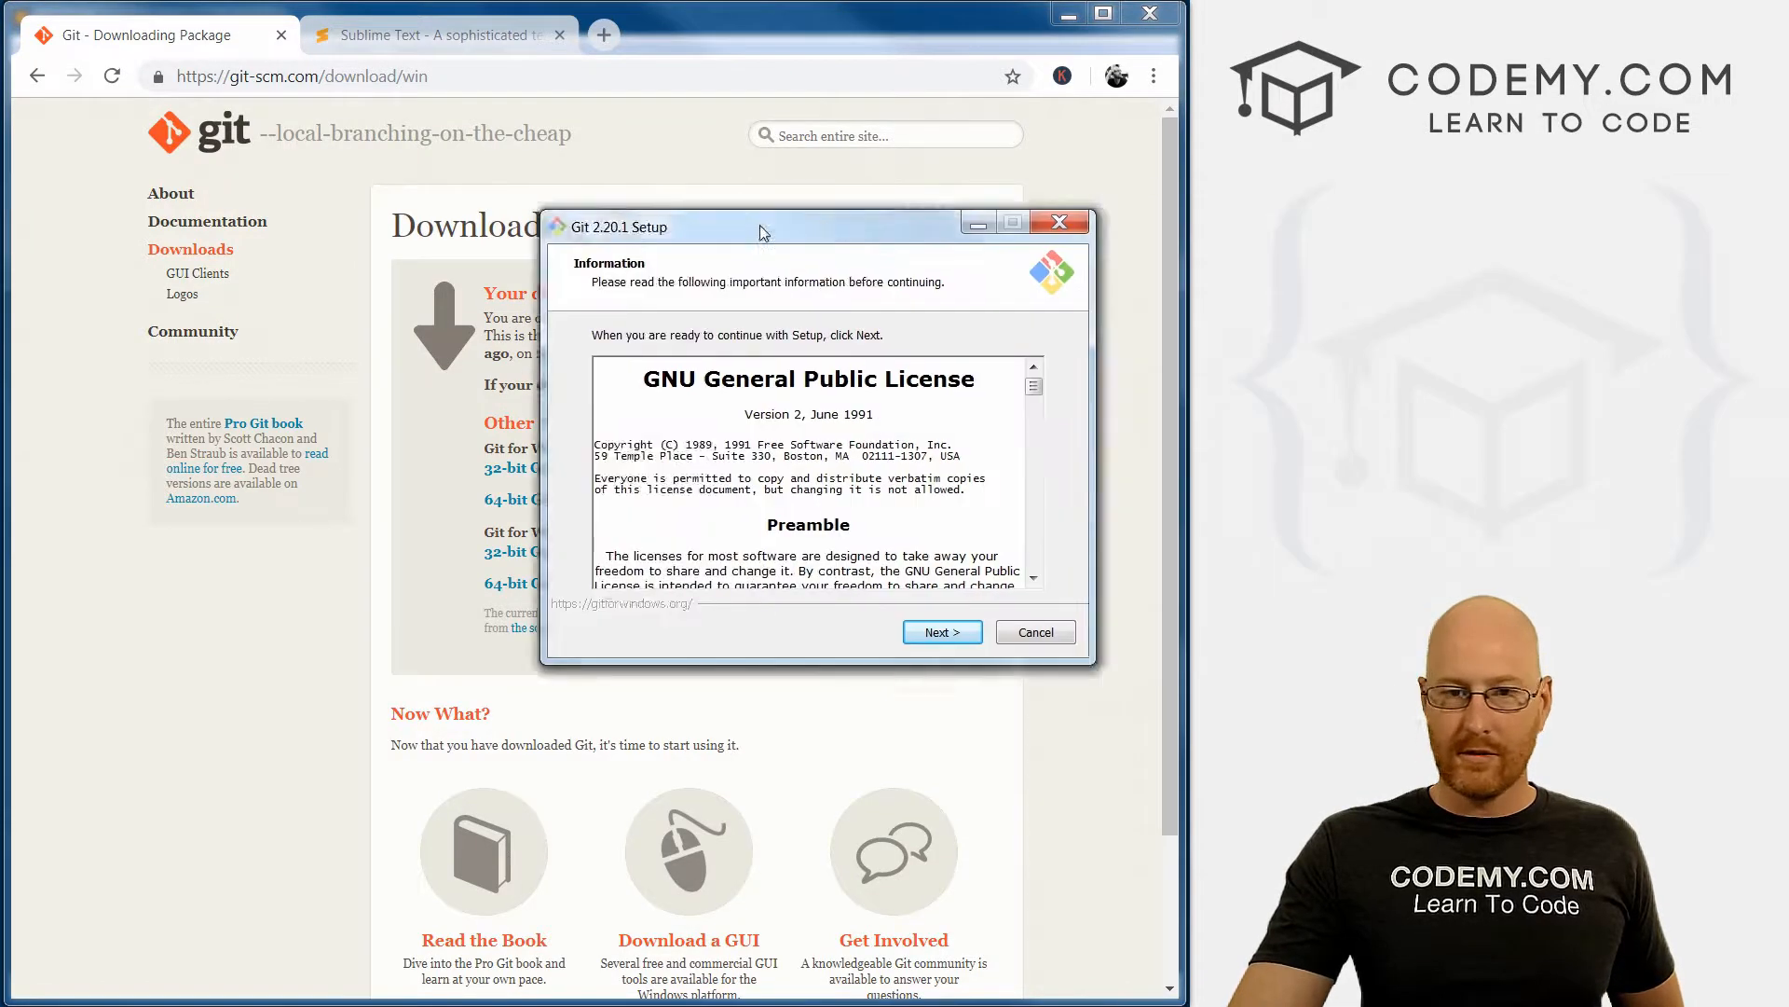
pyautogui.click(941, 631)
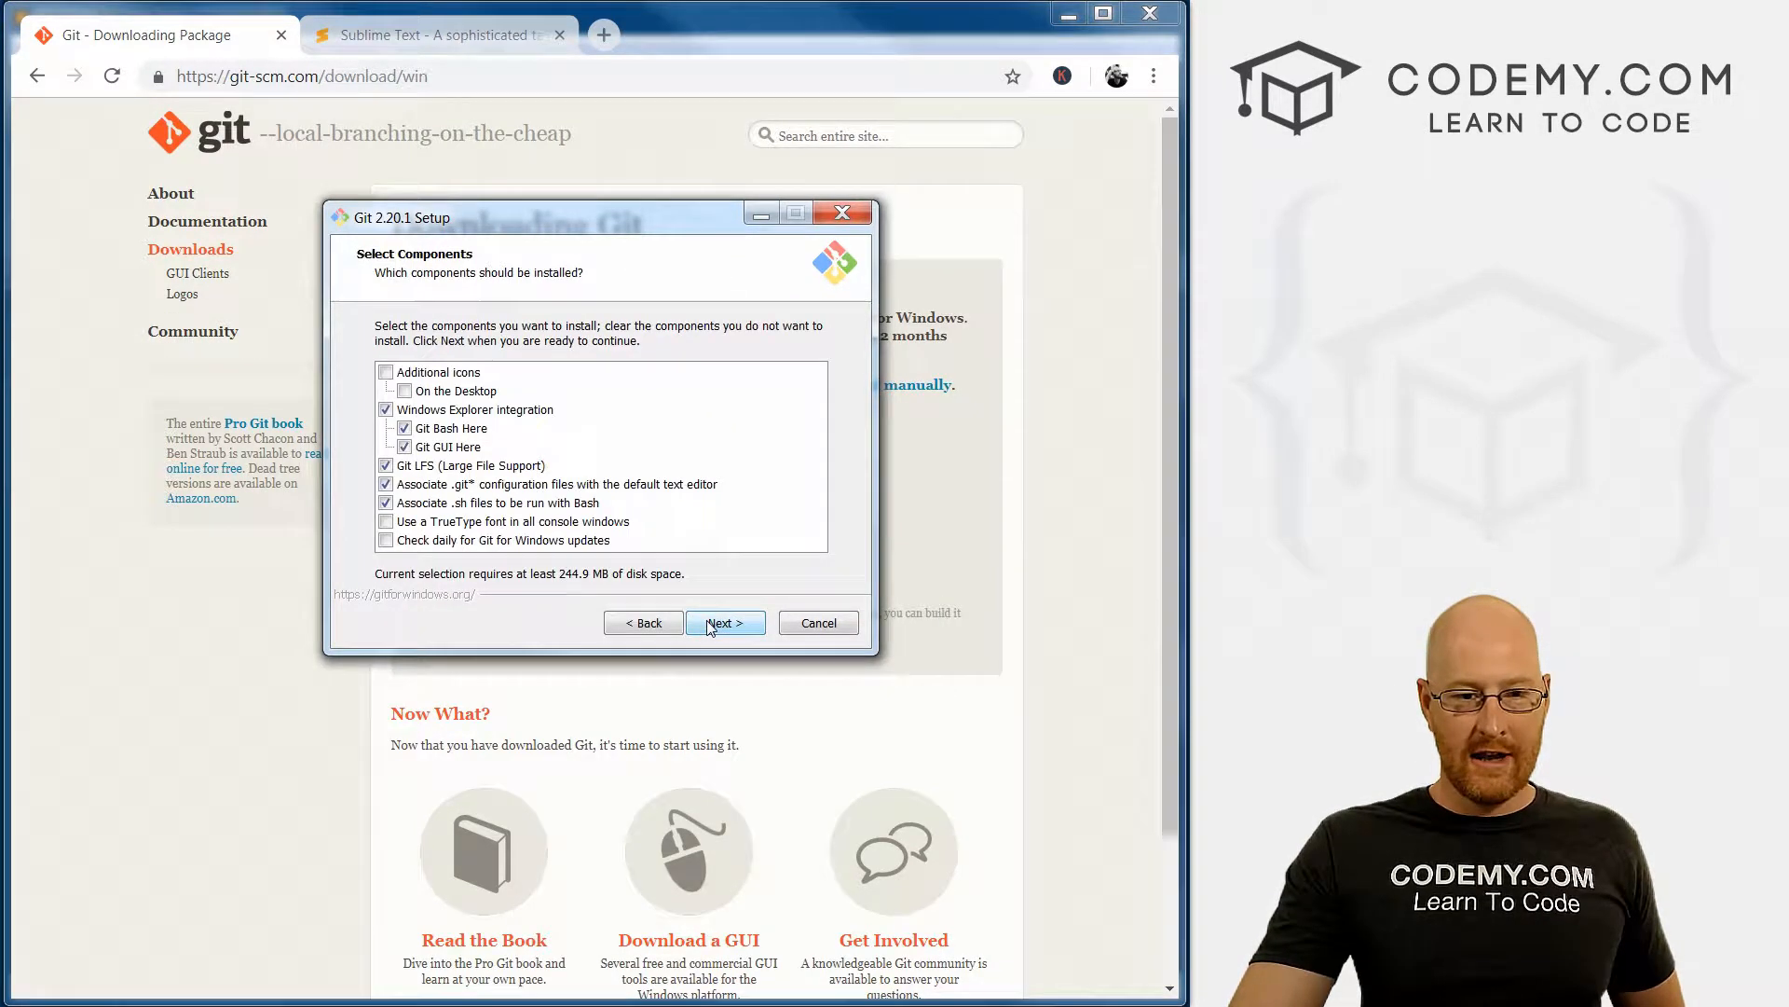
pyautogui.click(725, 622)
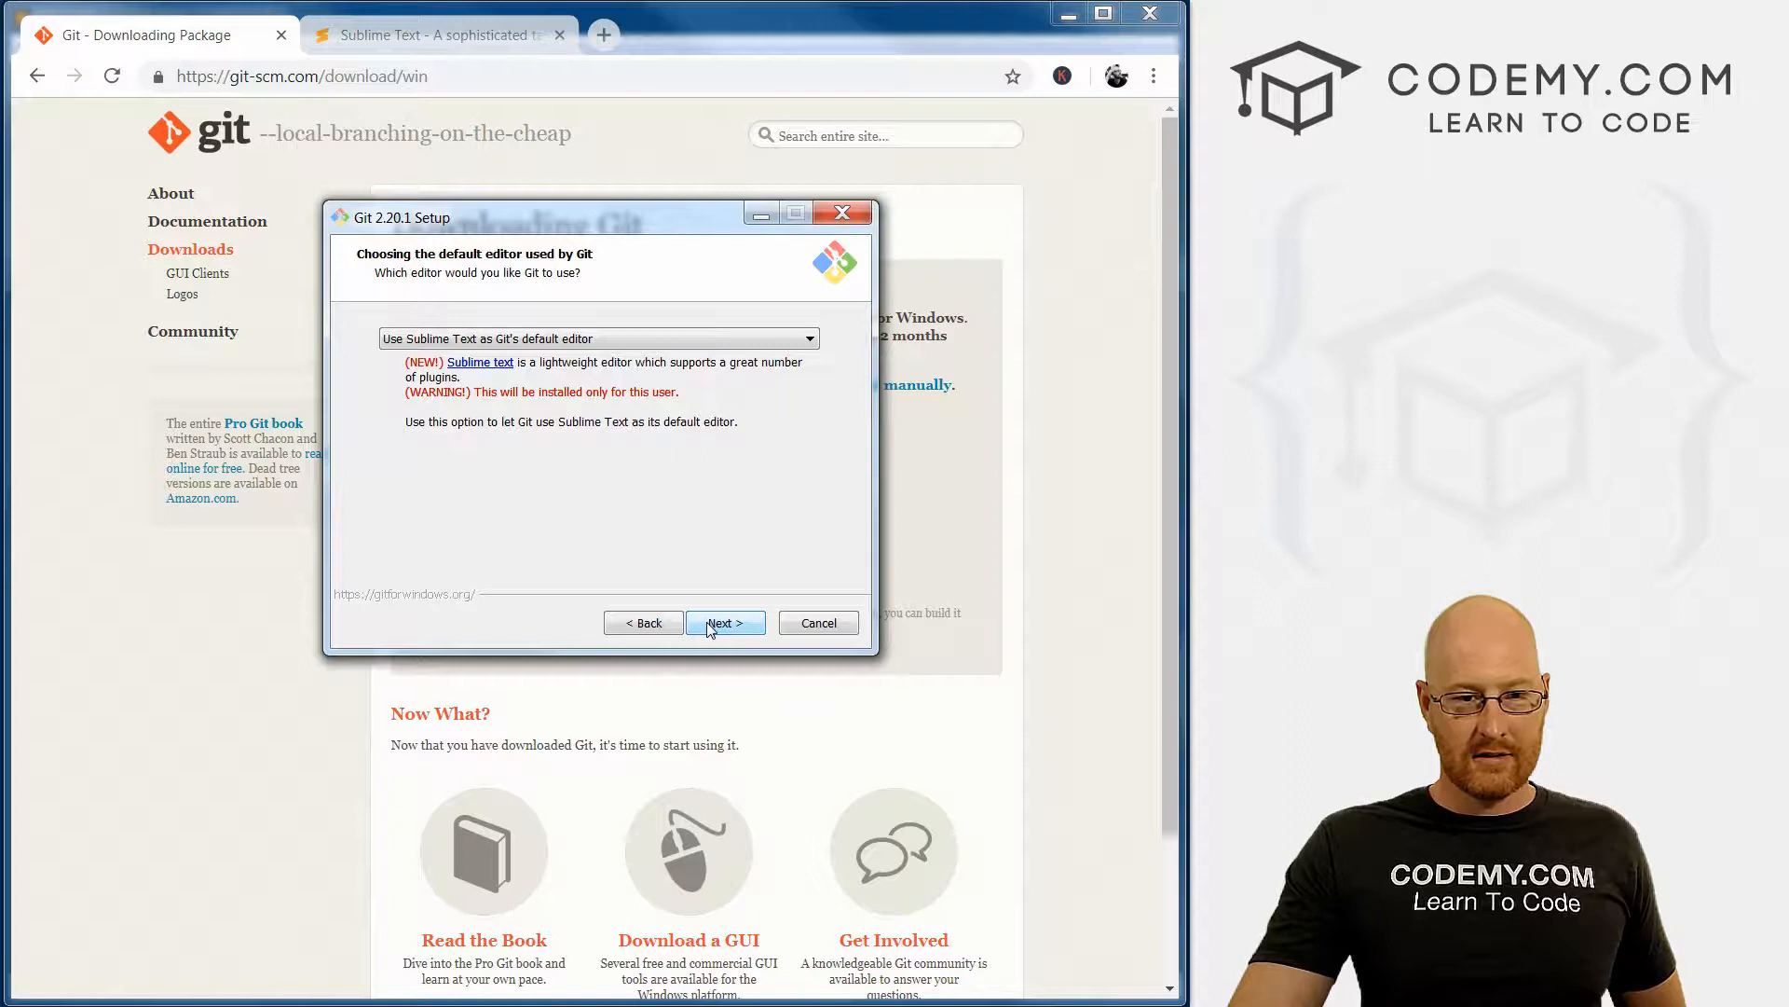
pyautogui.moveTo(434, 310)
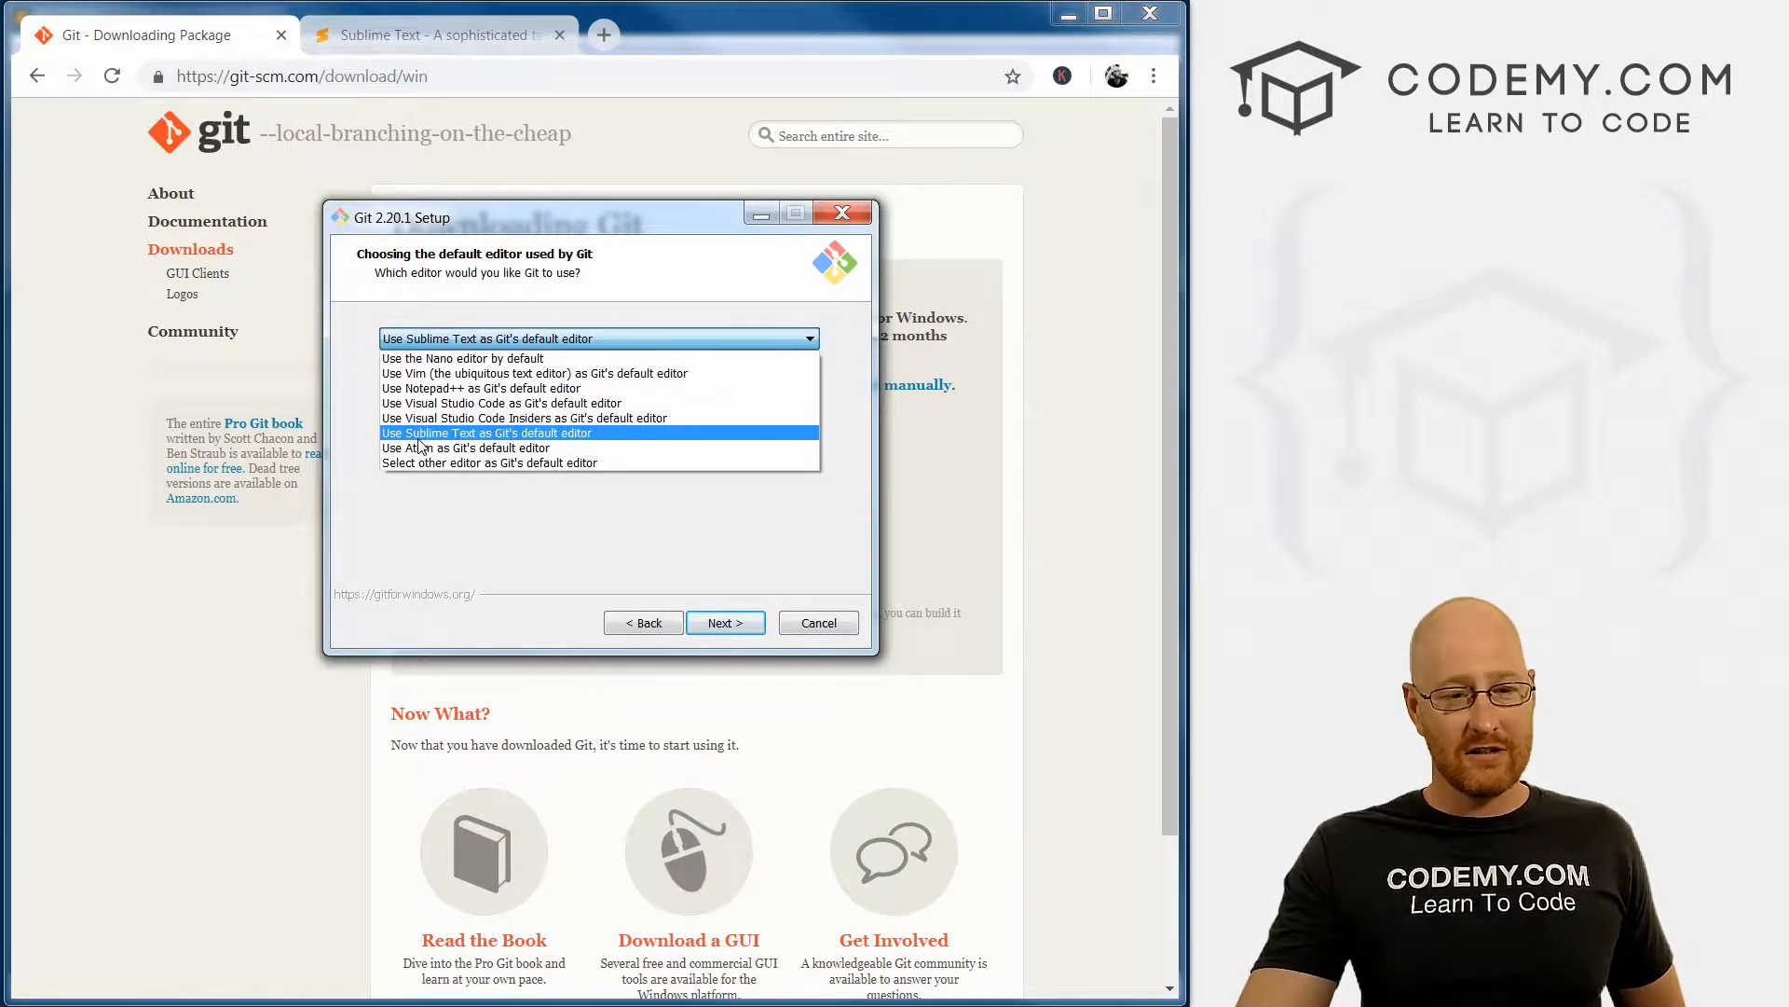
# Step: Review the default editor choices and keep Sublime Text as Git's default editor
pyautogui.click(486, 433)
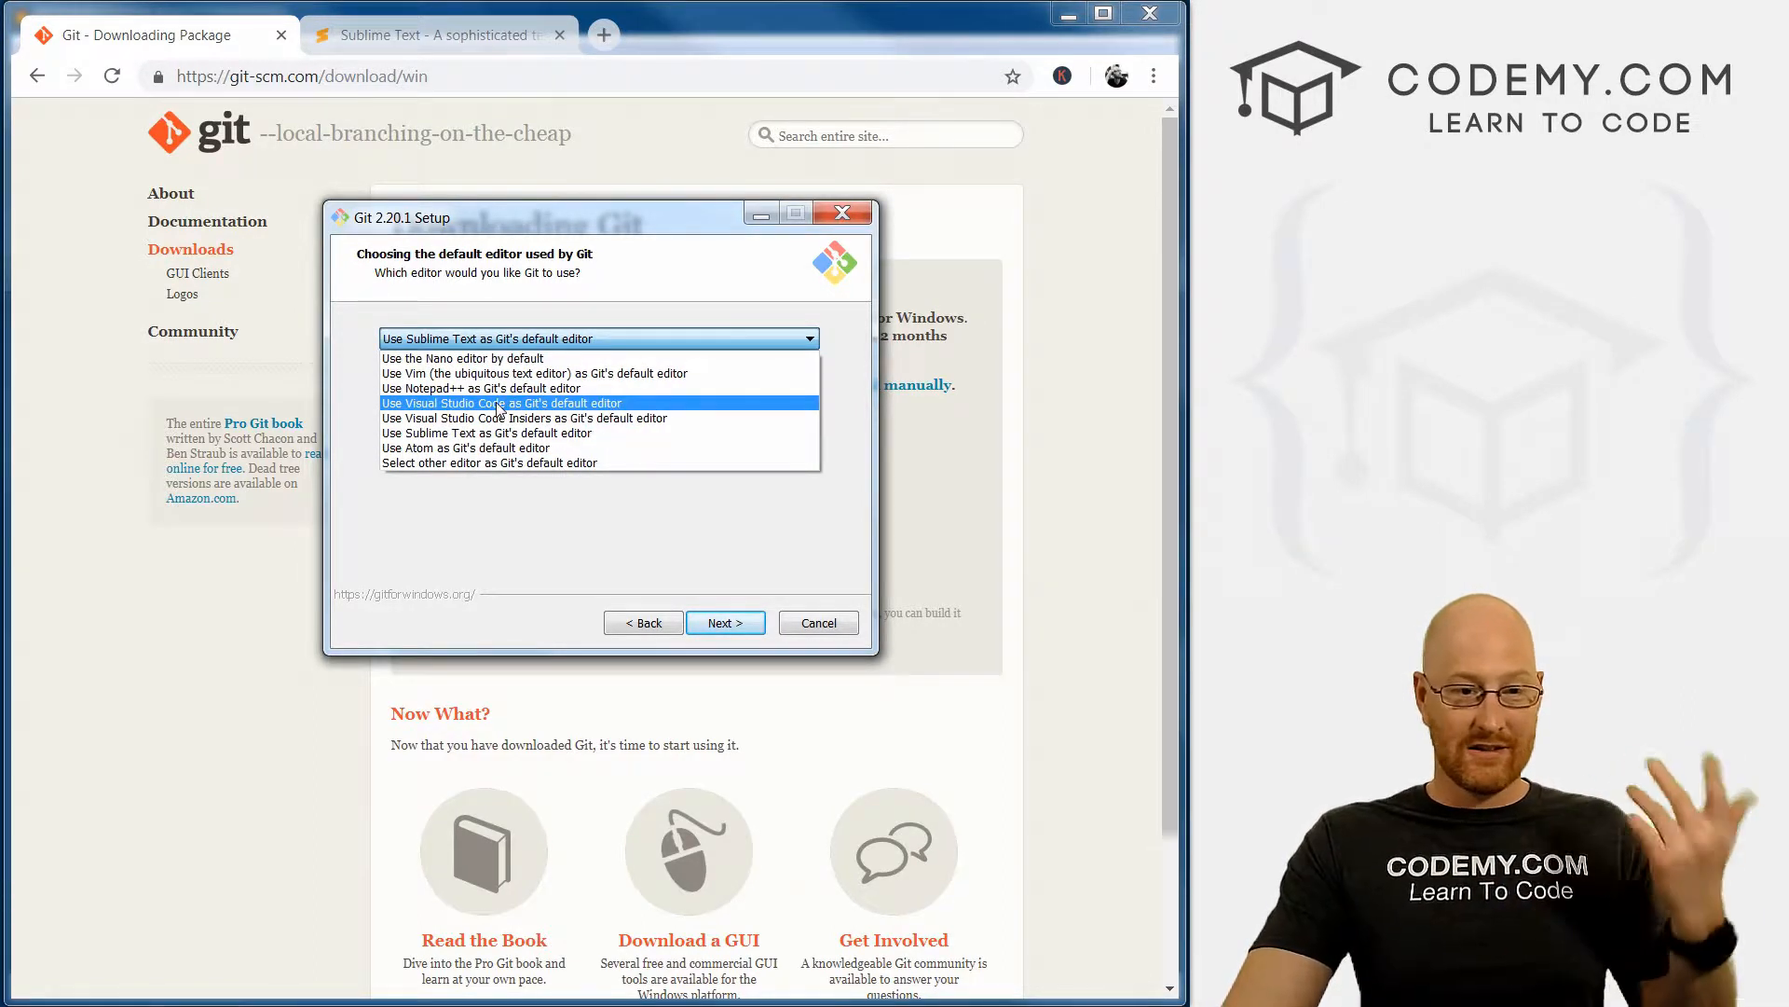
pyautogui.click(487, 433)
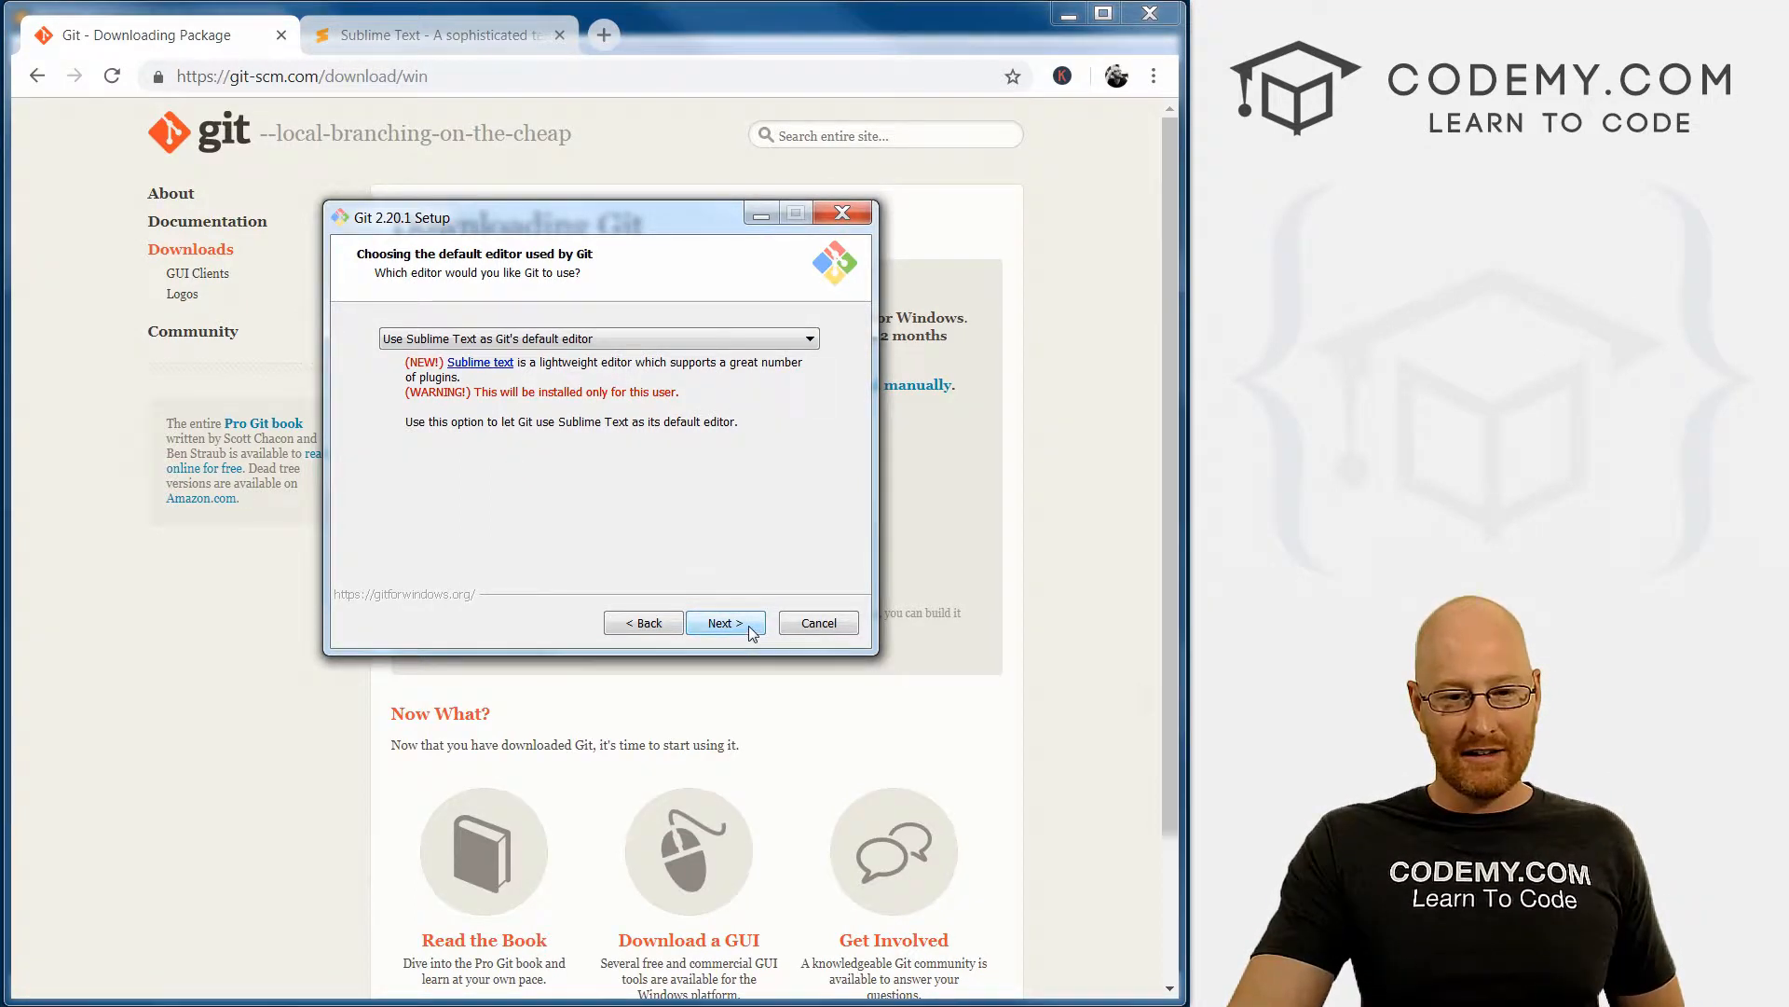
# Step: On the PATH environment page, compare the options and settle on Git plus optional Unix tools
pyautogui.click(725, 623)
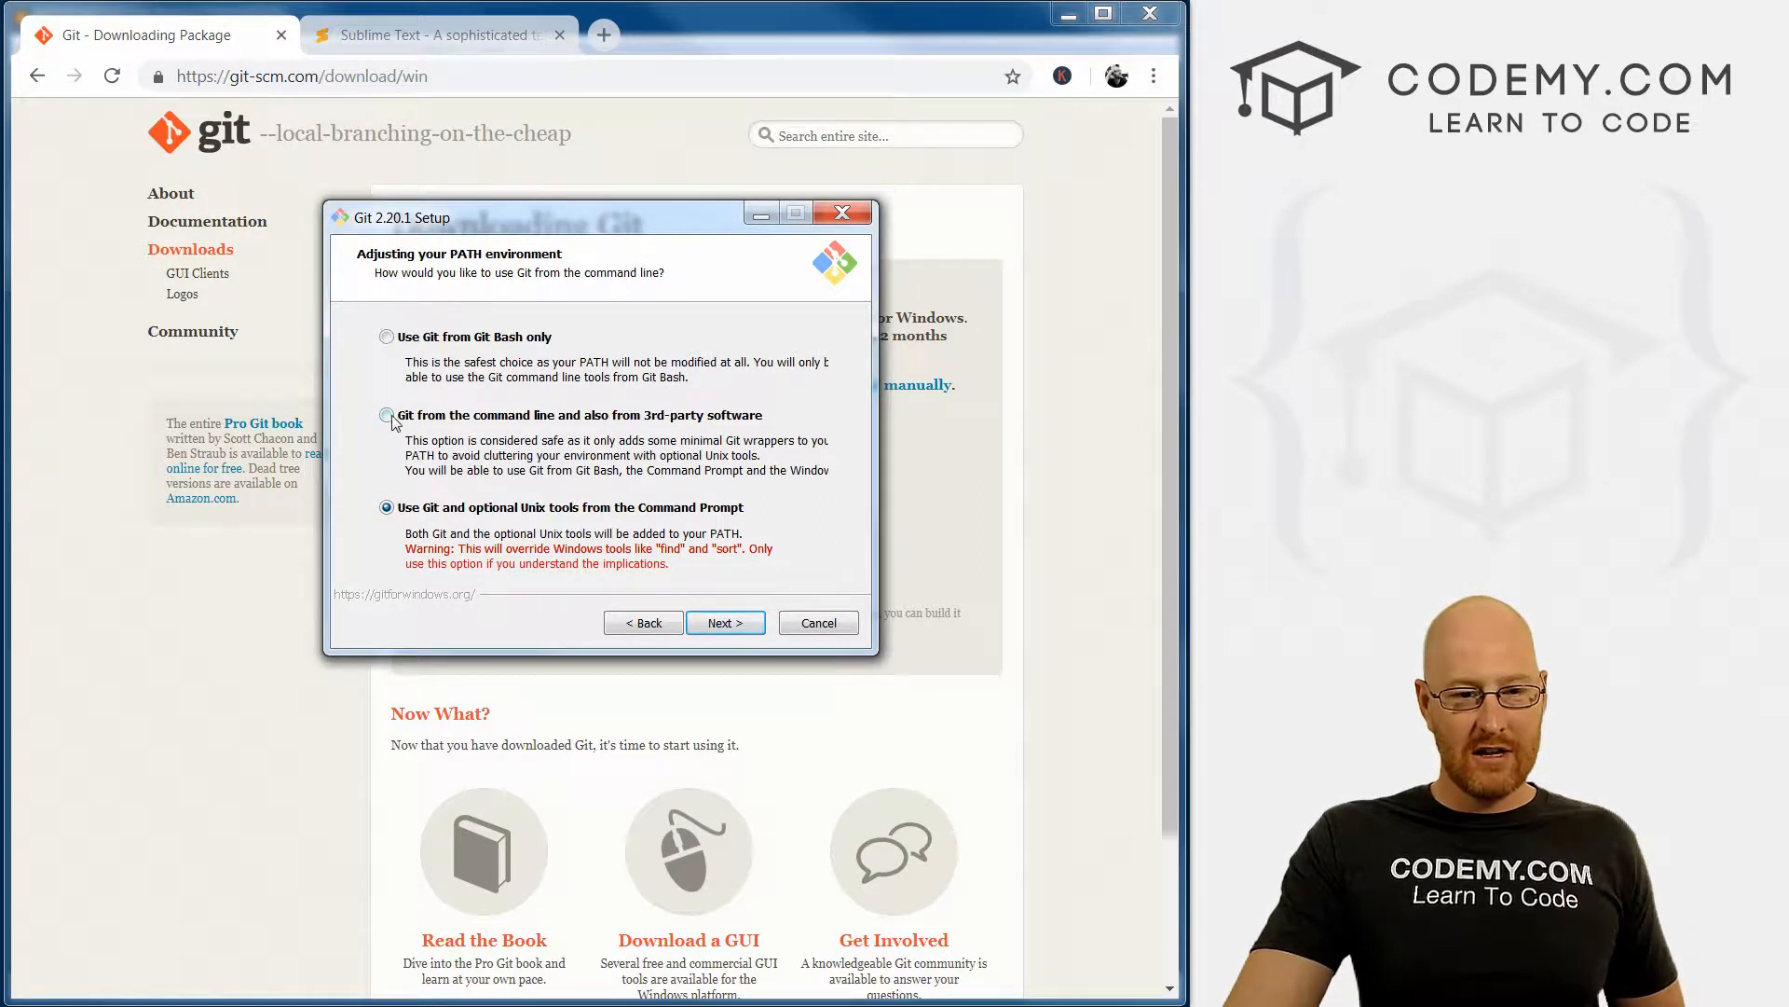
pyautogui.click(384, 414)
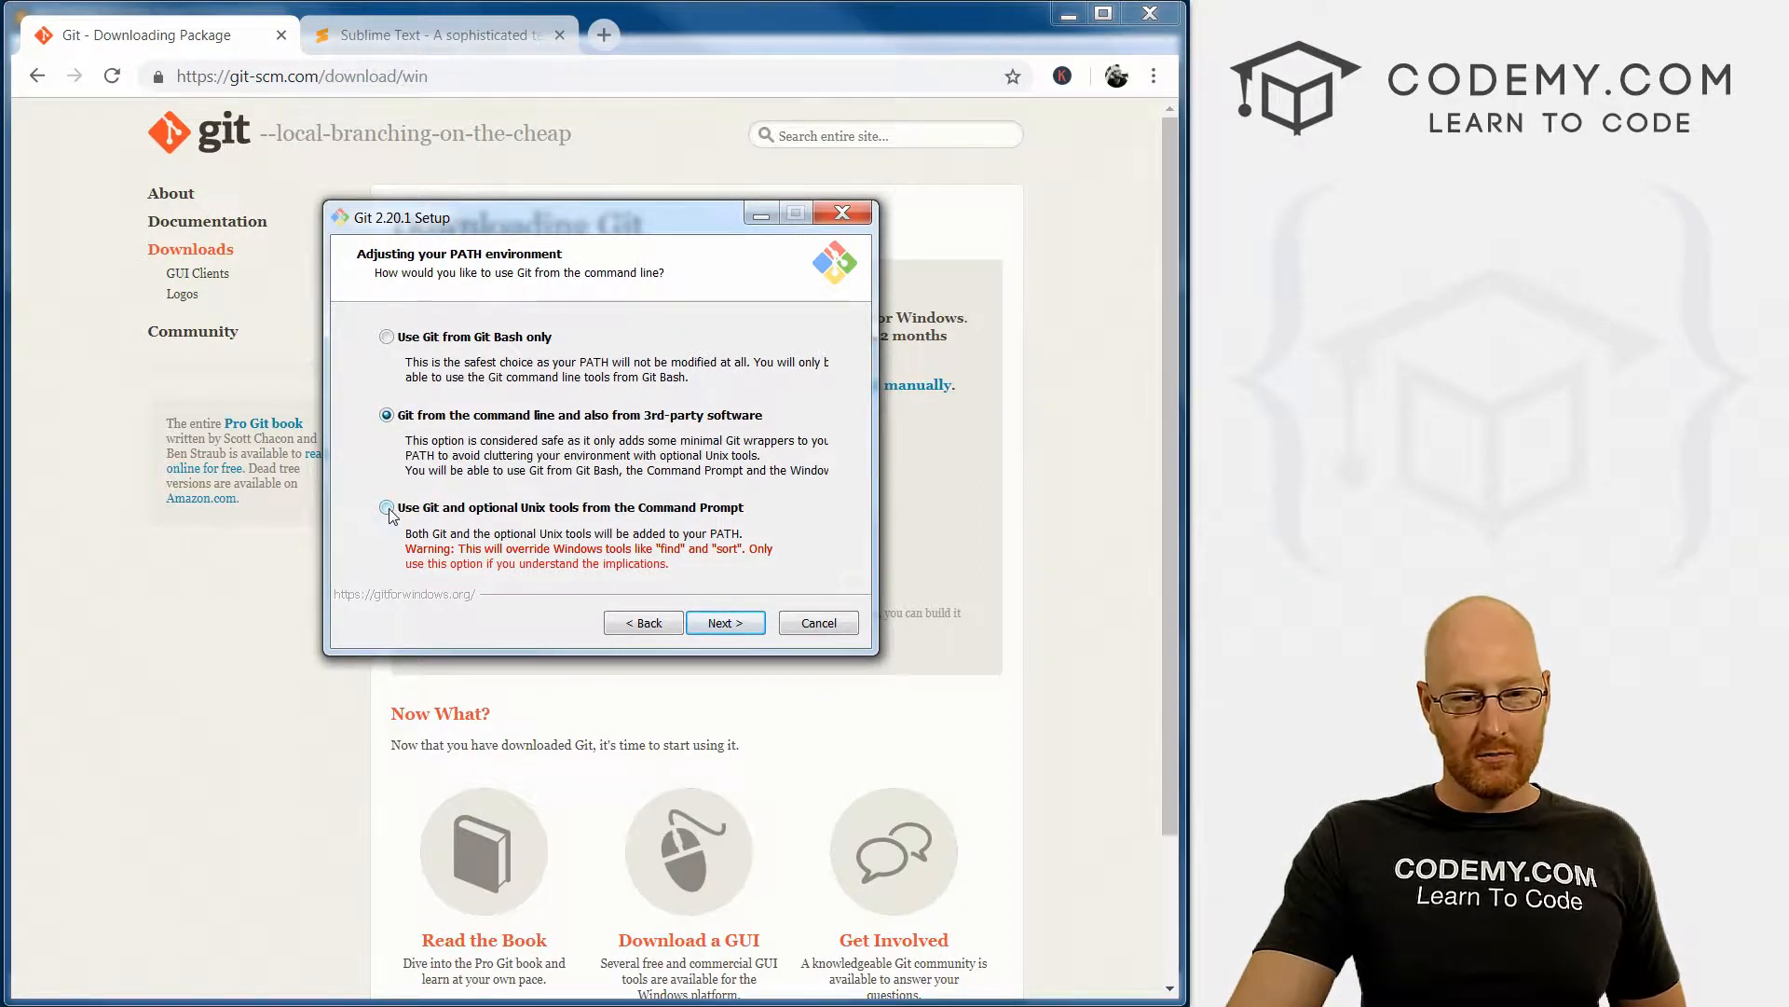
pyautogui.click(386, 507)
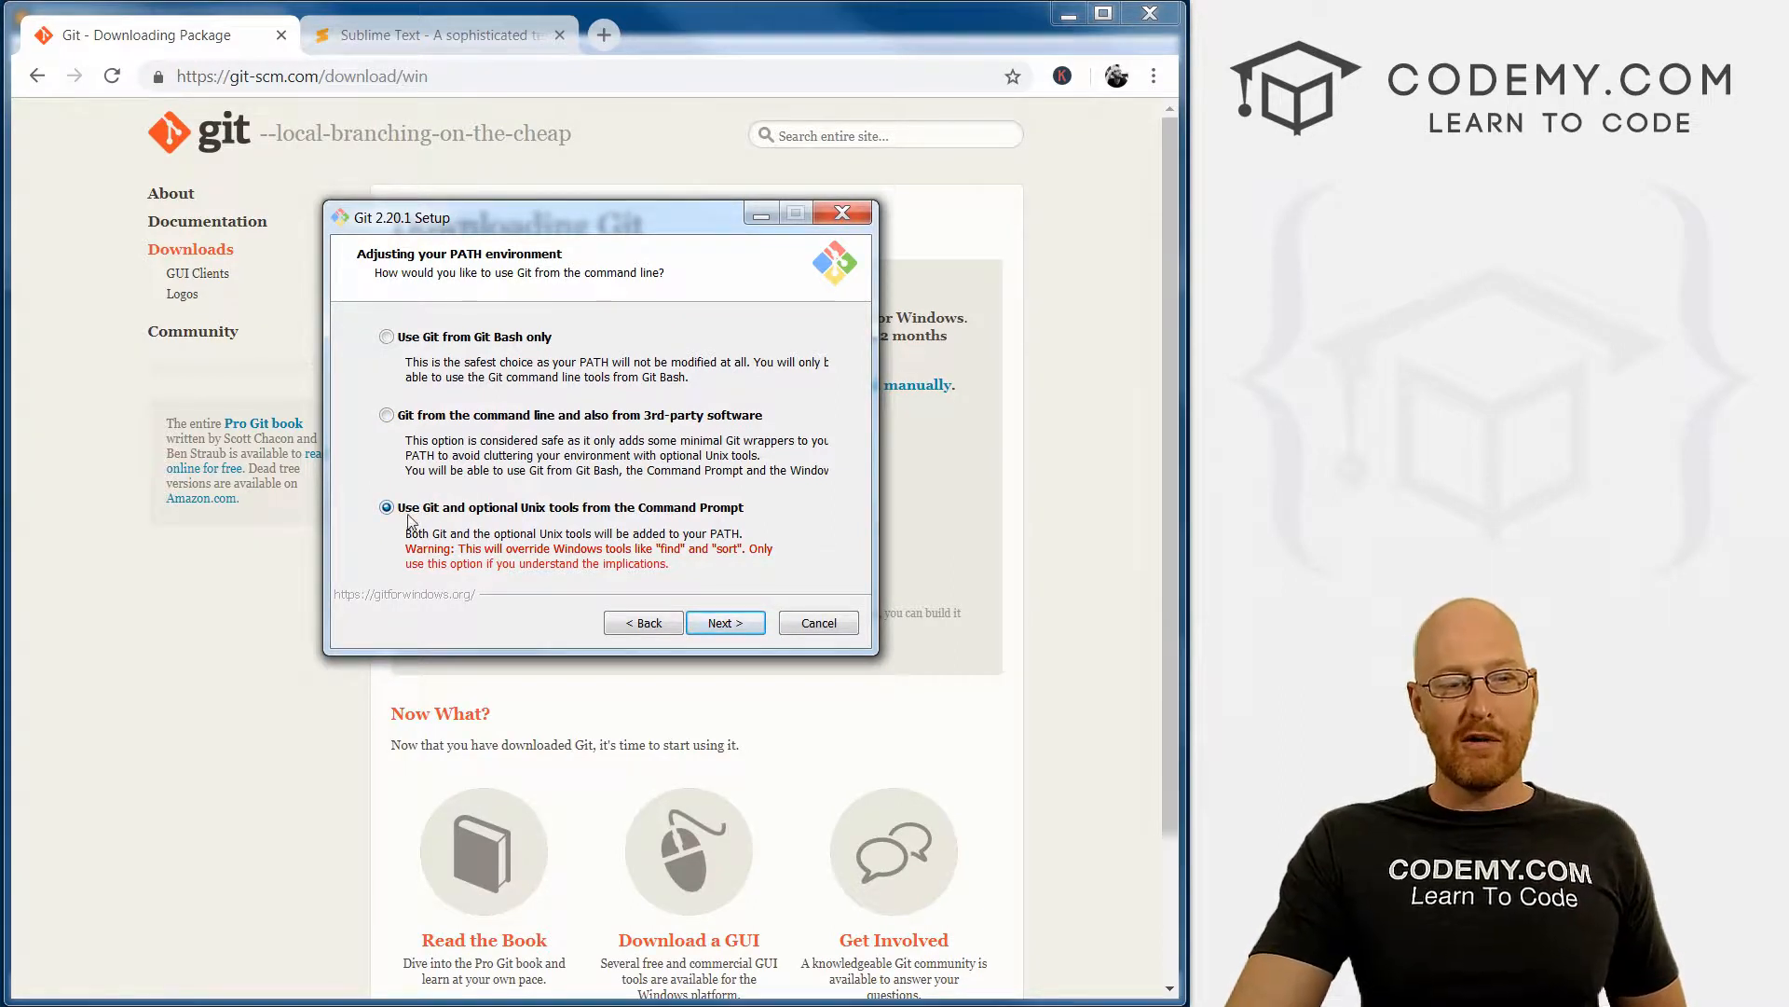
pyautogui.moveTo(681, 514)
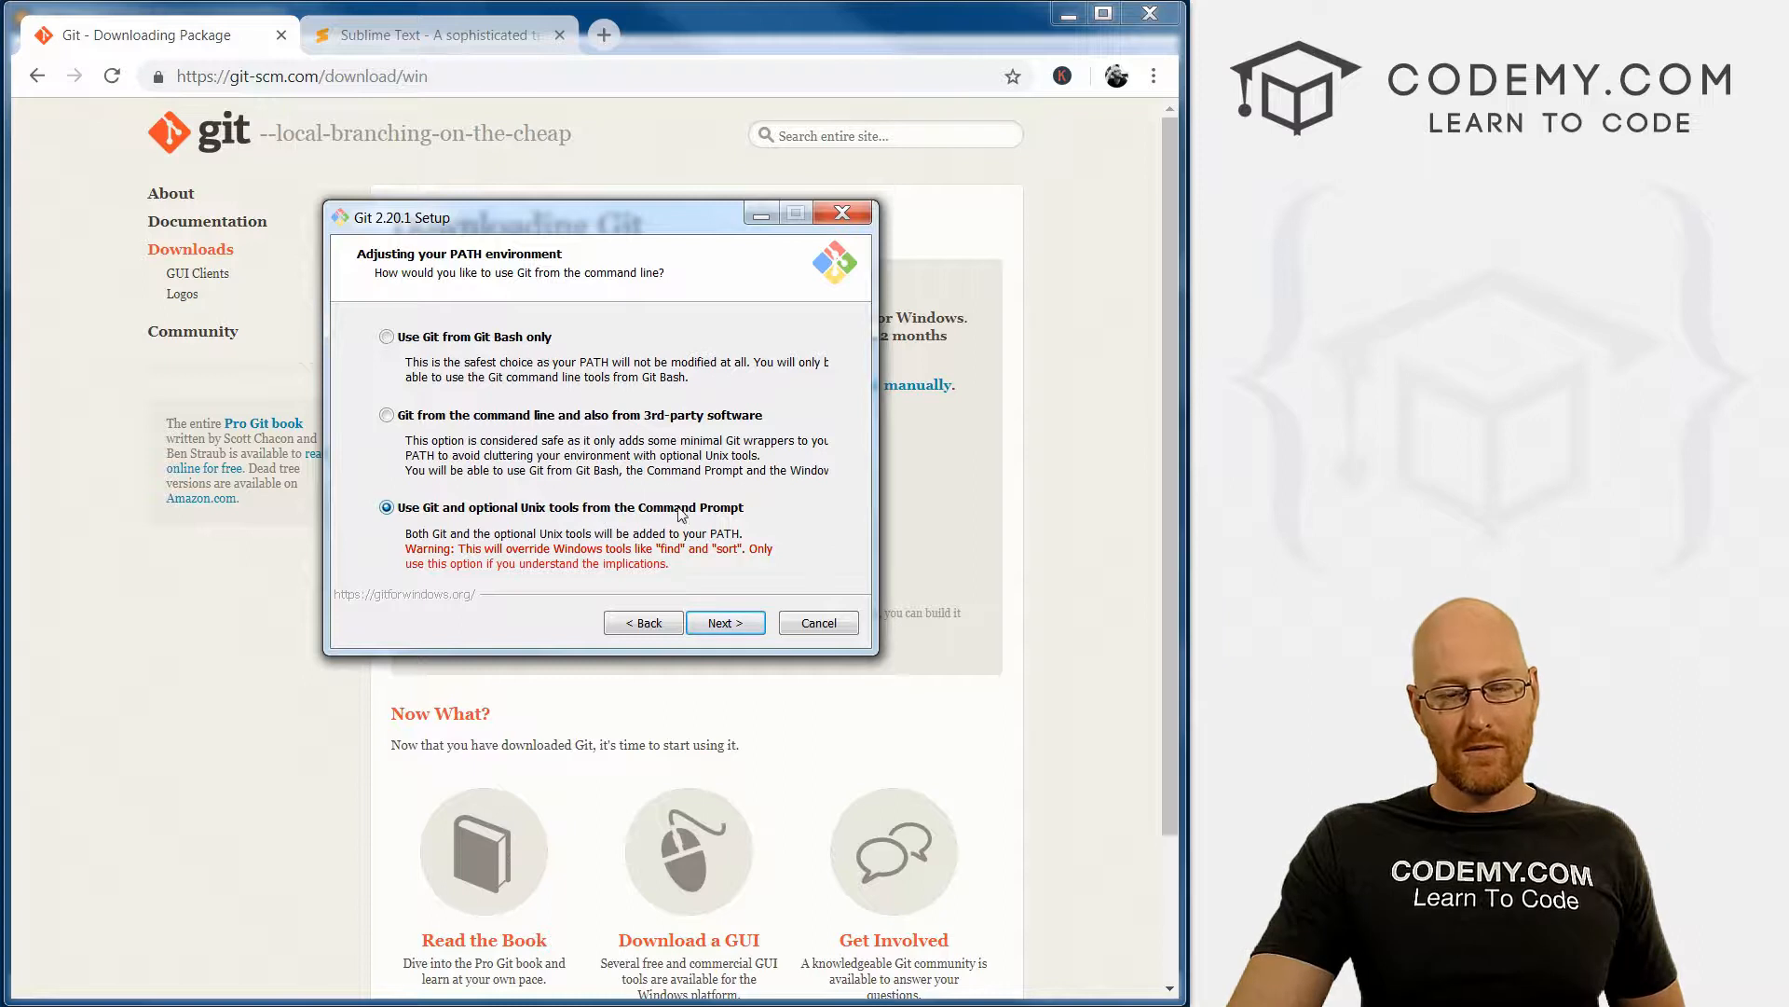
pyautogui.moveTo(730, 526)
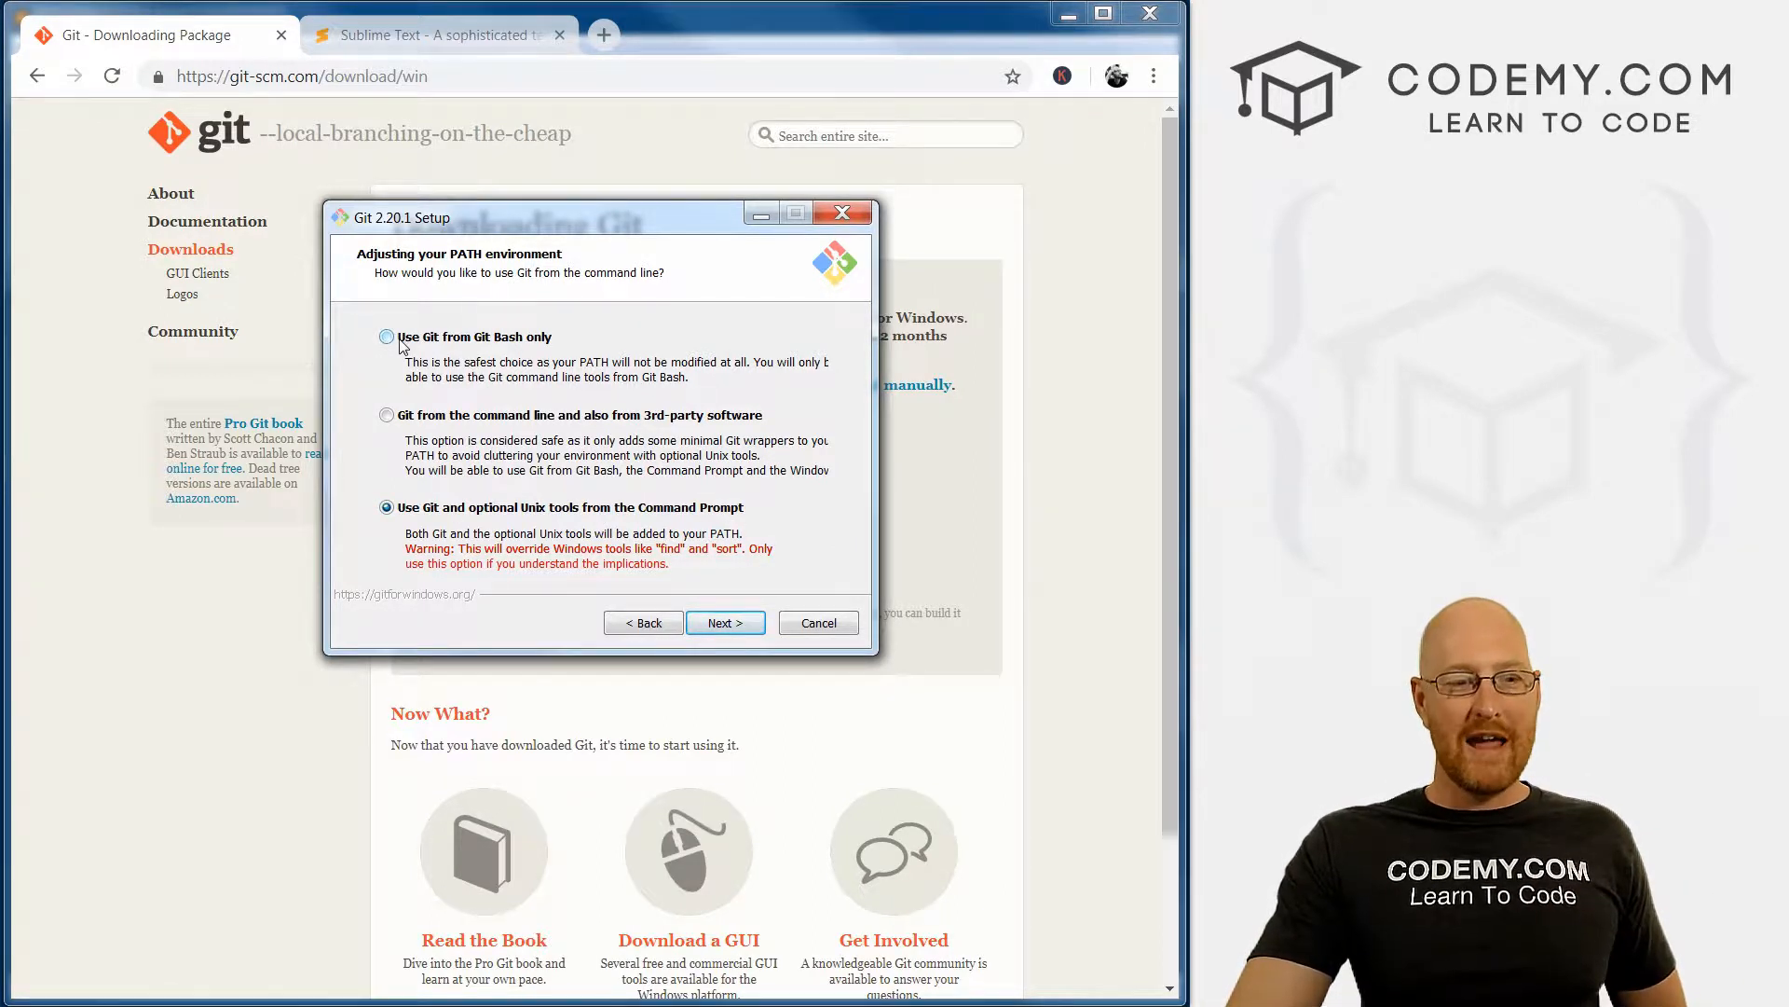
pyautogui.click(386, 335)
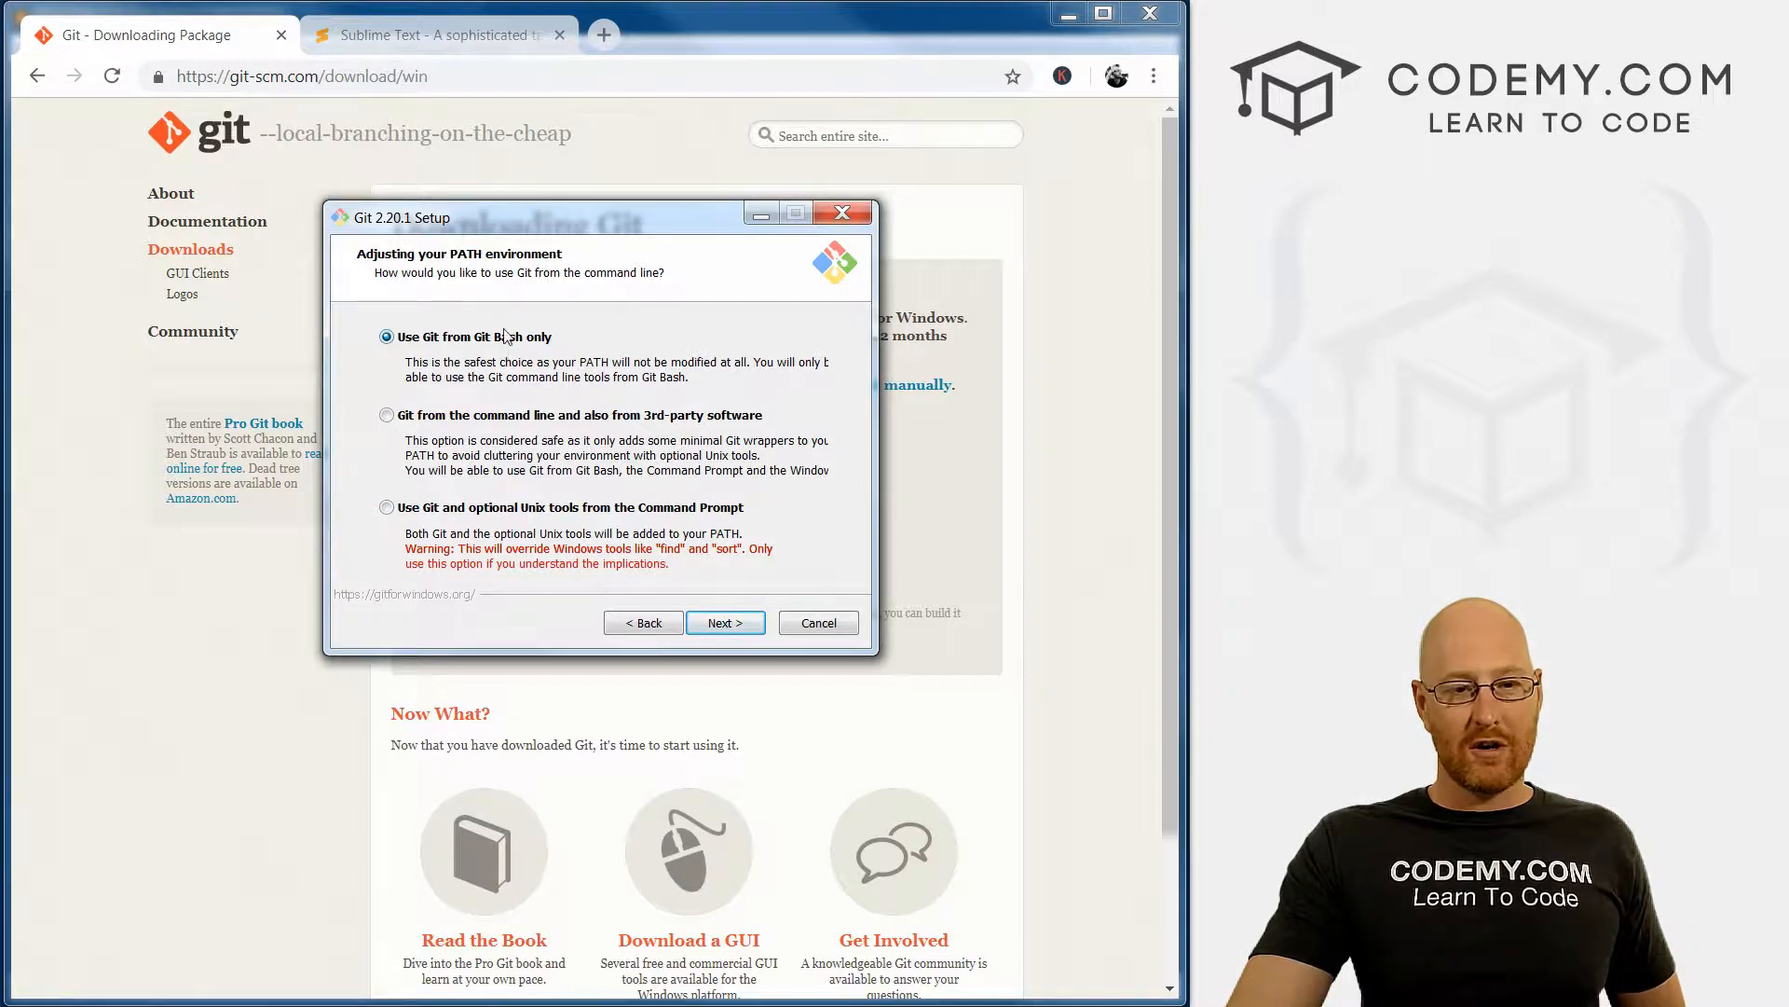
pyautogui.click(386, 507)
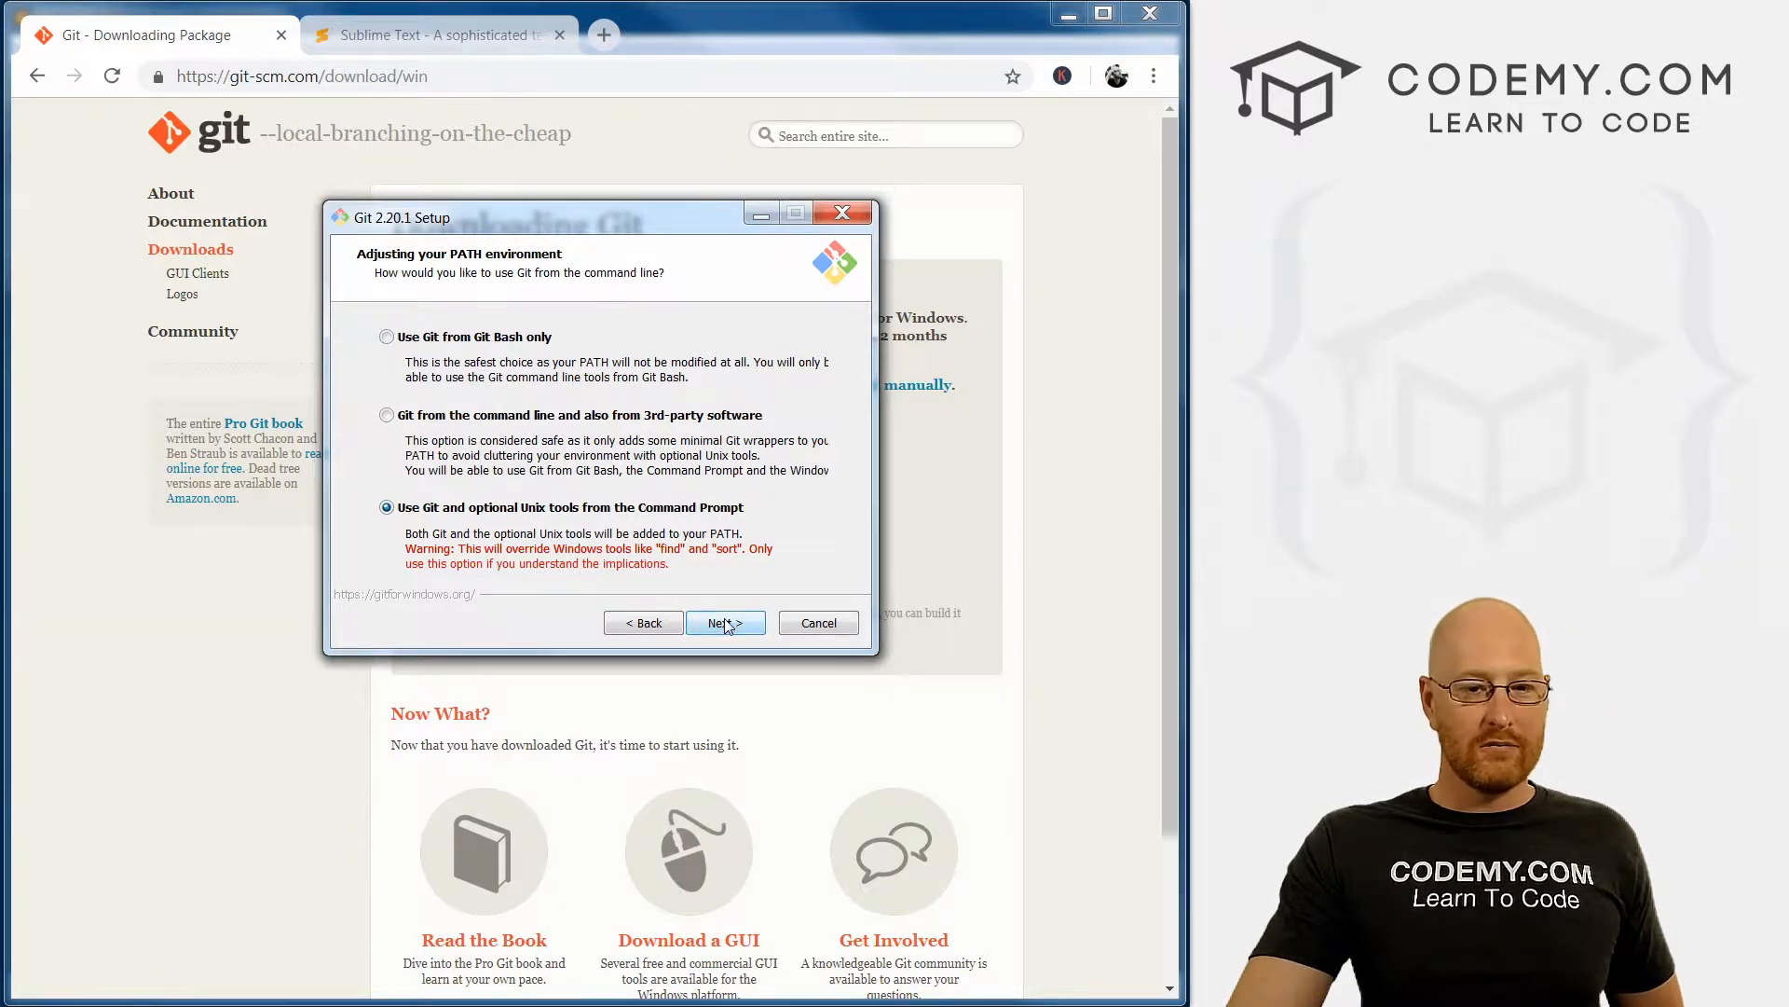
# Step: Keep OpenSSH, the OpenSSL library, Windows-style line endings and MinTTY, reaching the extra options page
pyautogui.click(727, 623)
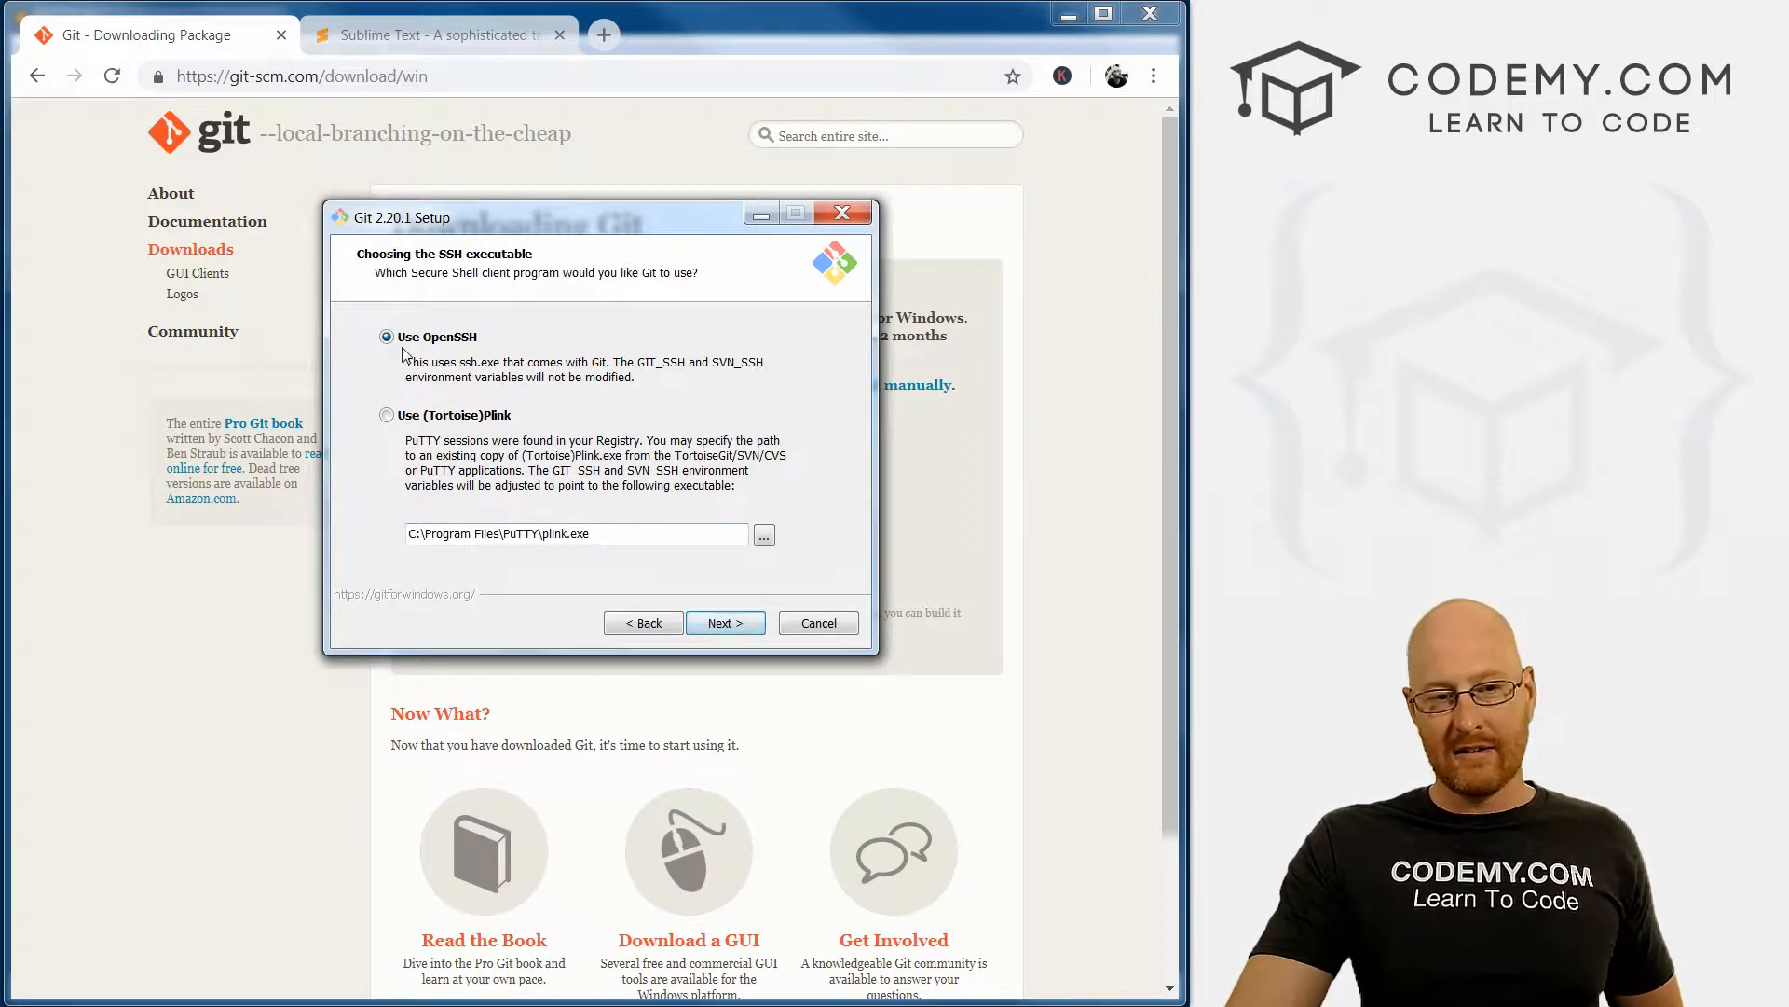
pyautogui.moveTo(536, 369)
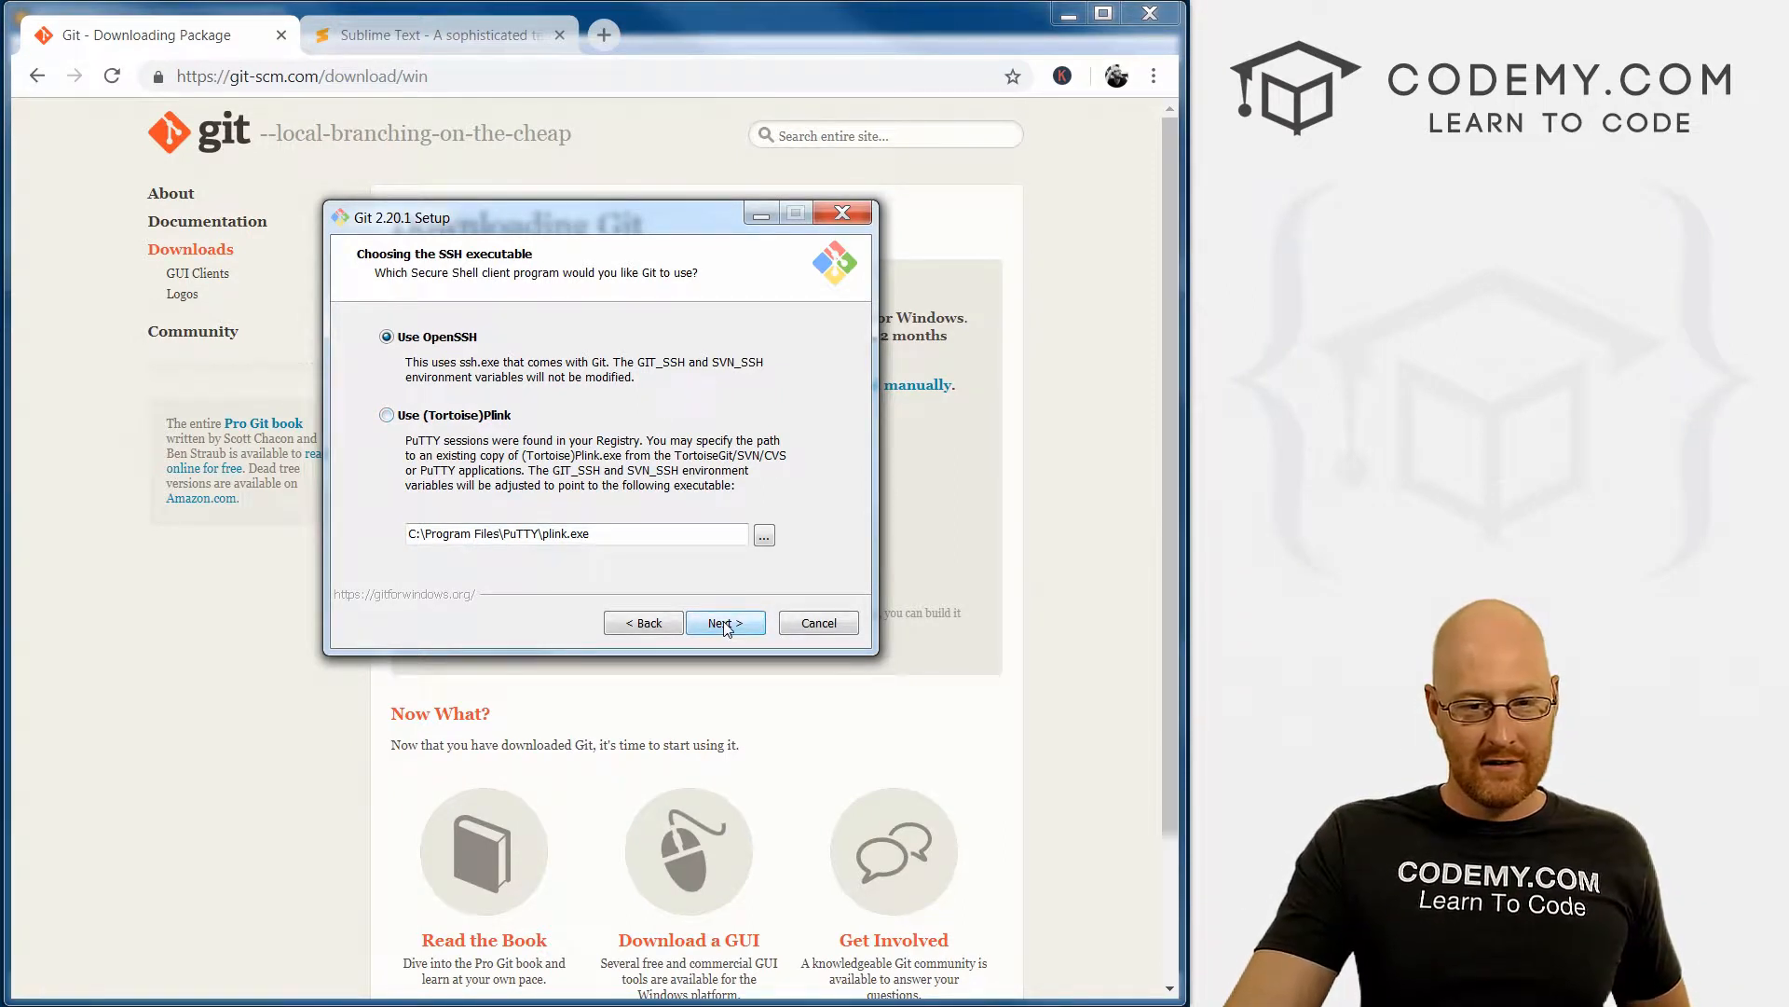
pyautogui.click(725, 623)
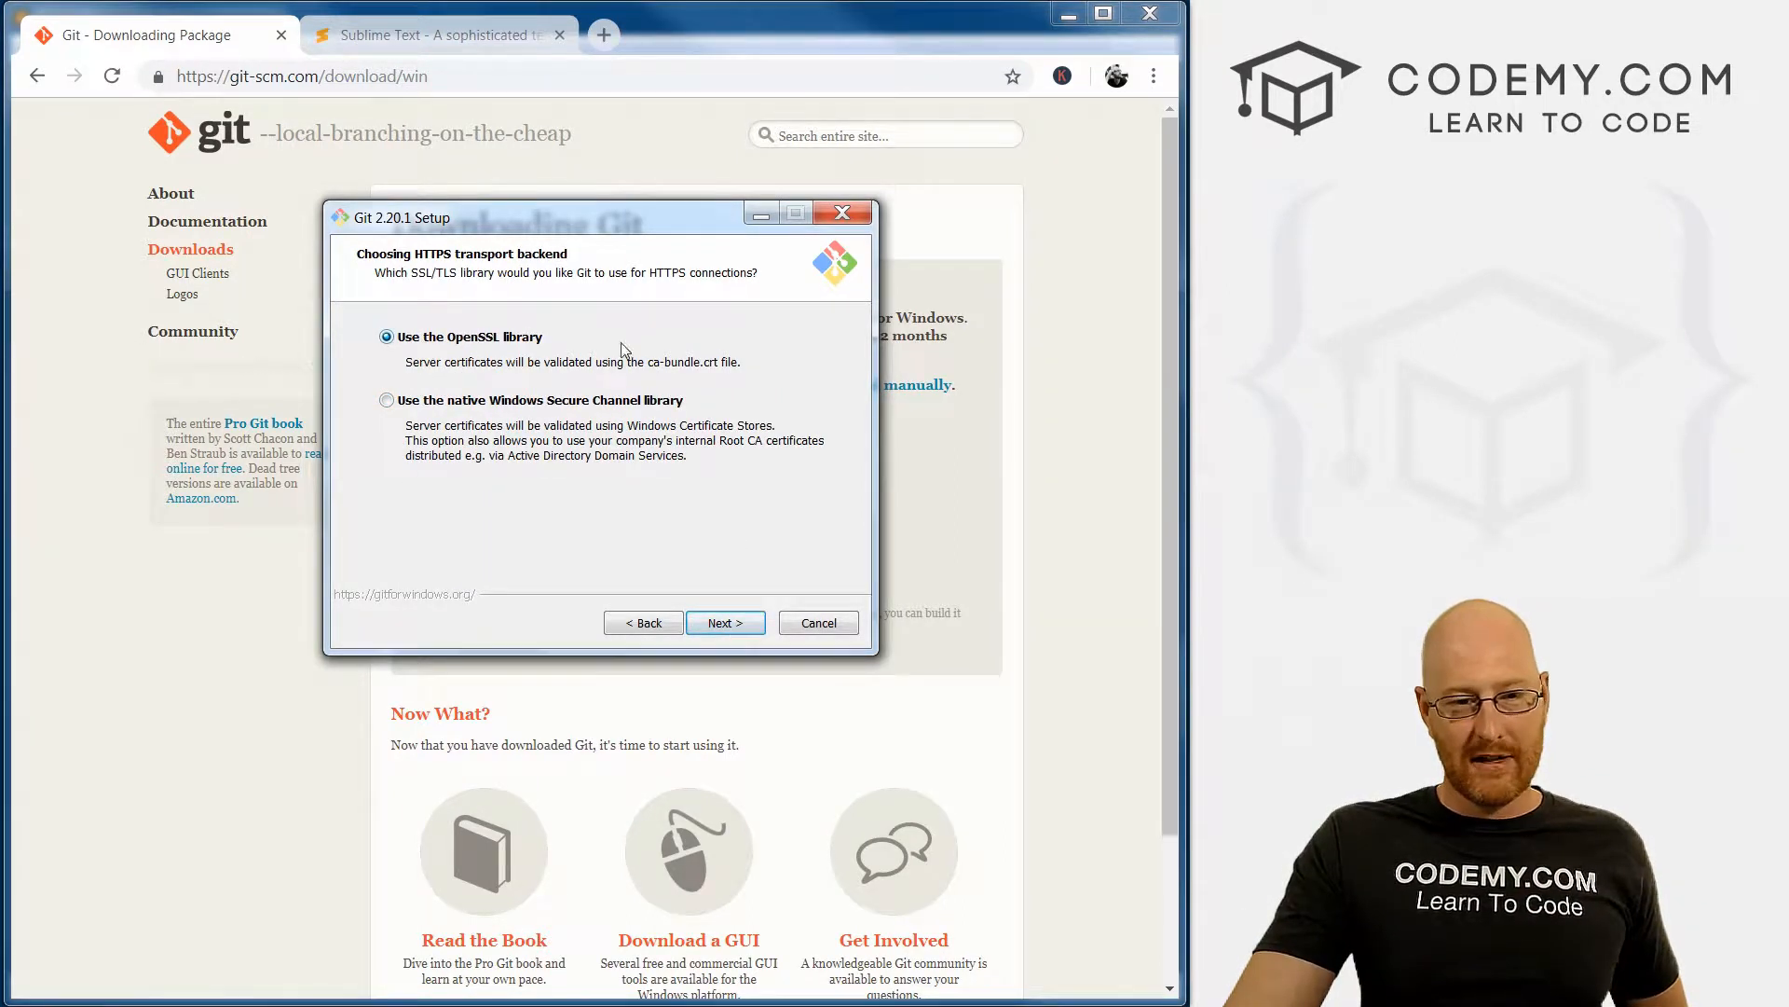
pyautogui.moveTo(739, 627)
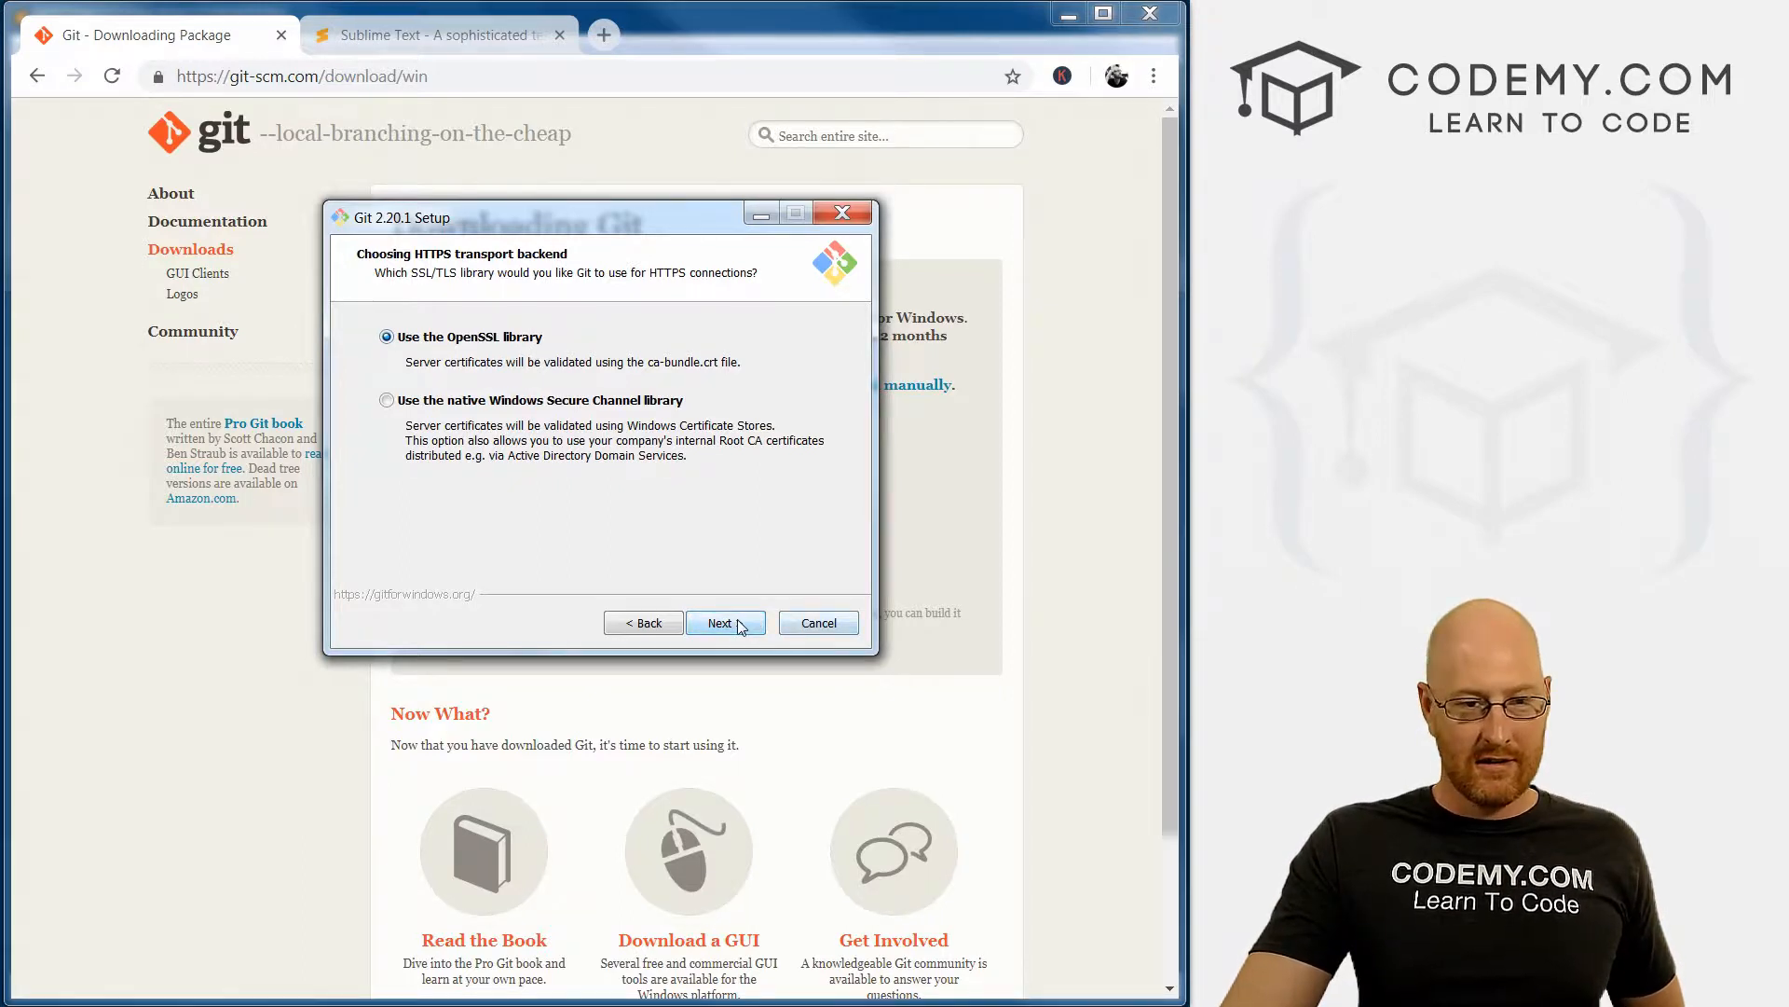
pyautogui.click(725, 622)
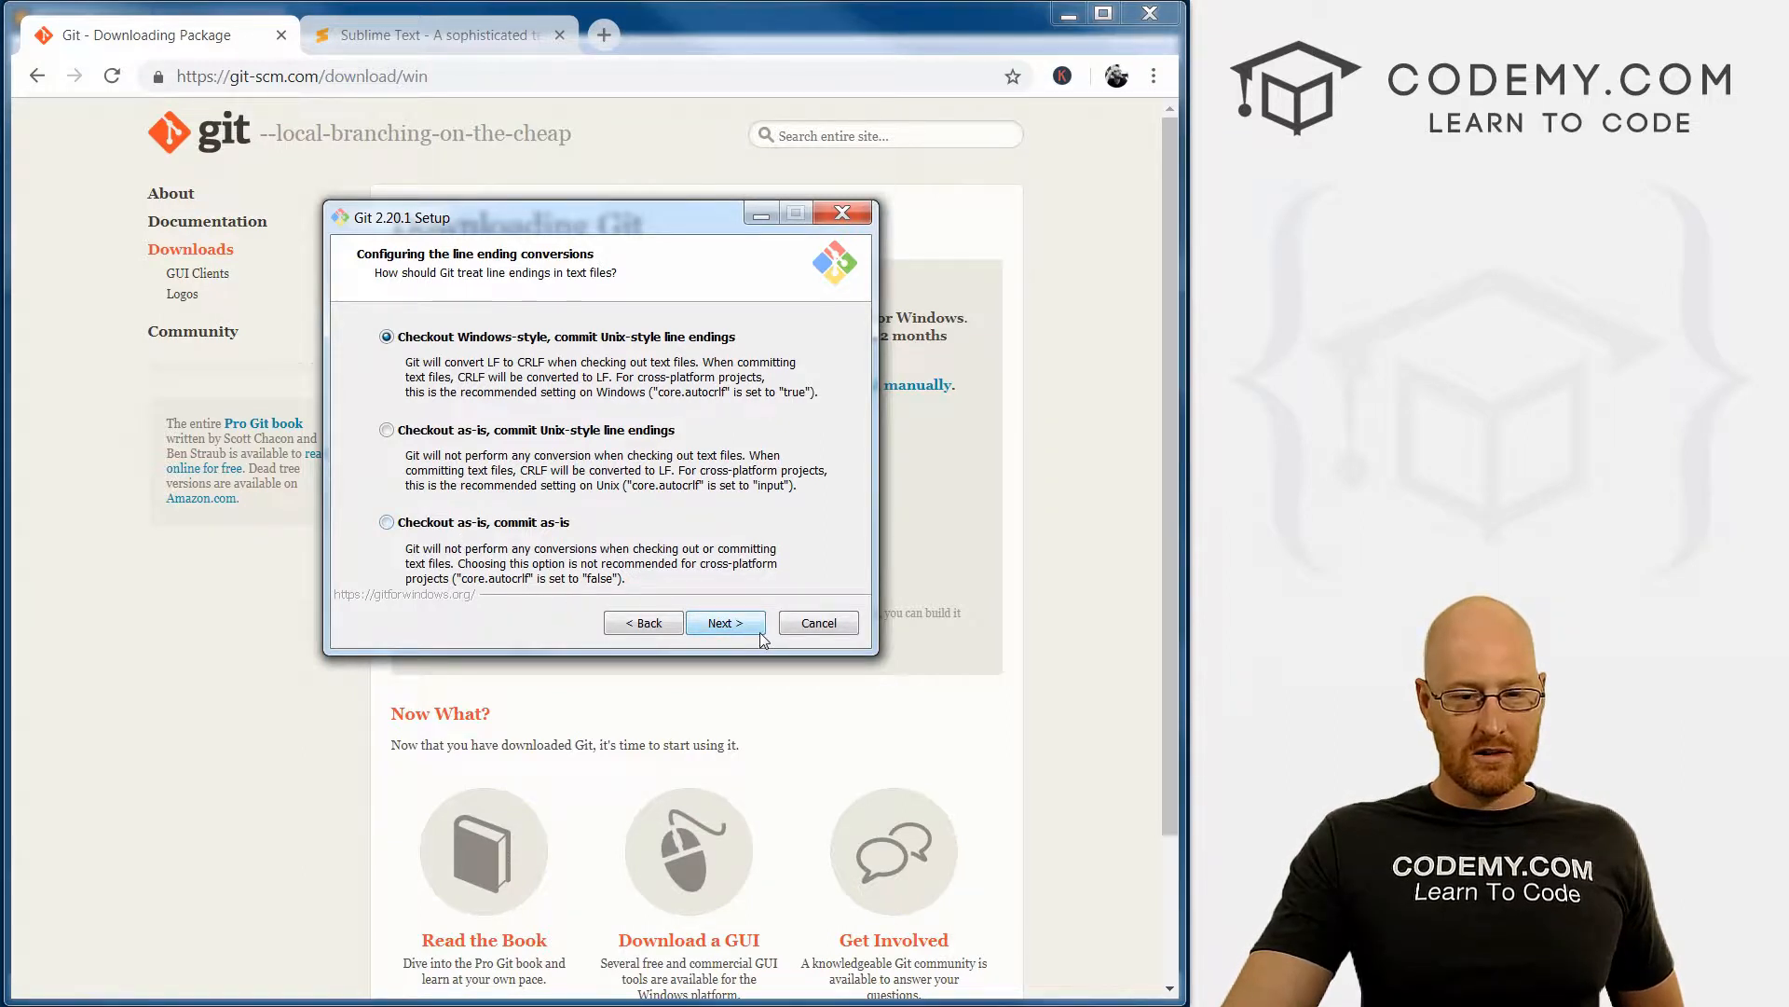
pyautogui.click(725, 622)
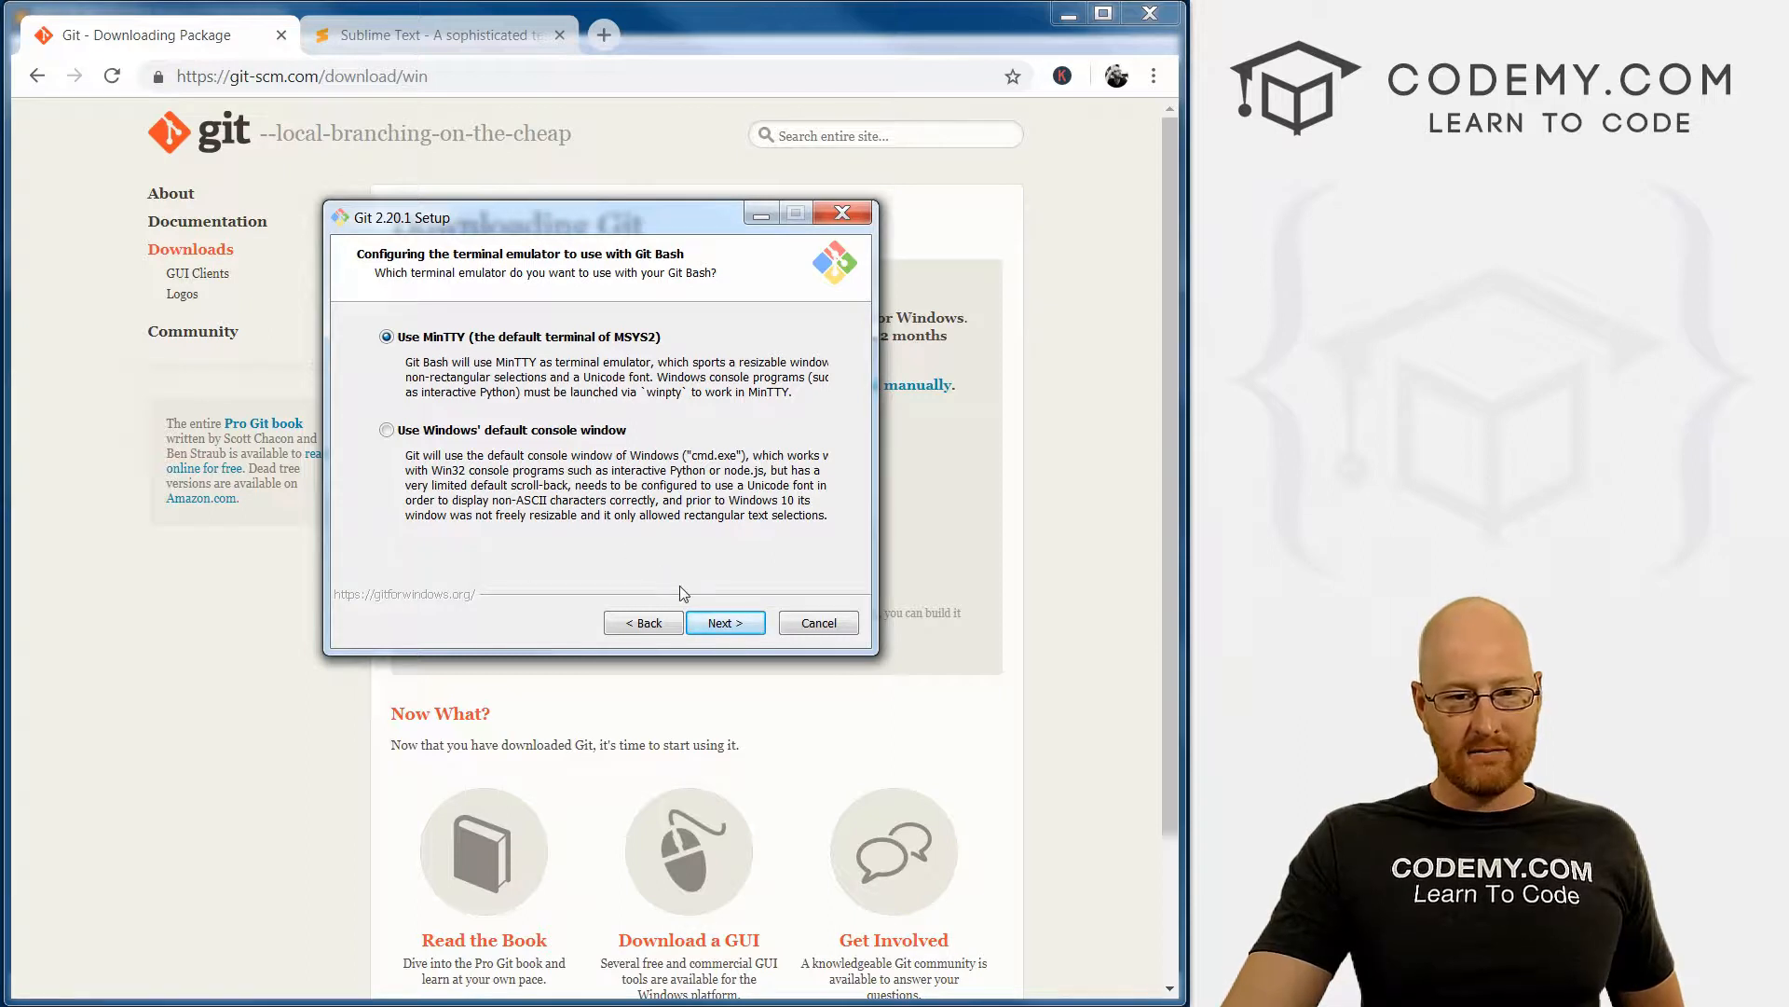
pyautogui.click(725, 623)
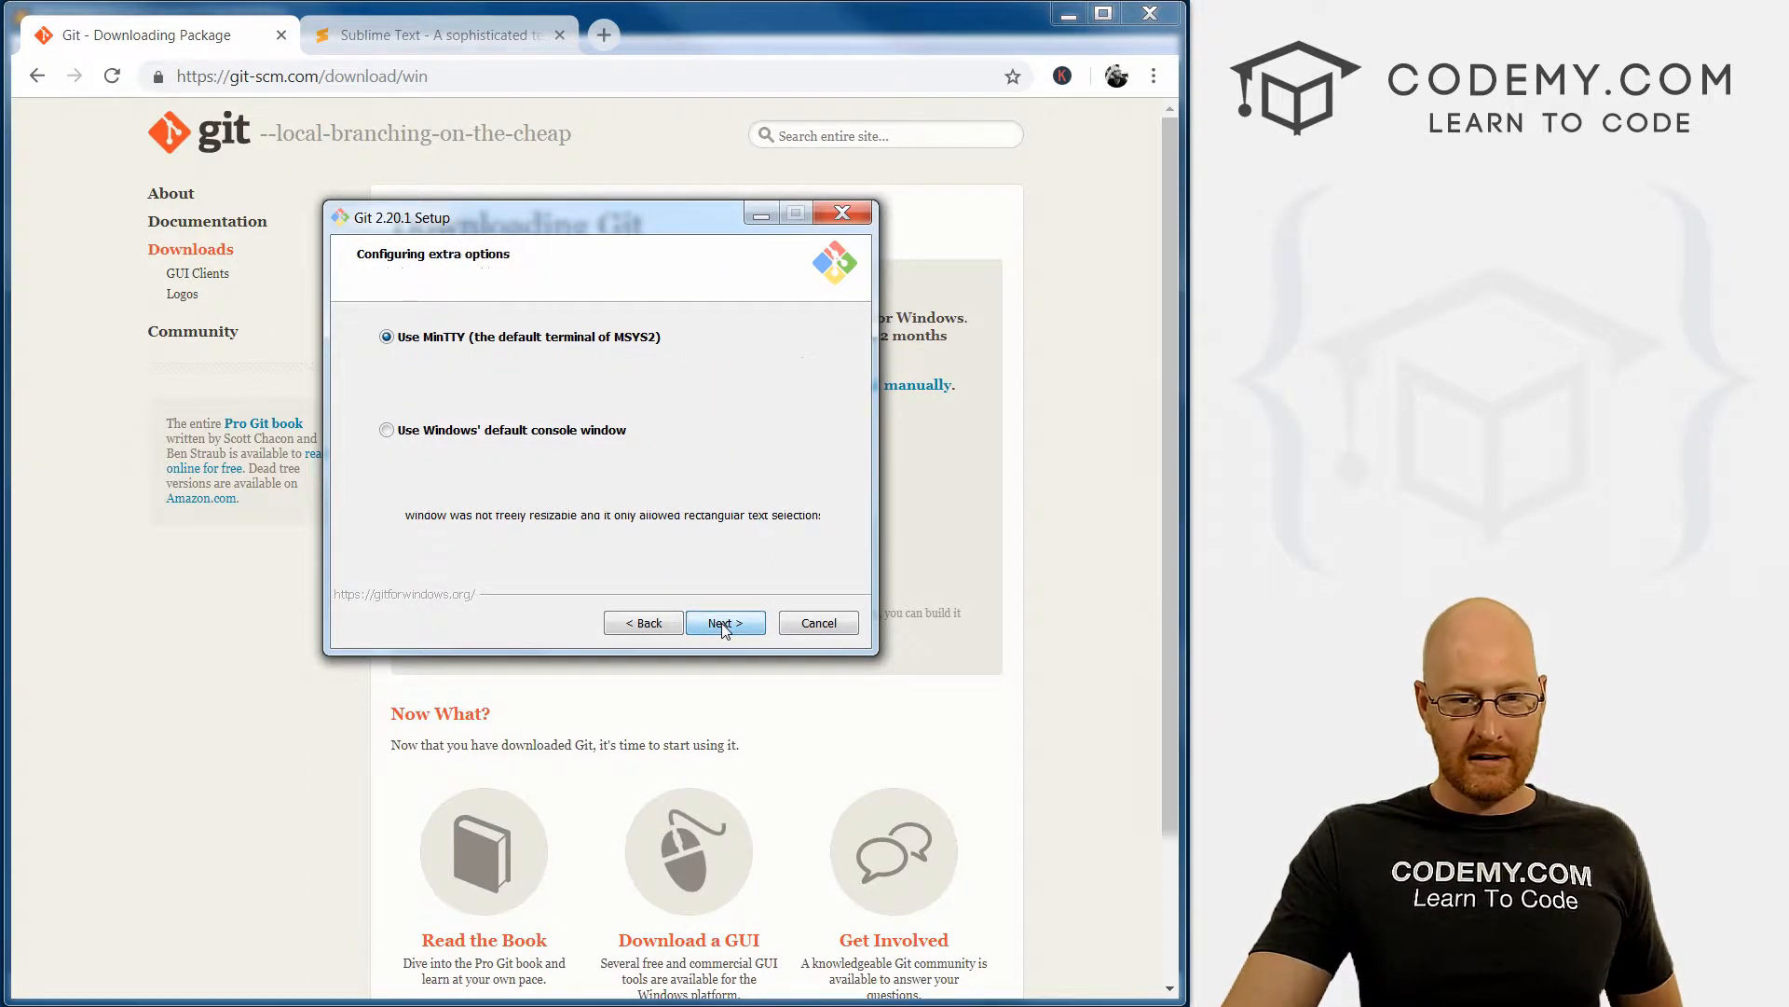
pyautogui.click(723, 623)
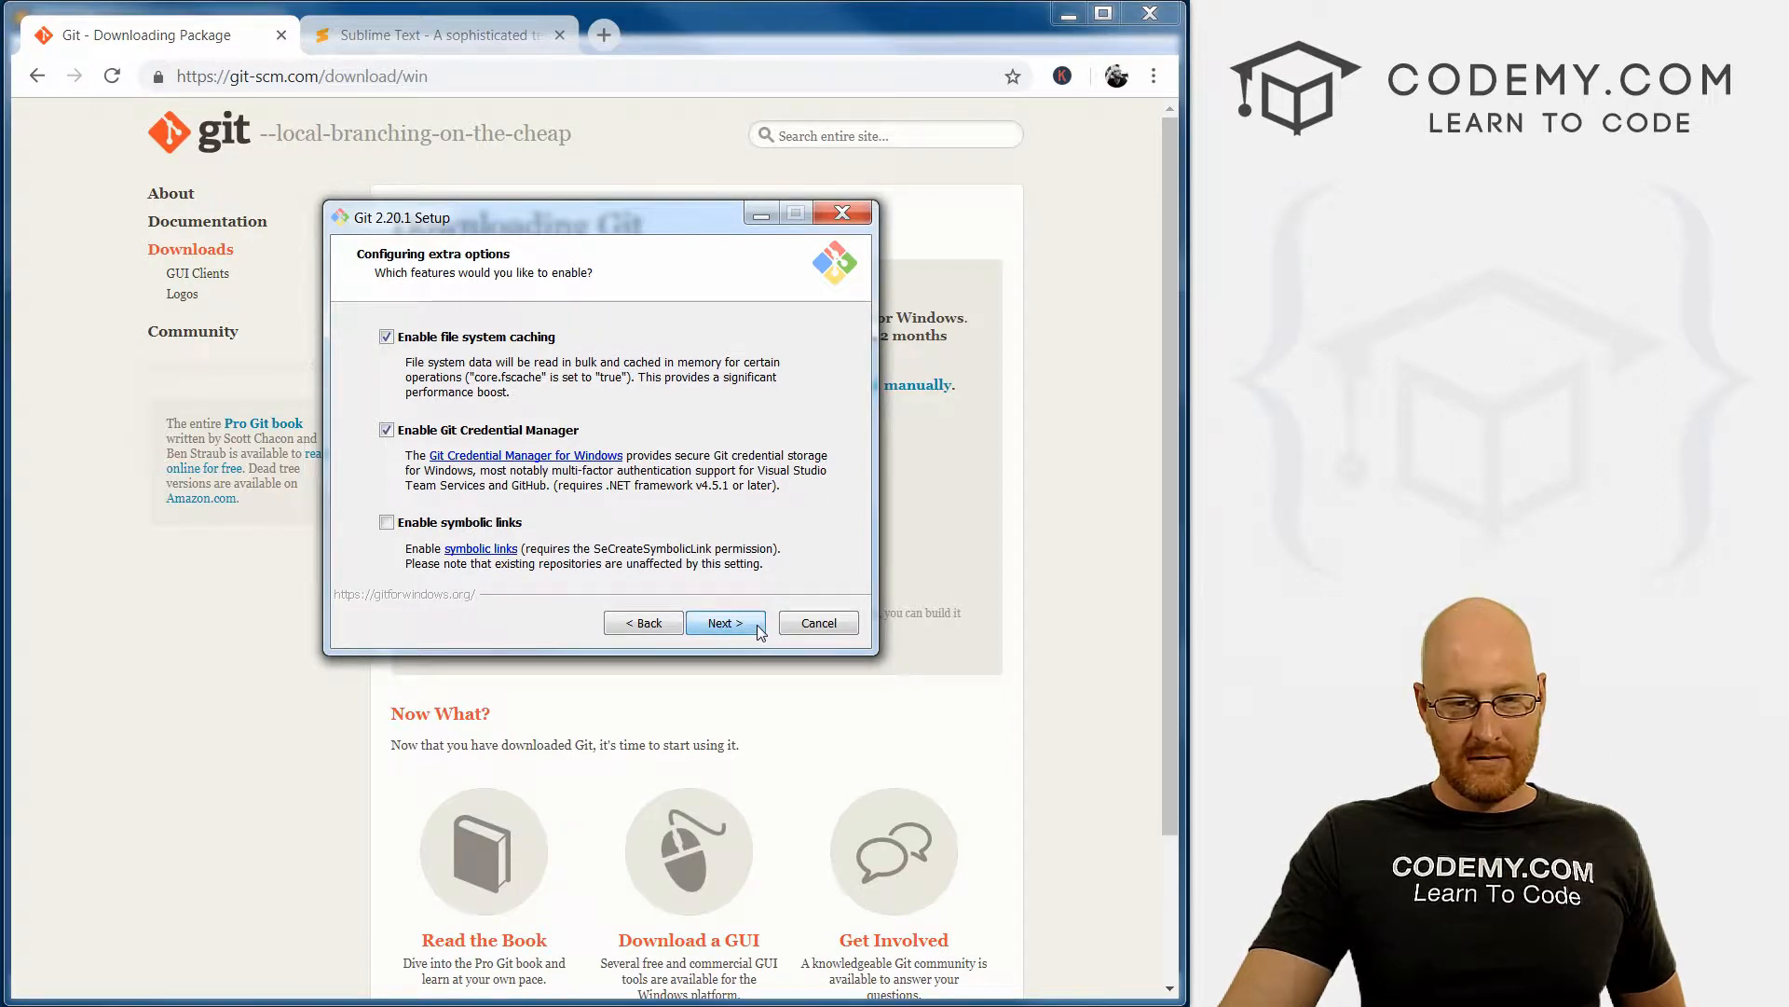
# Step: Keep the default extra options, then cancel at the in-use files step and confirm exiting setup
pyautogui.click(726, 623)
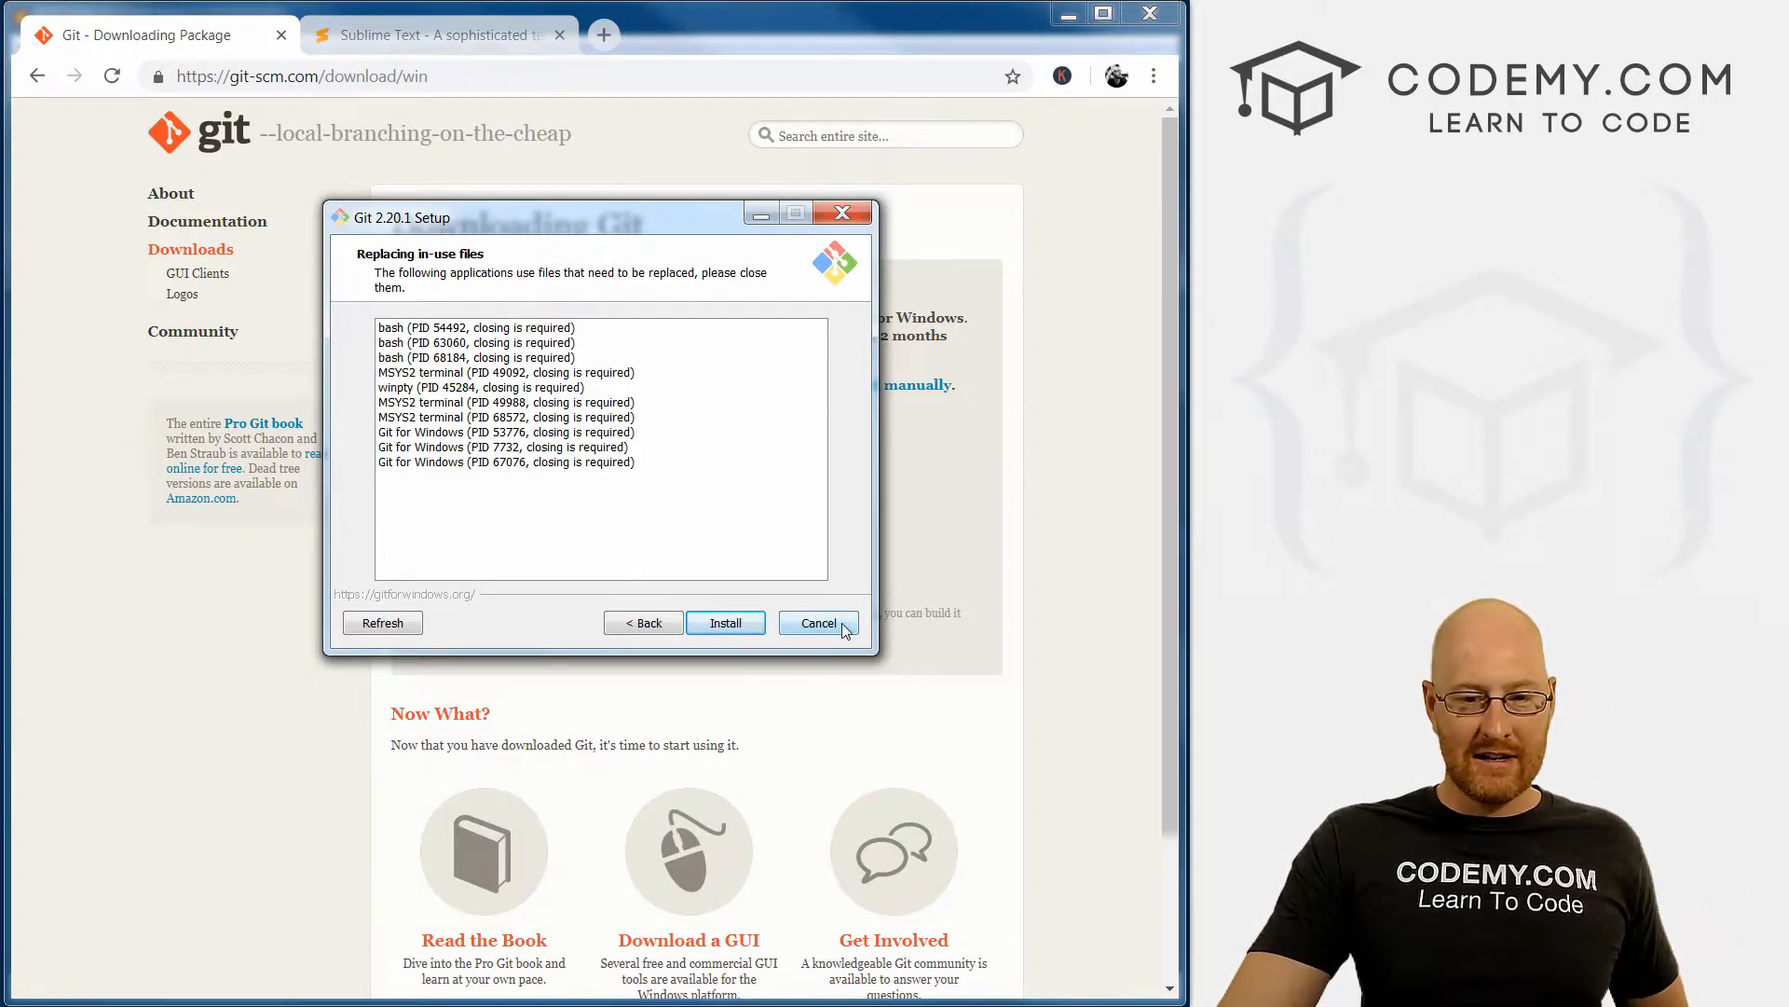
pyautogui.click(818, 623)
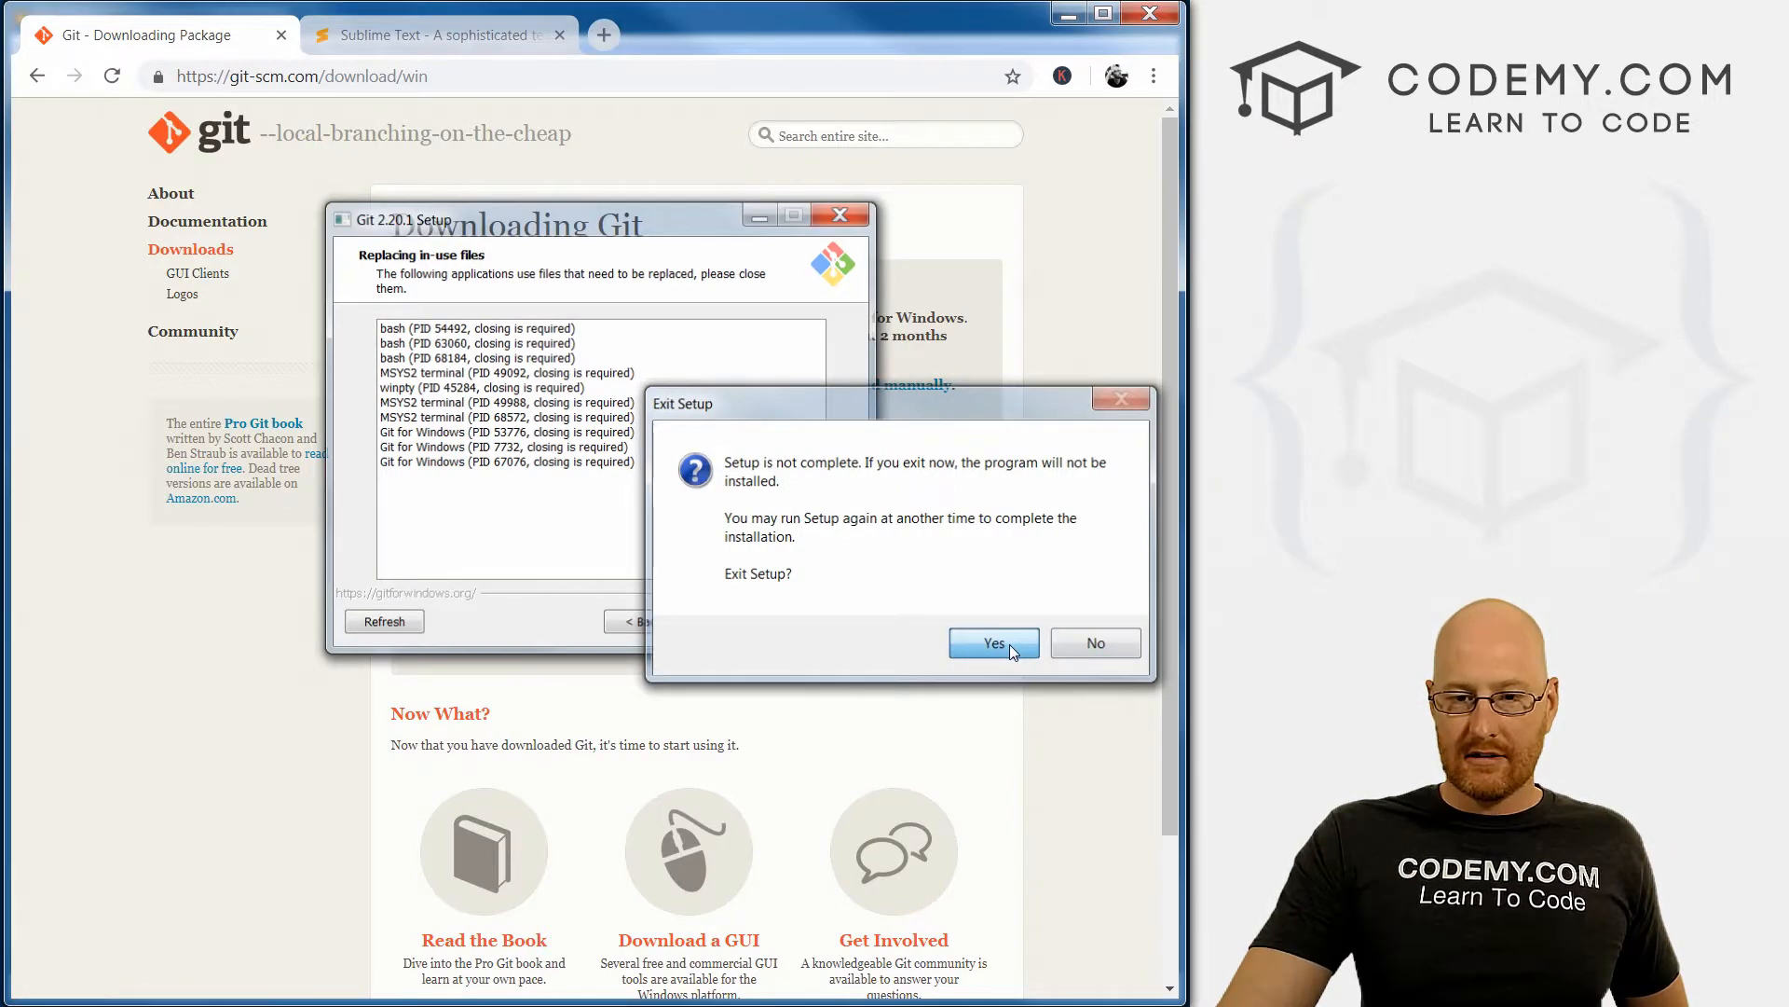
pyautogui.click(993, 643)
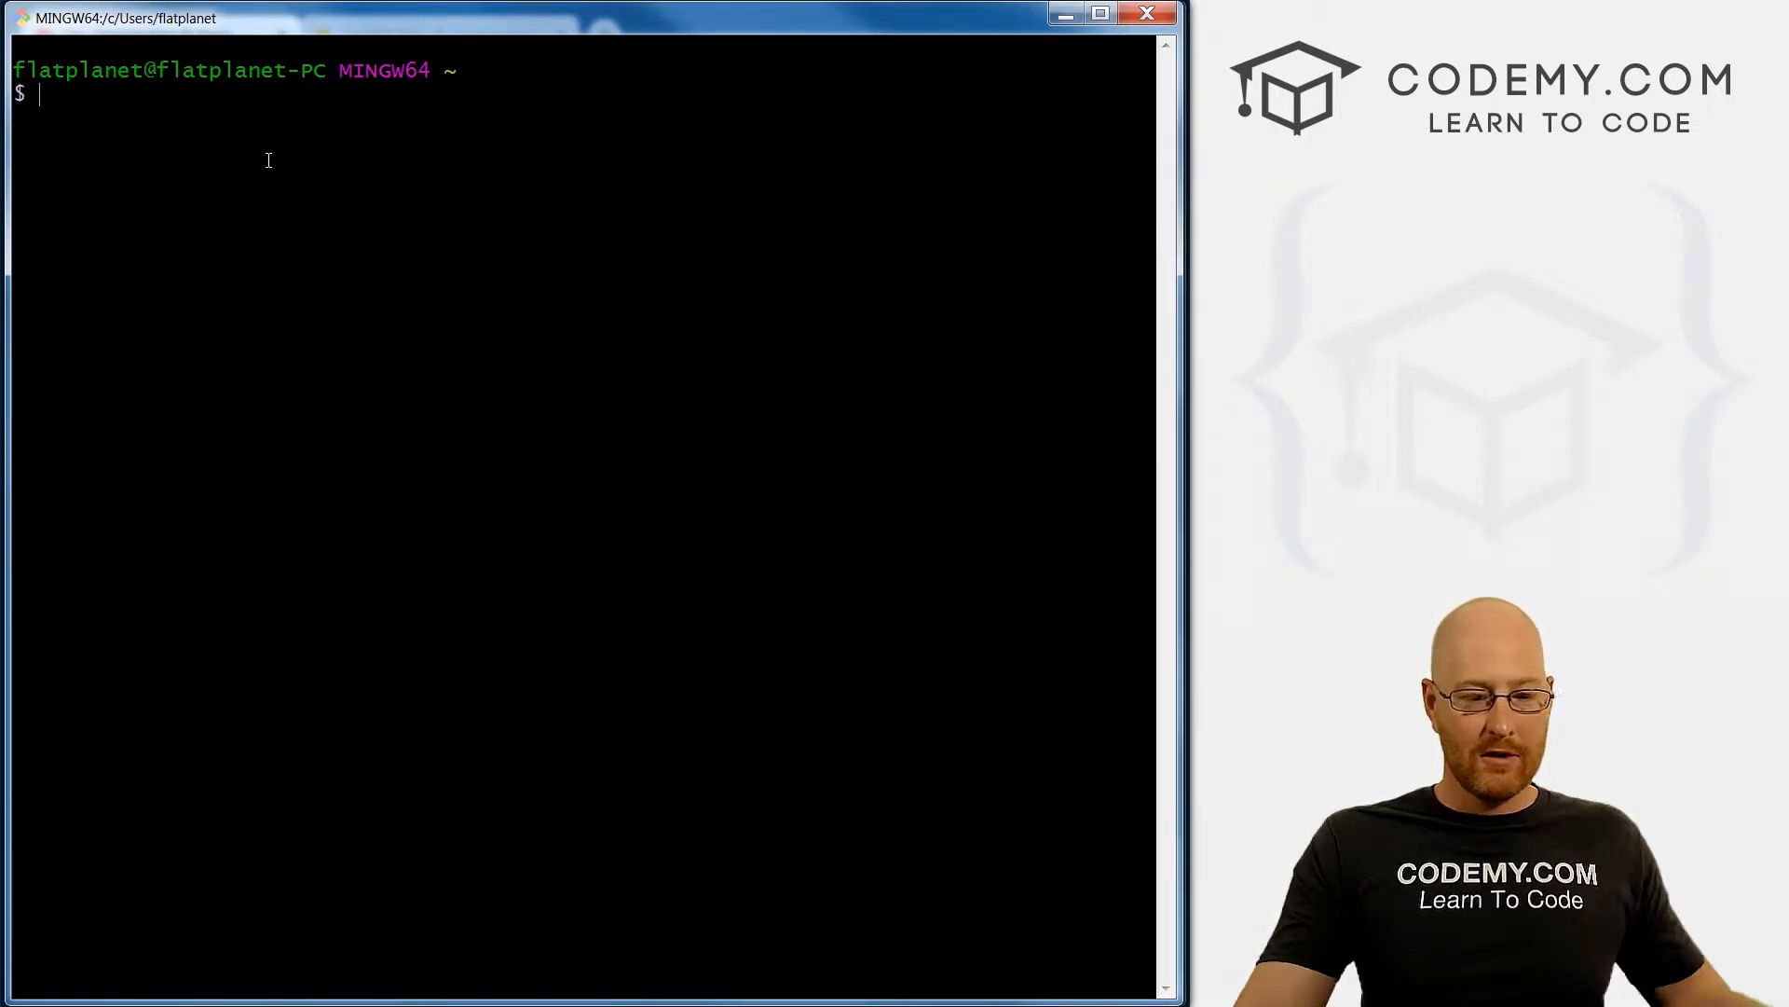
# Step: Run pwd in Git Bash to show the home directory as the current working directory
pyautogui.write('pwd')
pyautogui.write('ls')
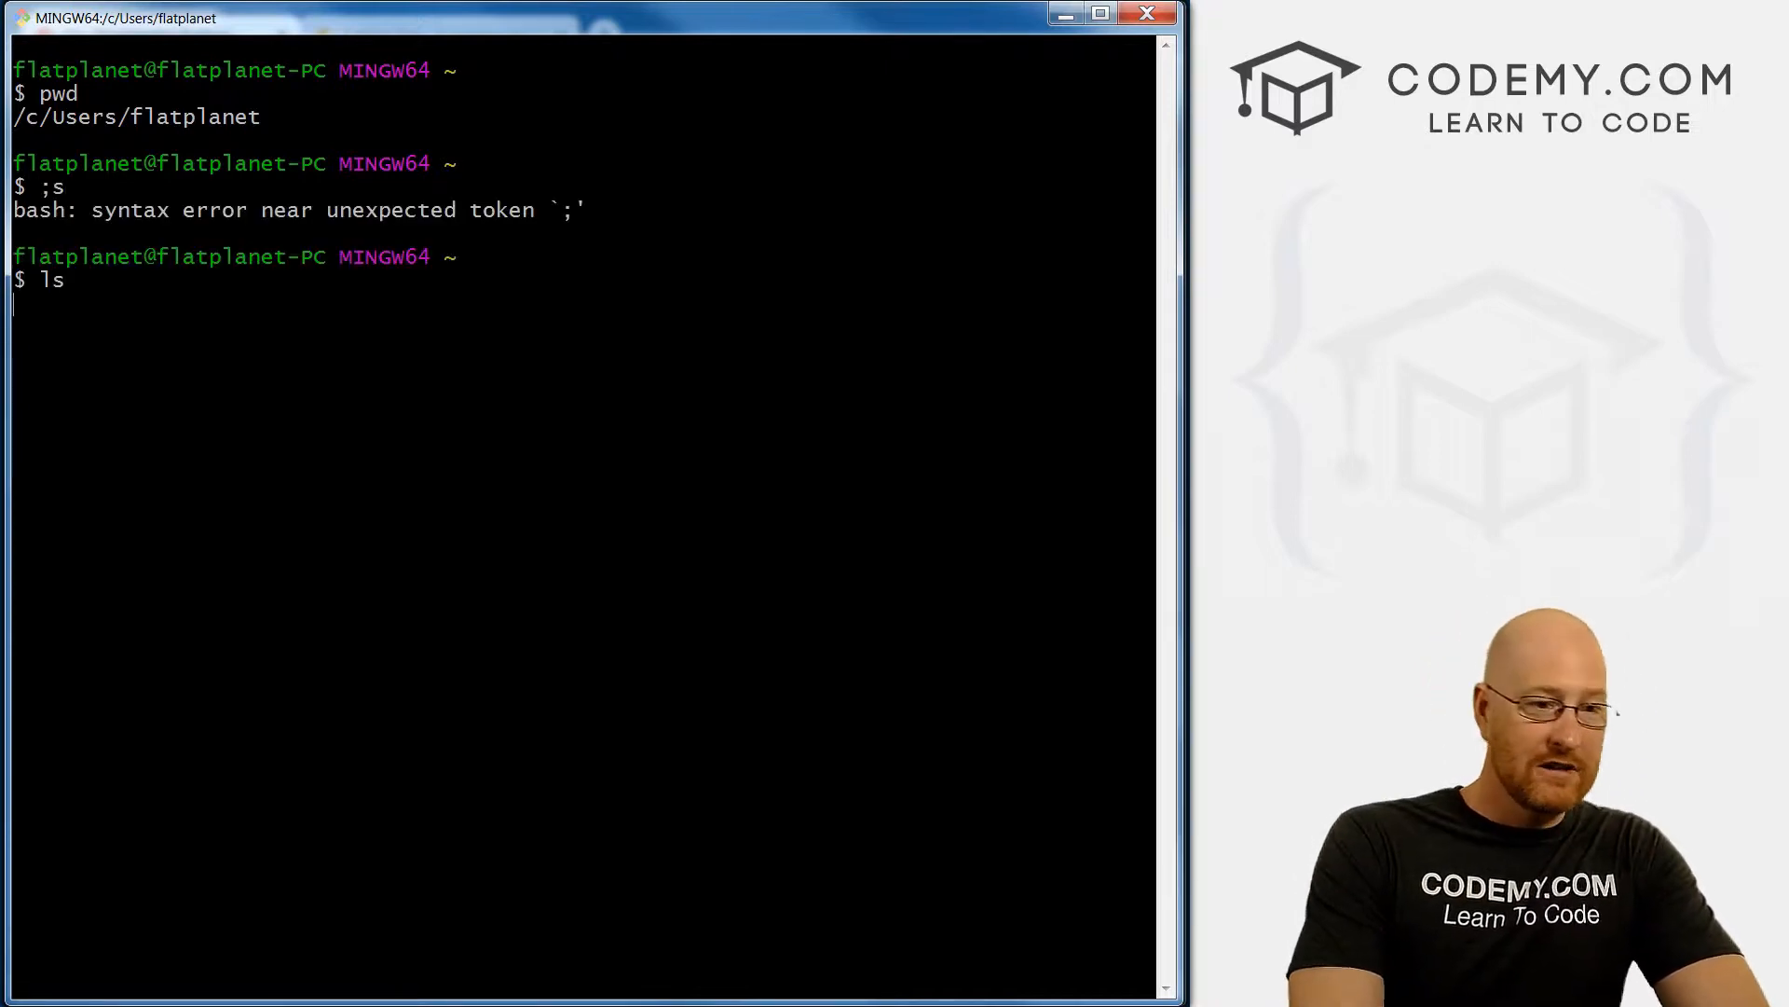
pyautogui.press('Return')
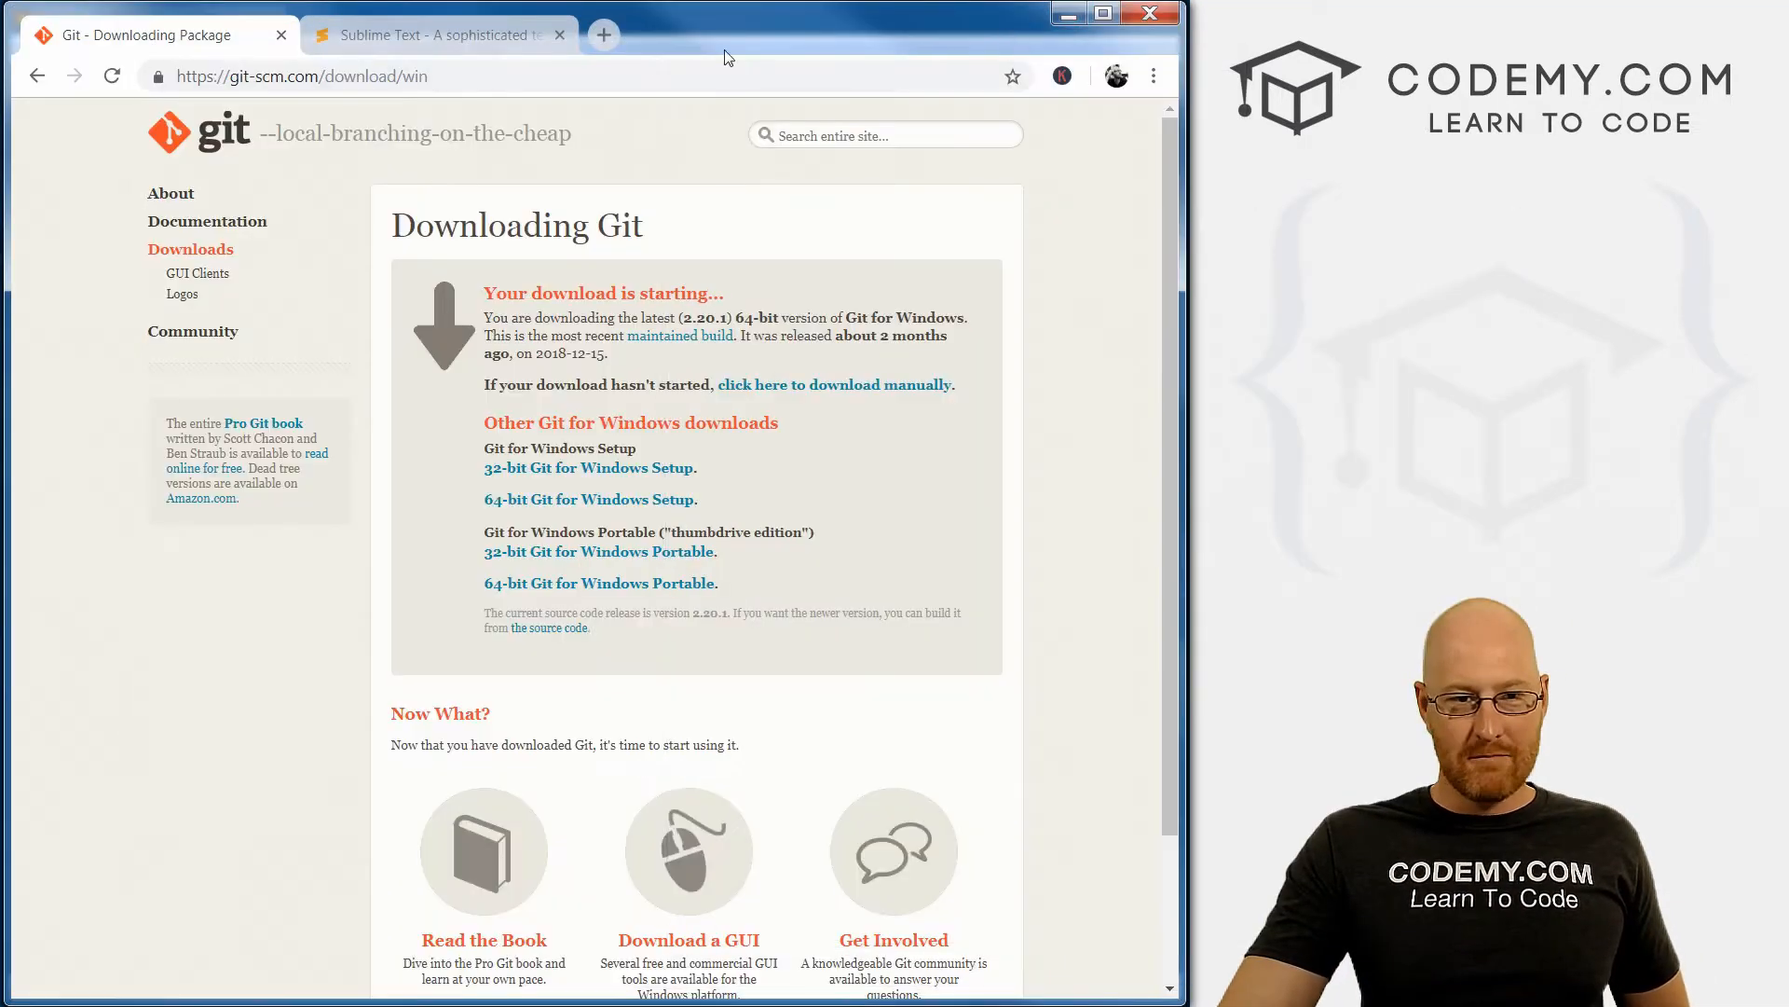
# Step: Switch to the Sublime Text homepage tab and watch its Goto Anything editor demo
pyautogui.click(438, 35)
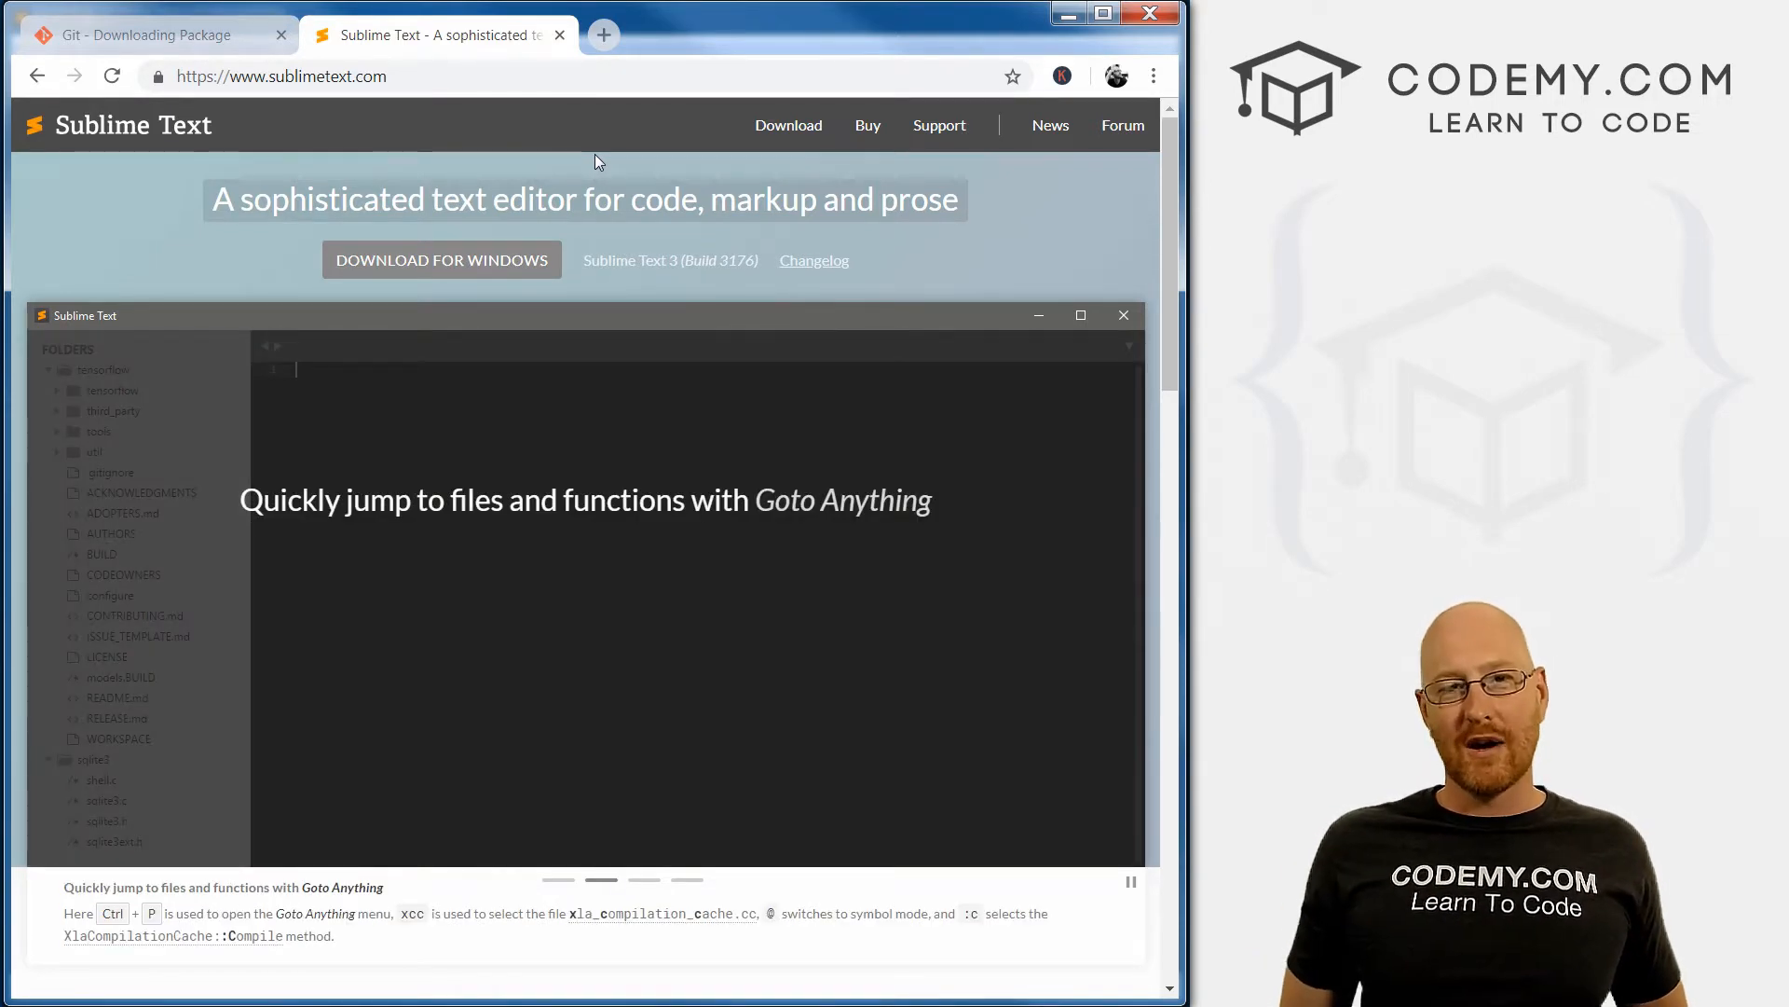
pyautogui.press('Ctrl+P')
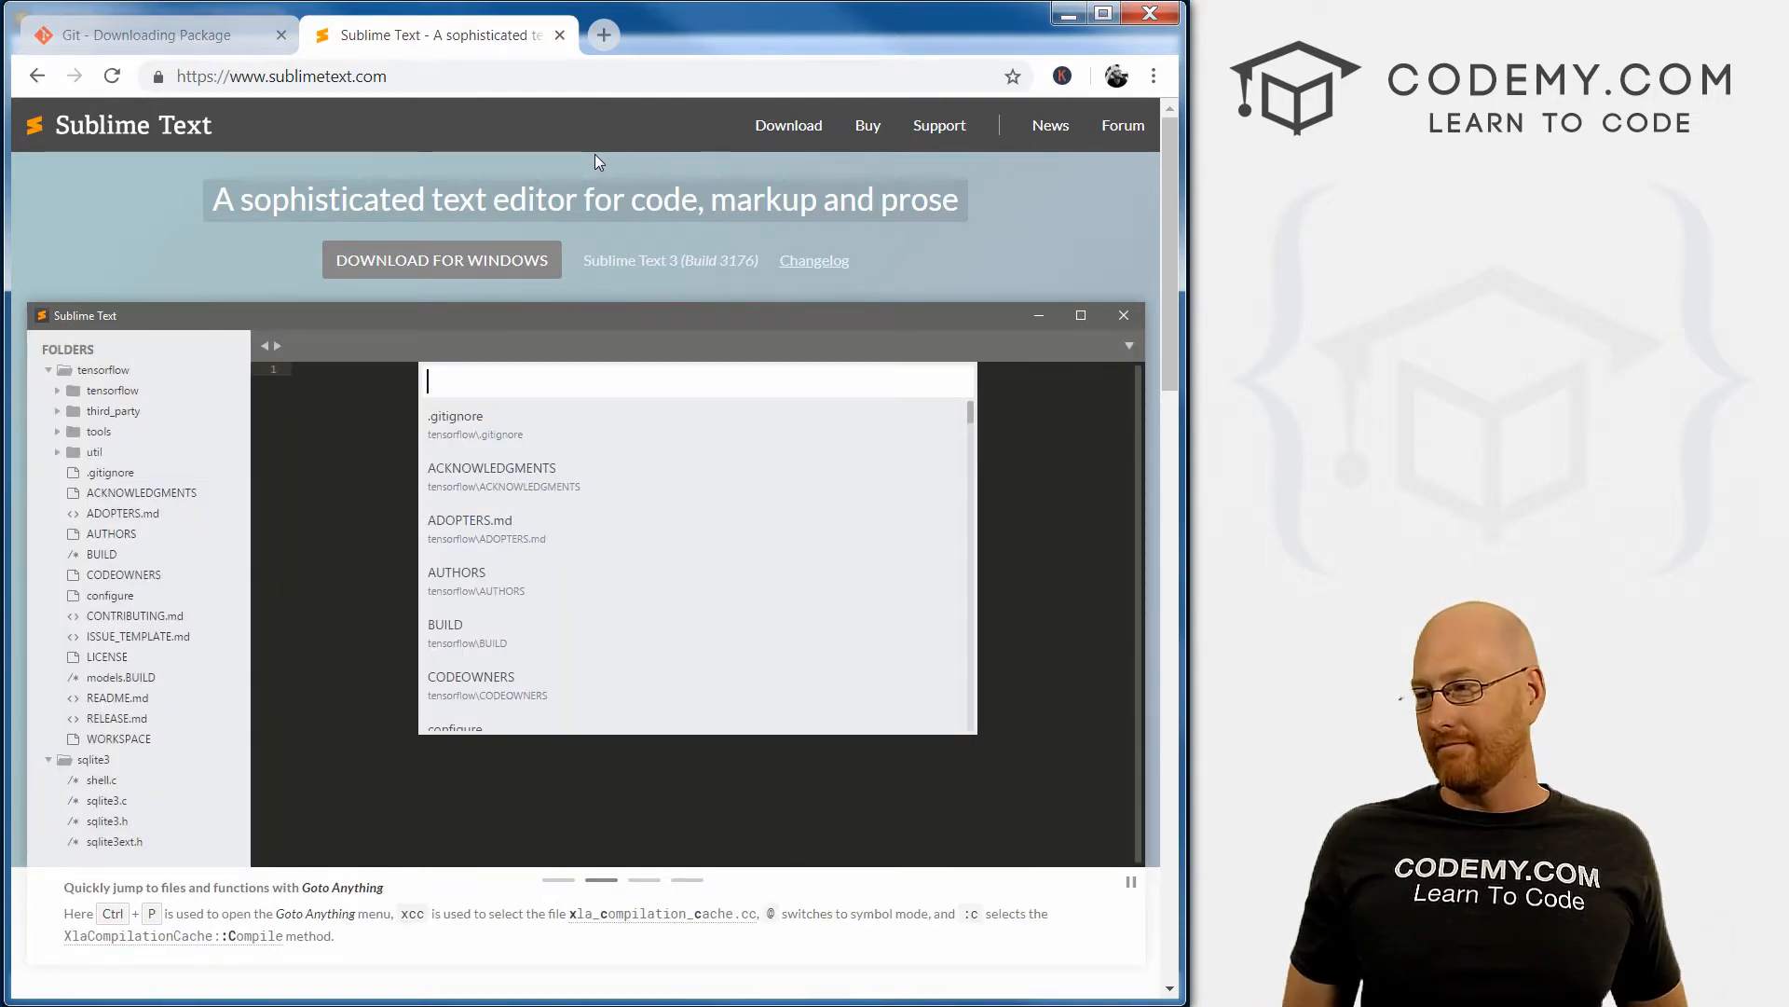
pyautogui.write('xcc@:c')
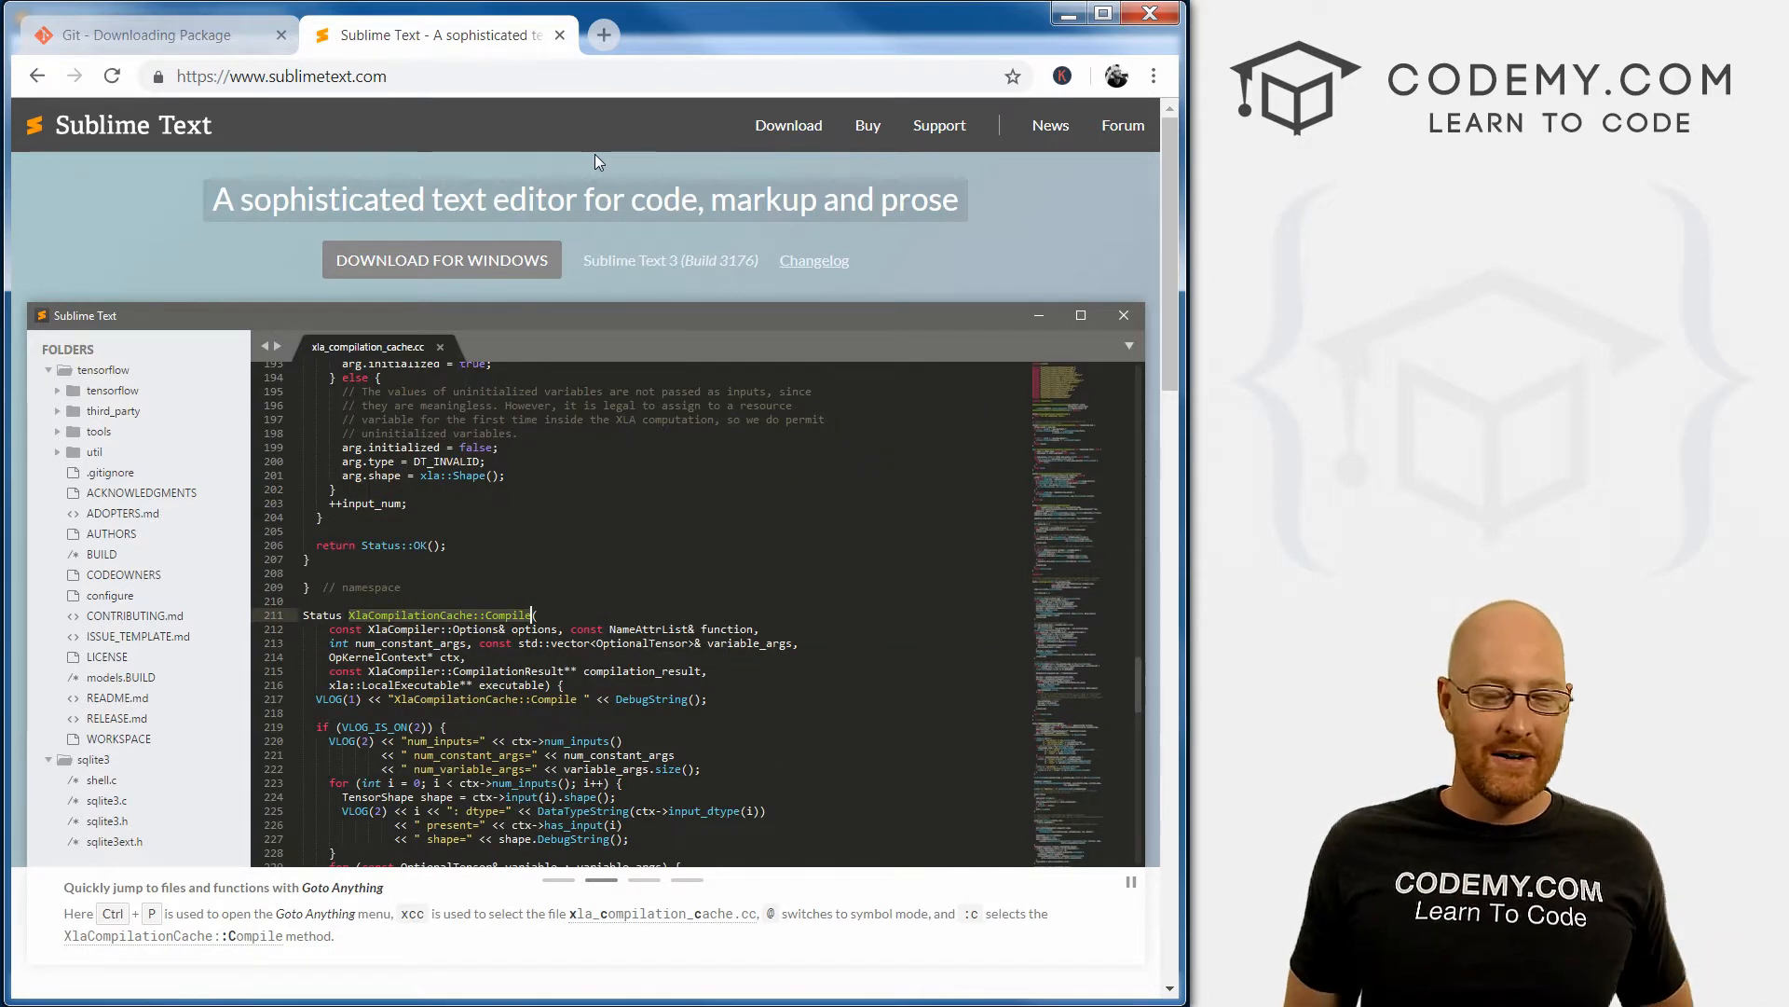
pyautogui.write('xc')
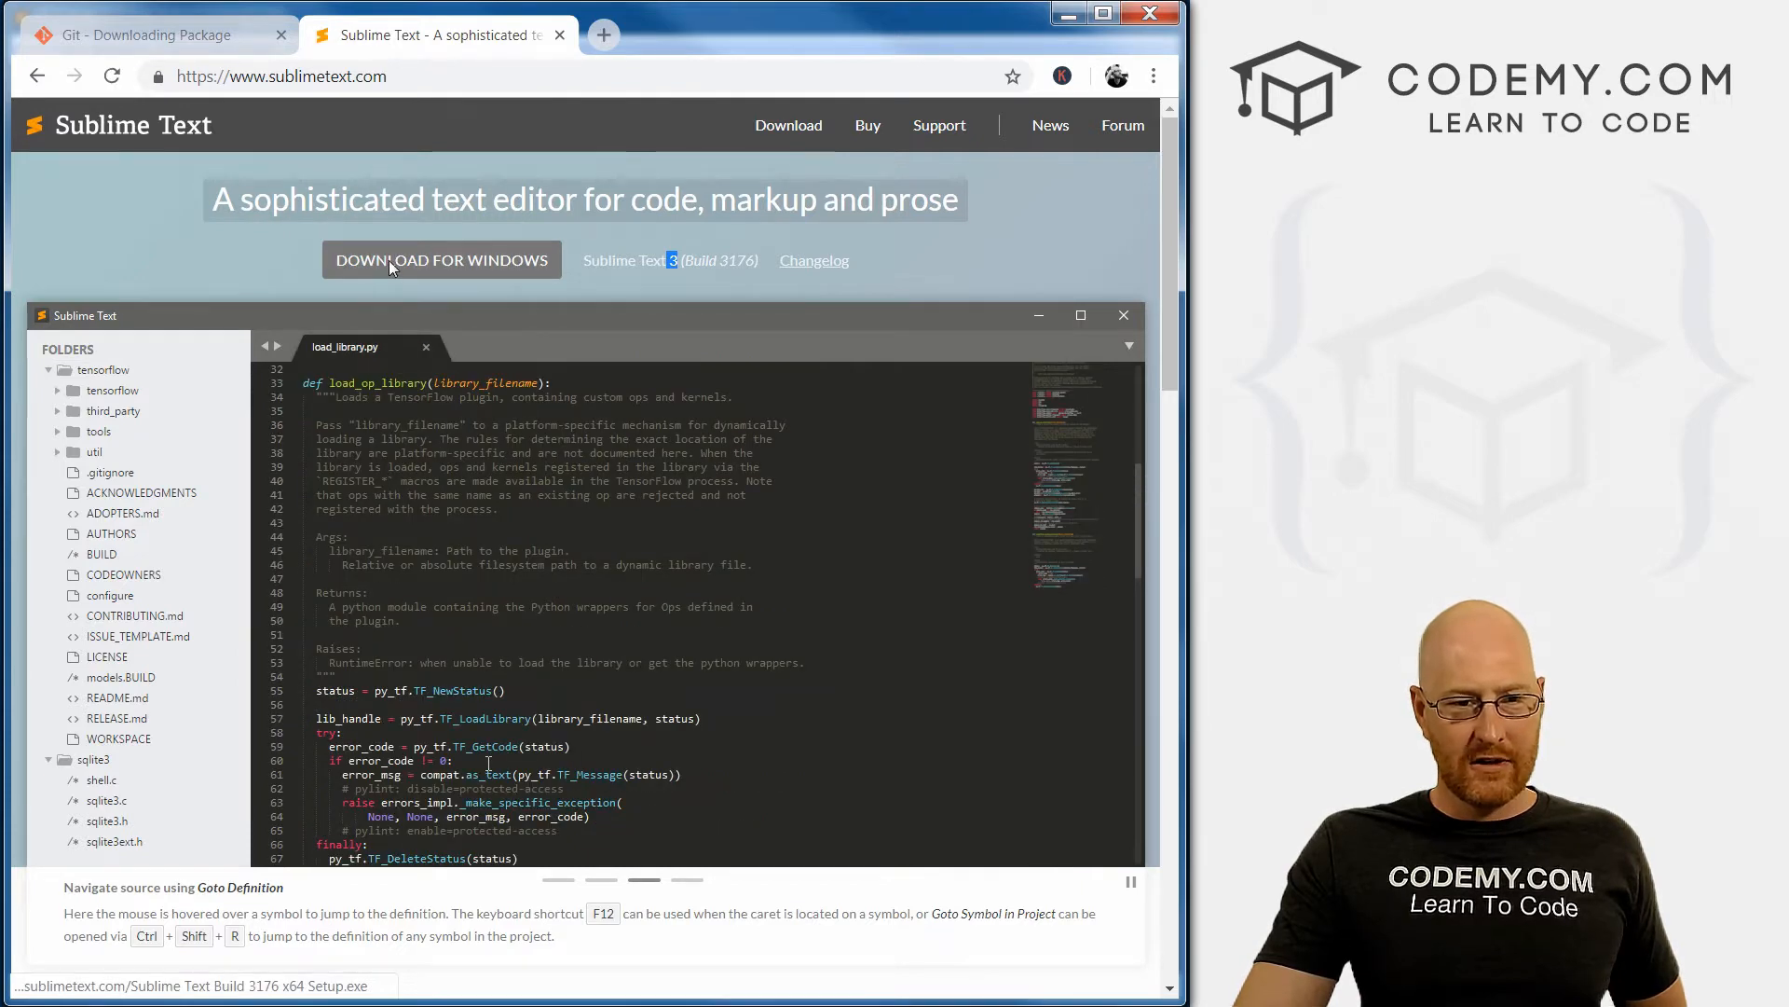
pyautogui.click(442, 259)
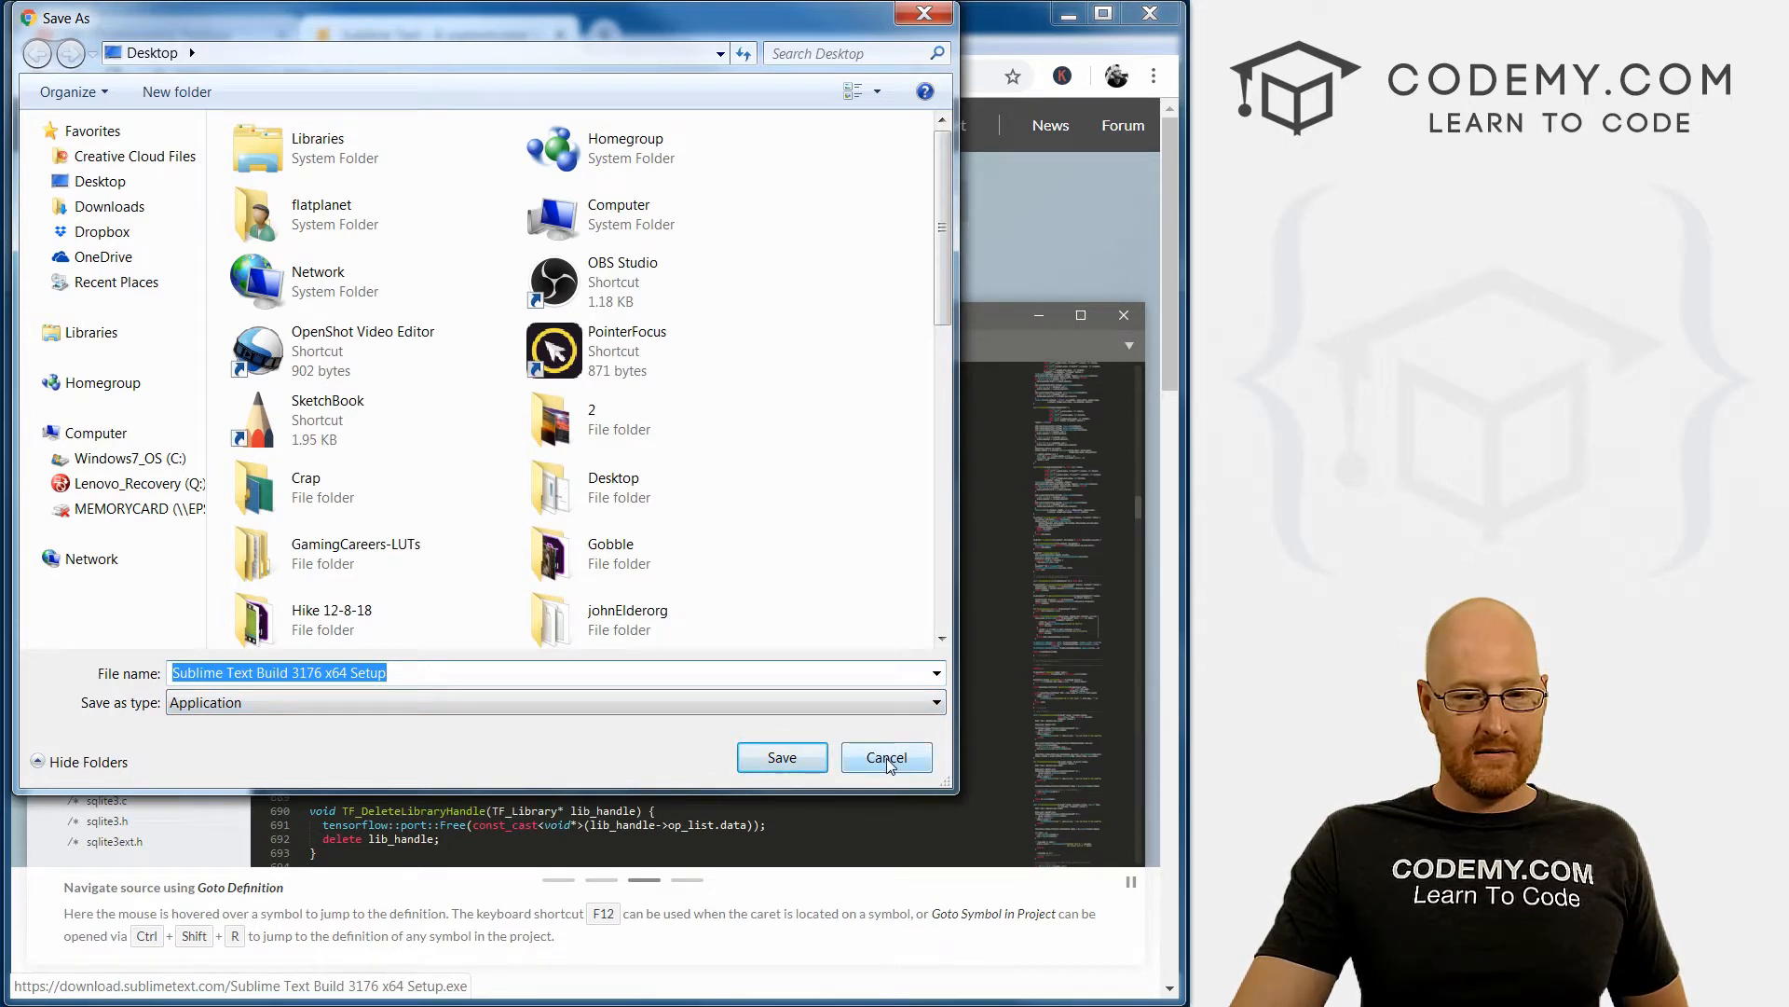
pyautogui.click(888, 757)
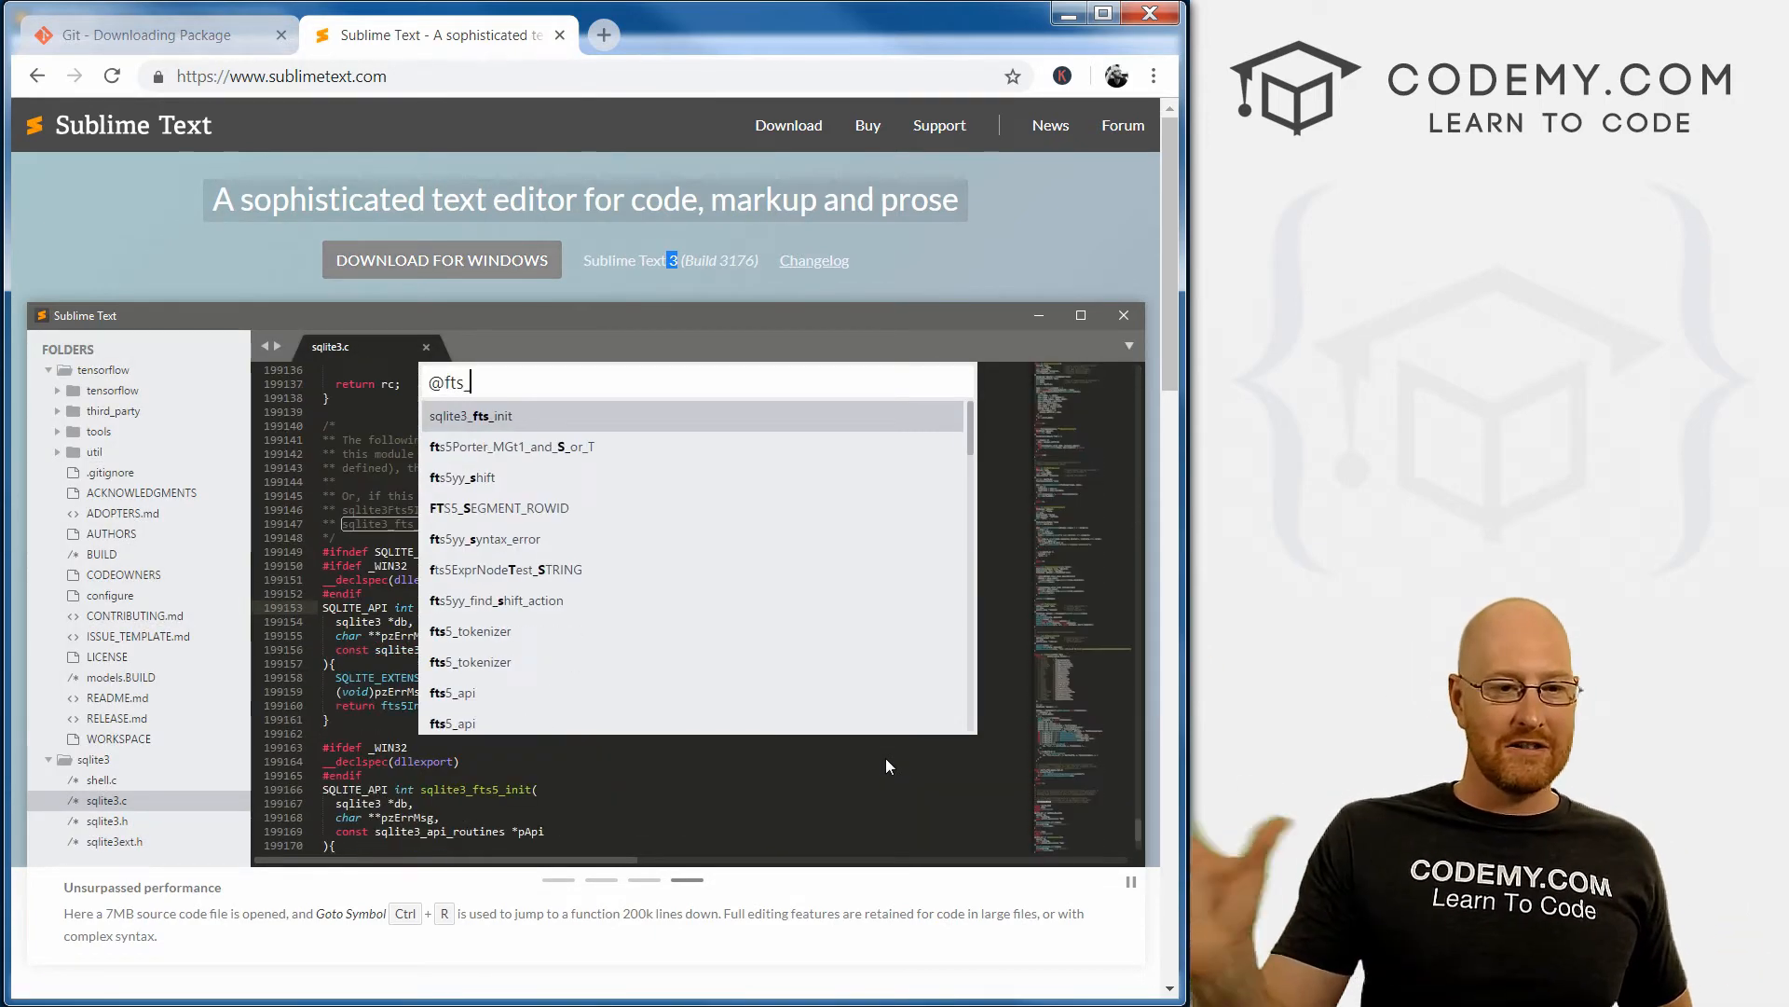
pyautogui.press('Enter')
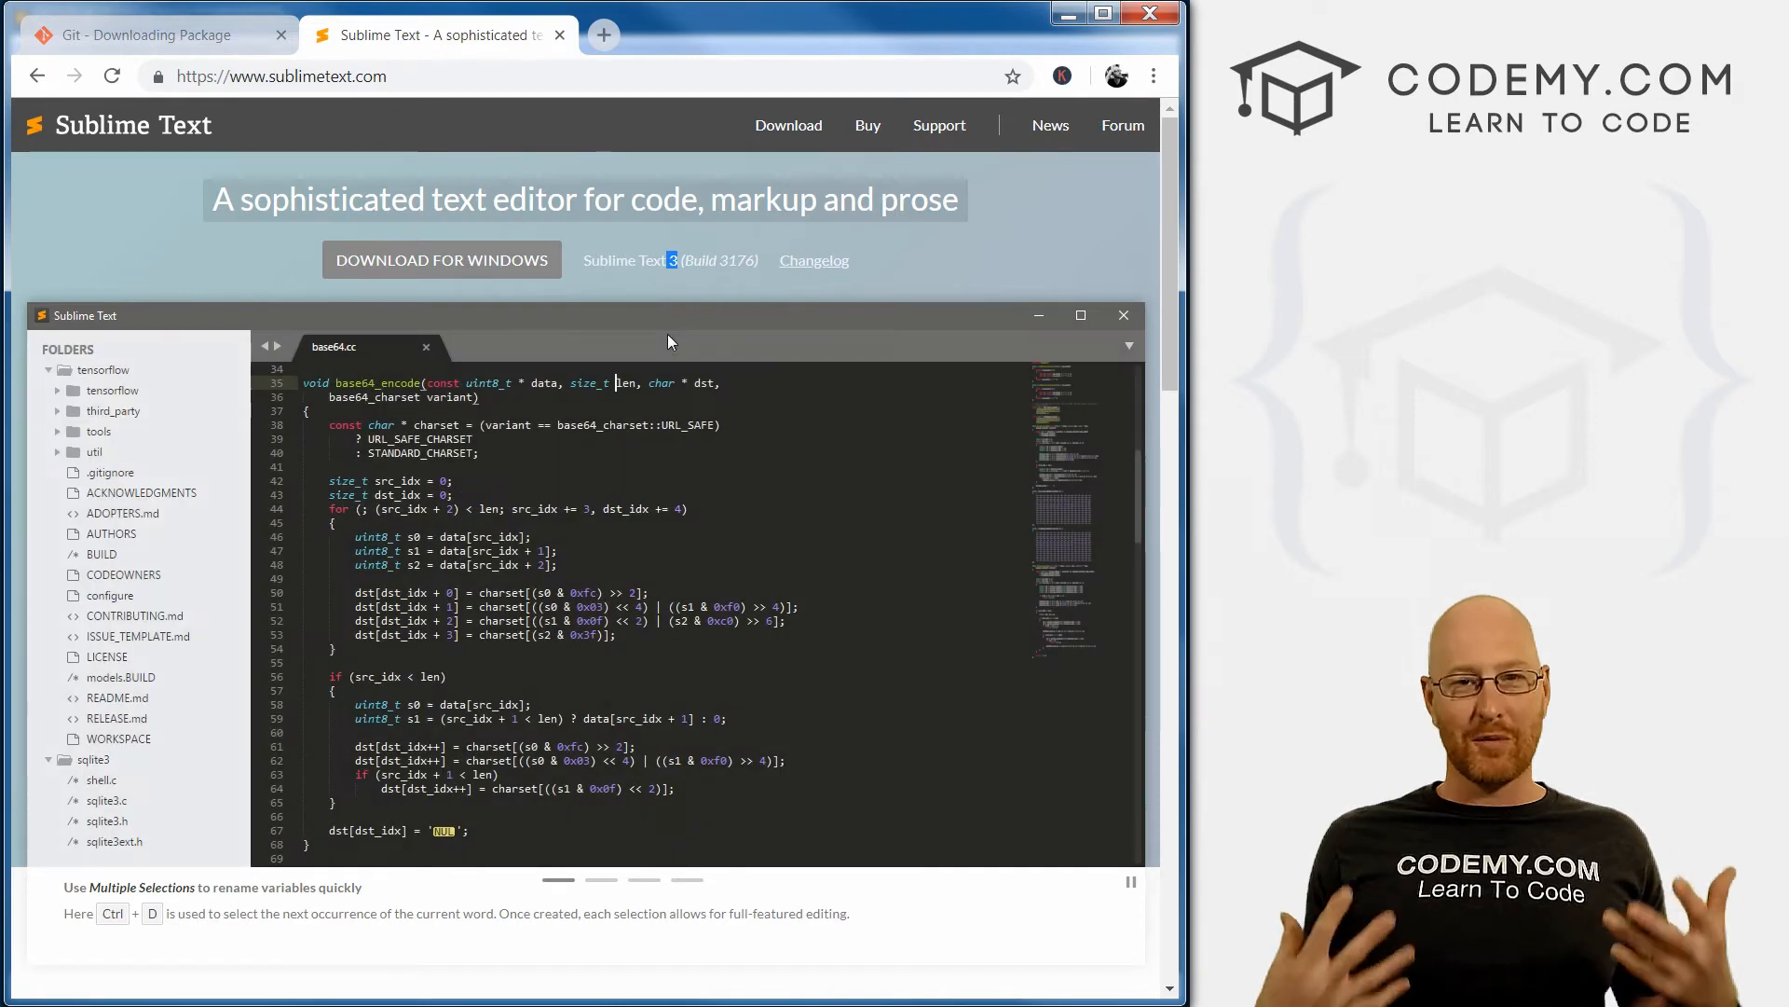
pyautogui.press('Ctrl+P')
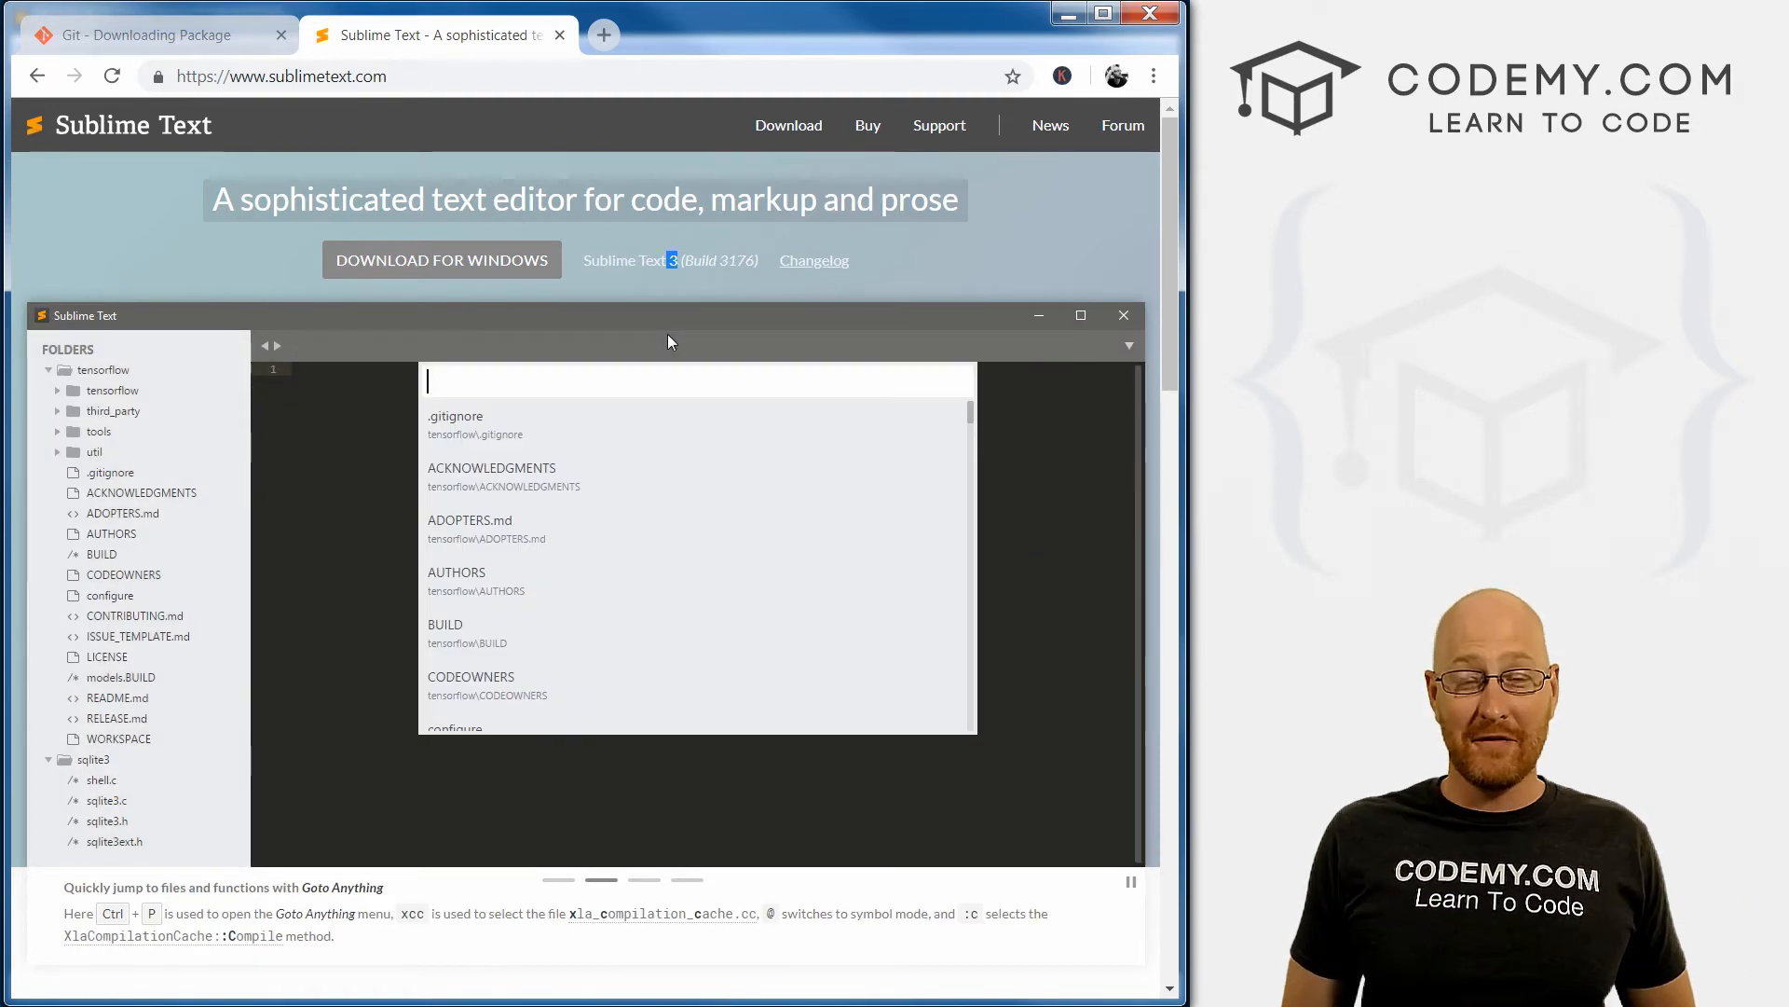
pyautogui.write('xcc@:c')
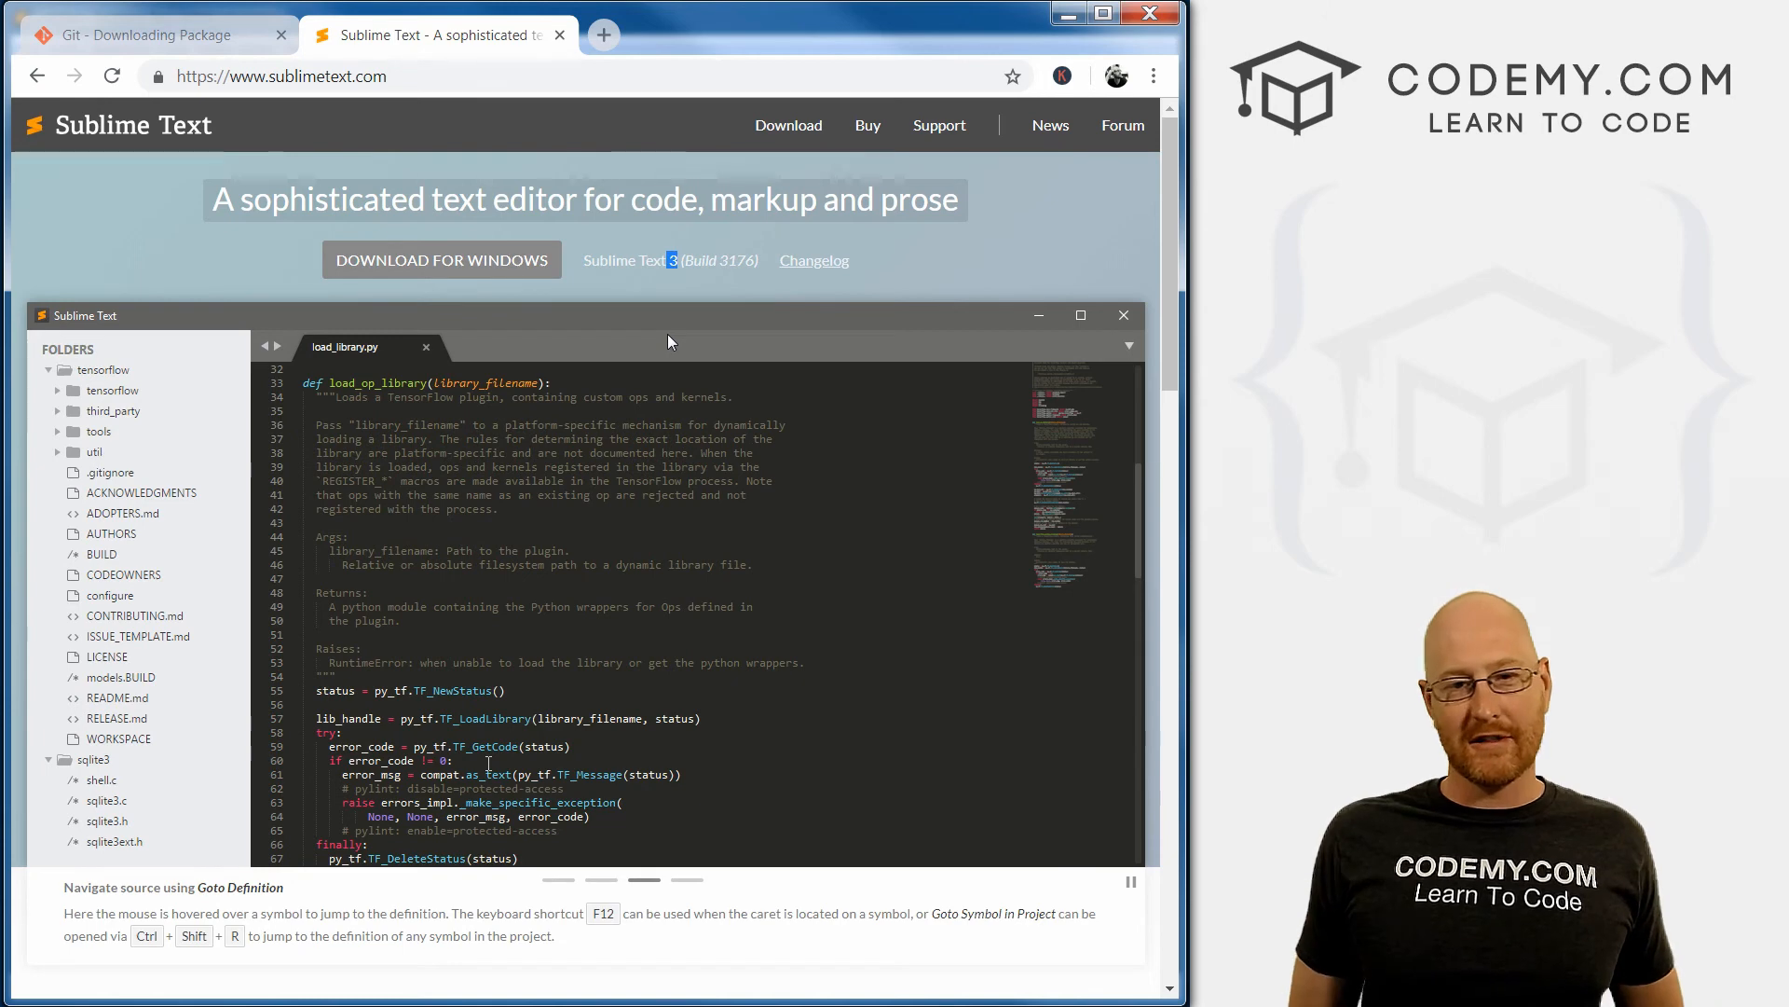
pyautogui.moveTo(463, 719)
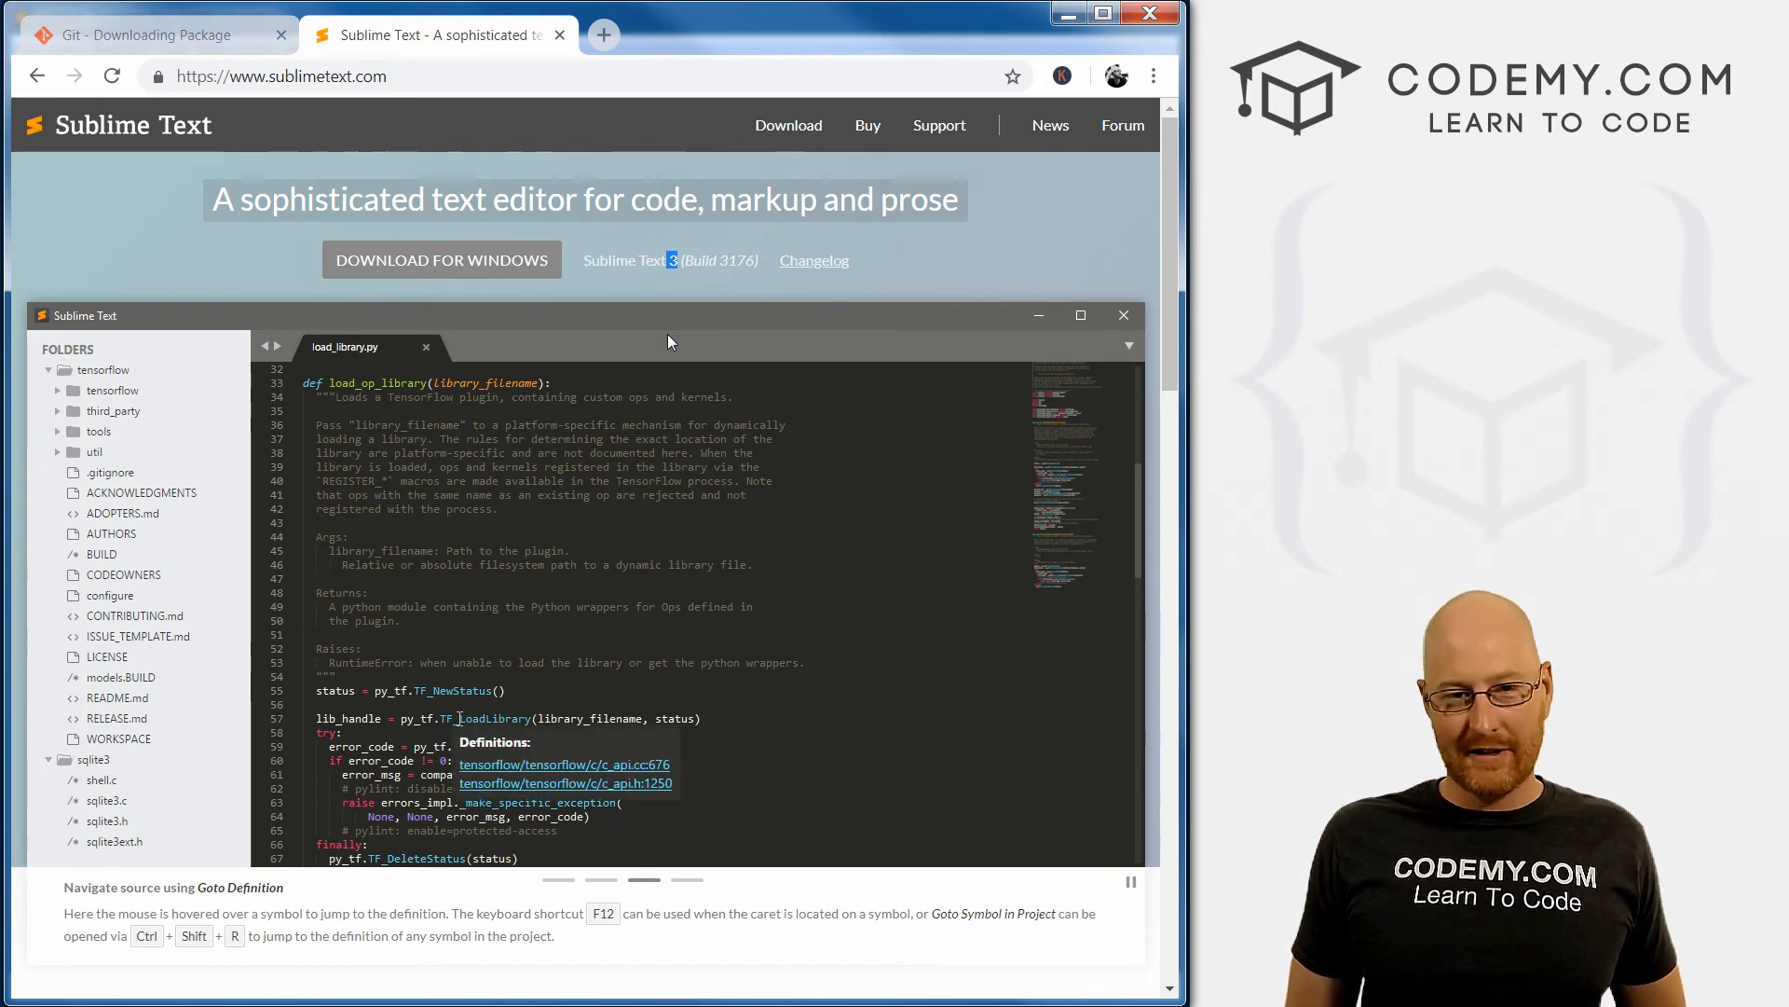
pyautogui.click(563, 765)
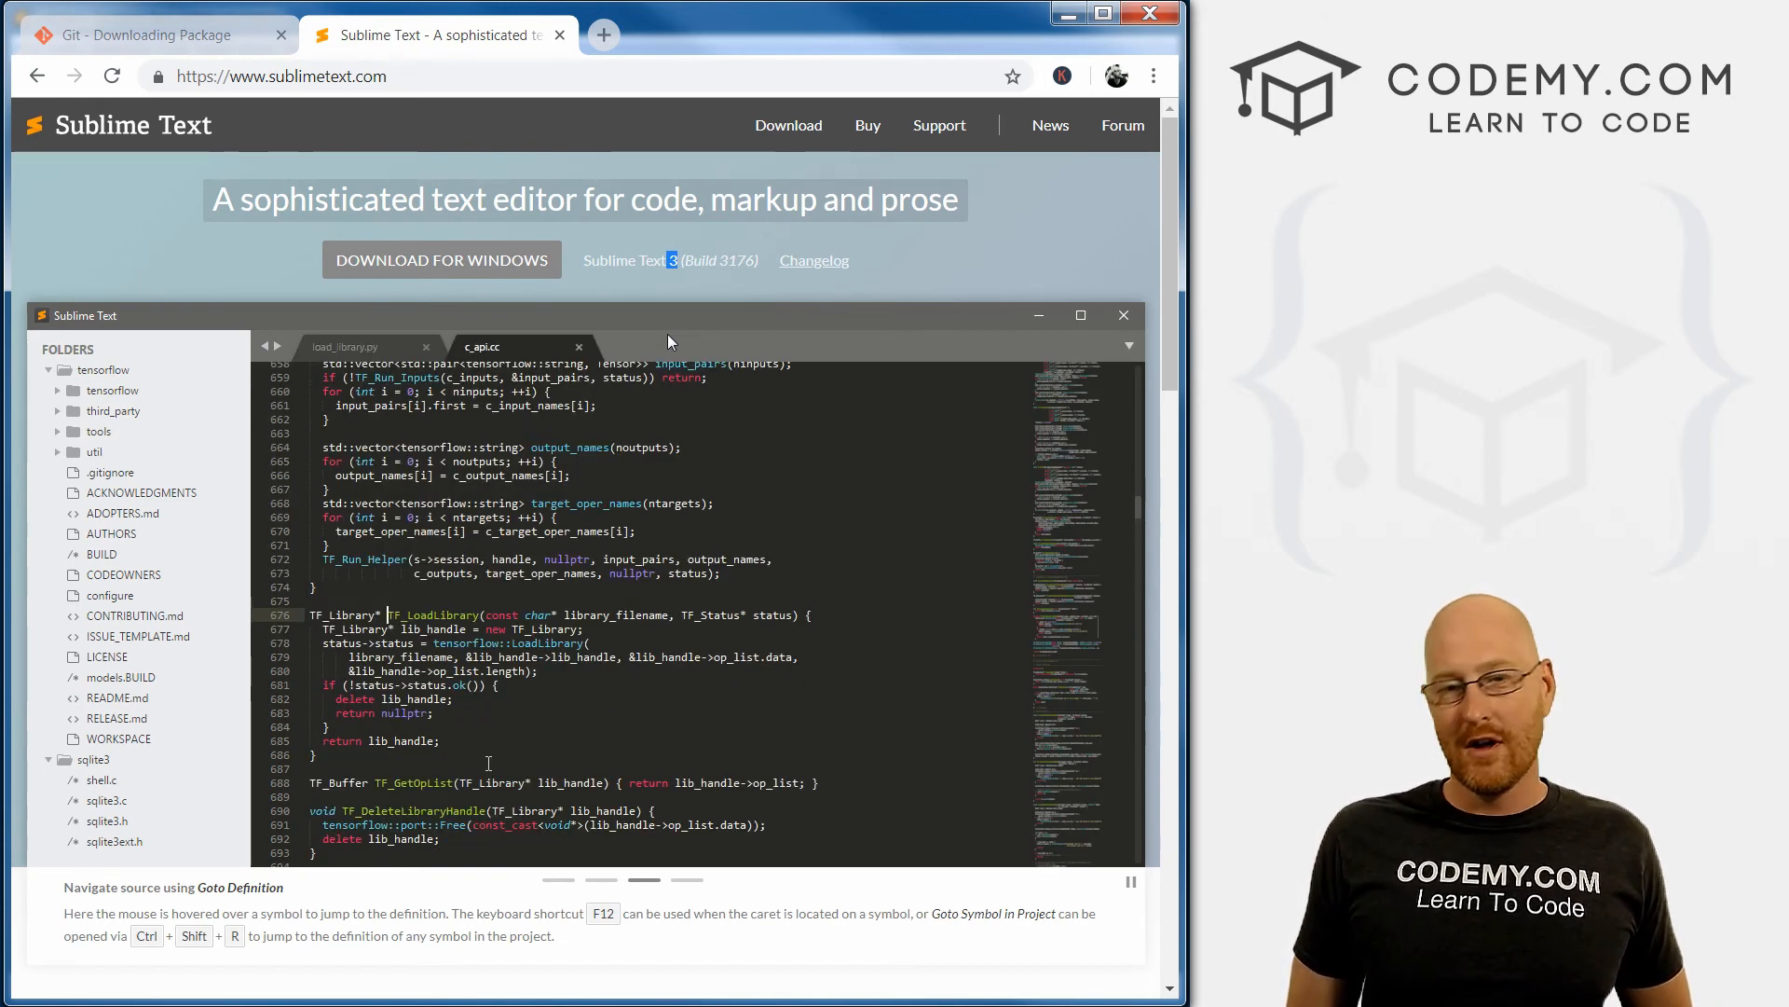
pyautogui.click(578, 347)
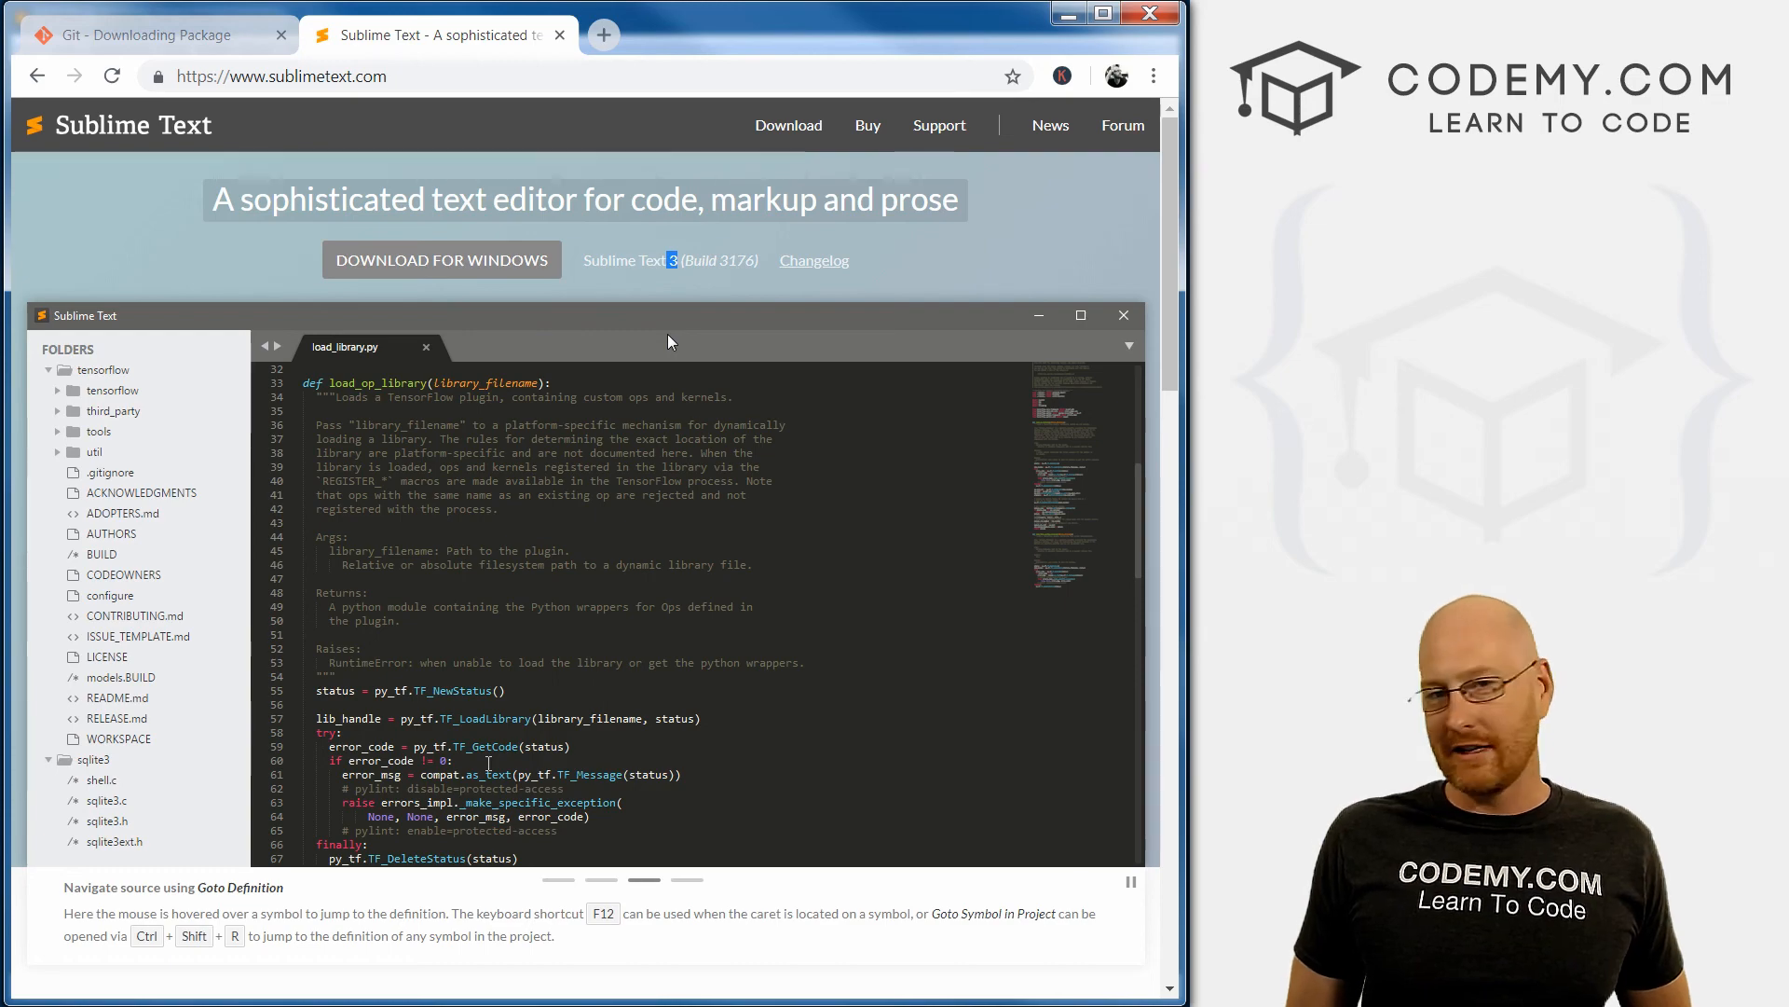